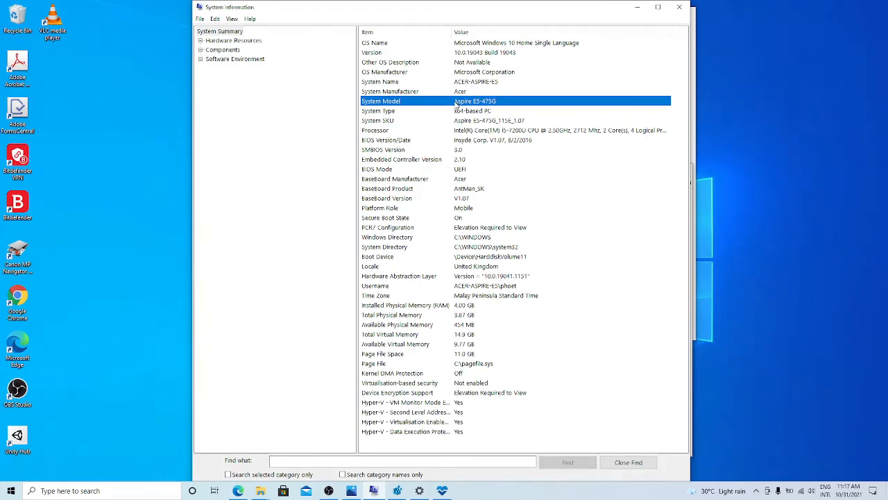
mouse_move(500, 106)
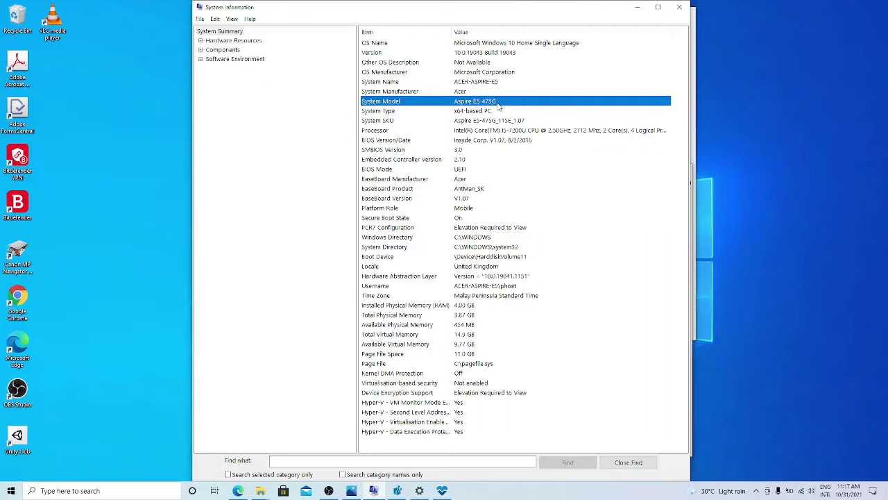
mouse_move(498, 109)
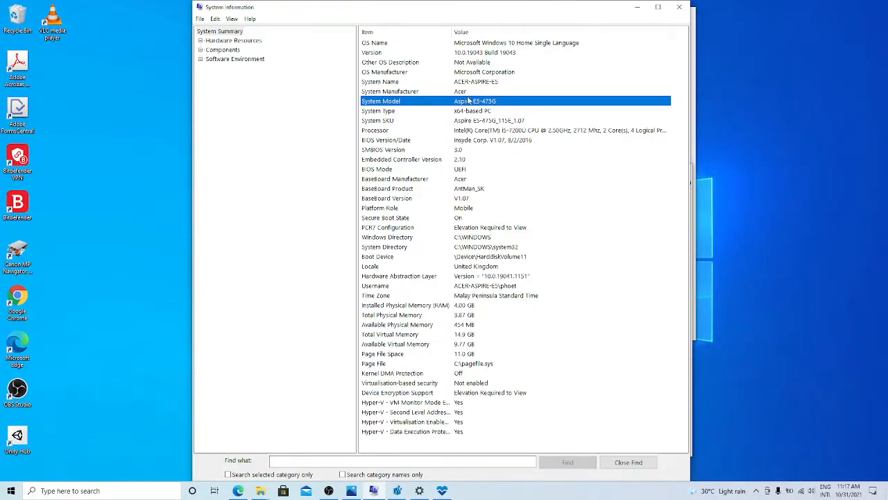
mouse_move(481, 108)
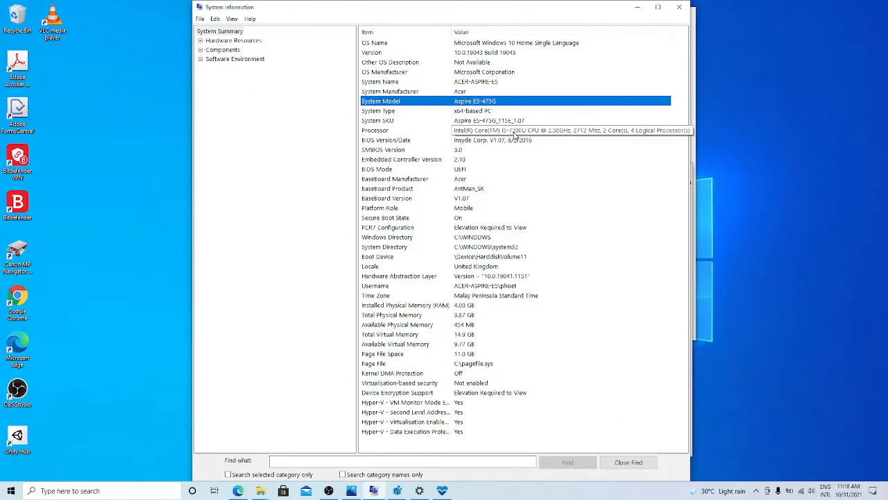
mouse_move(516, 136)
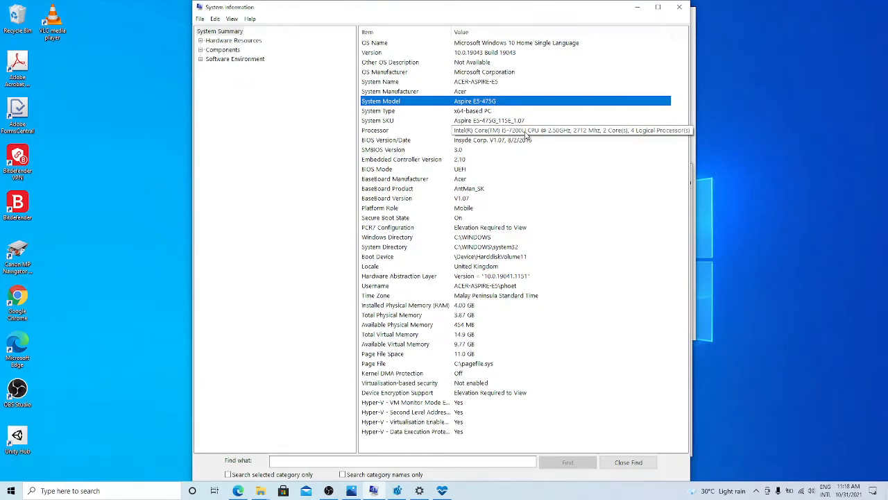
mouse_move(558, 137)
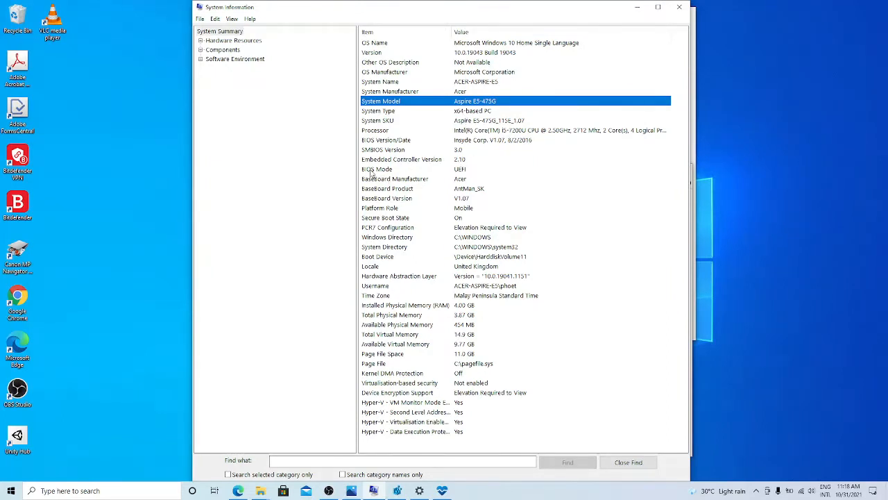
Step: Review BIOS Mode, Secure Boot and physical memory values, then minimize the Windows Update window
click(377, 169)
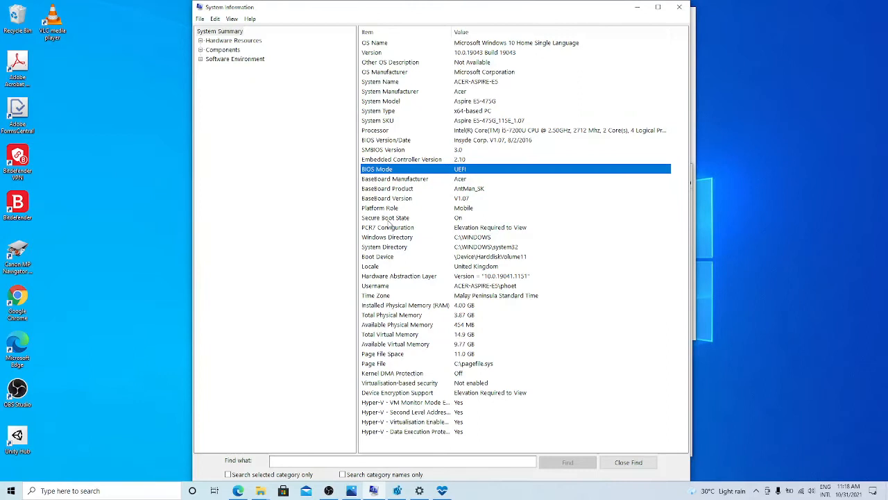
click(386, 216)
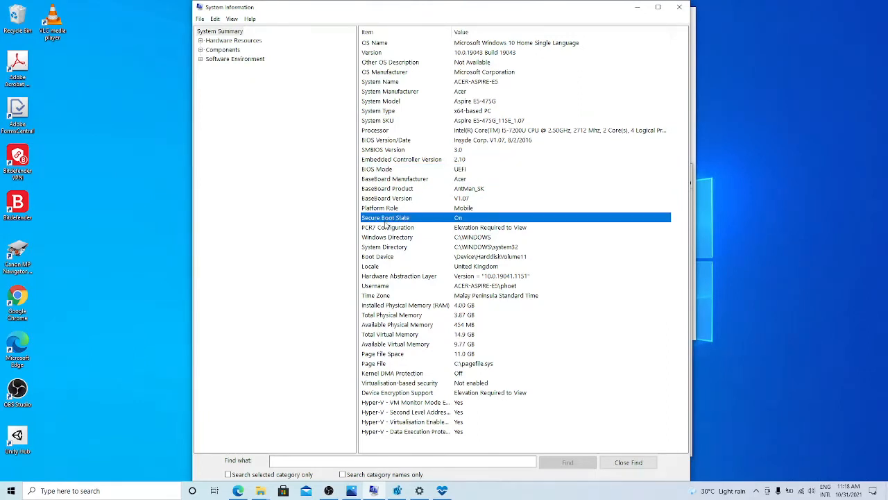
mouse_move(368, 309)
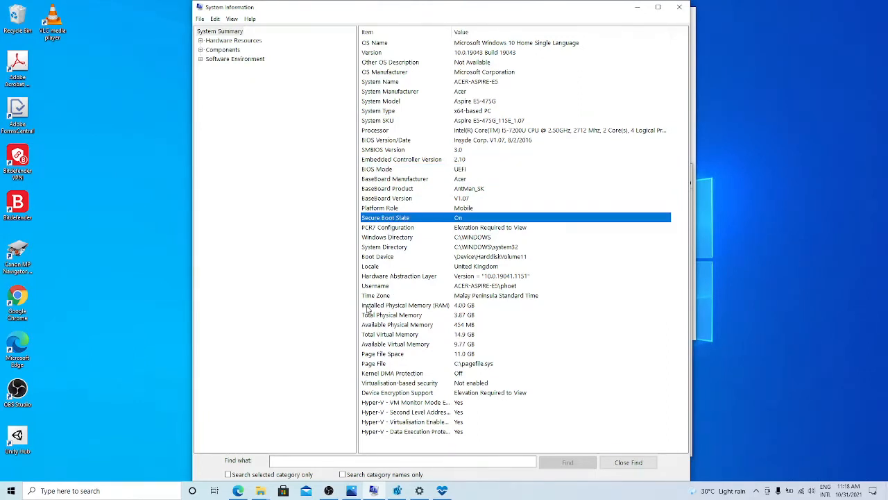
click(405, 305)
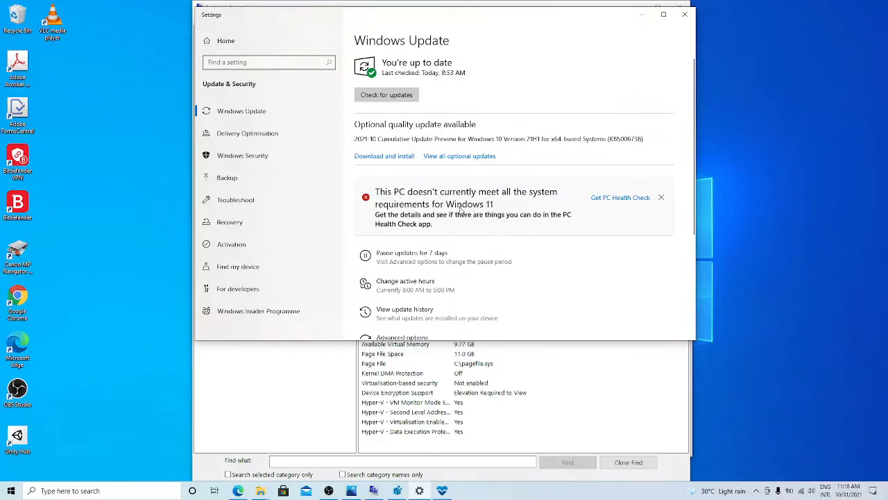
mouse_move(619, 202)
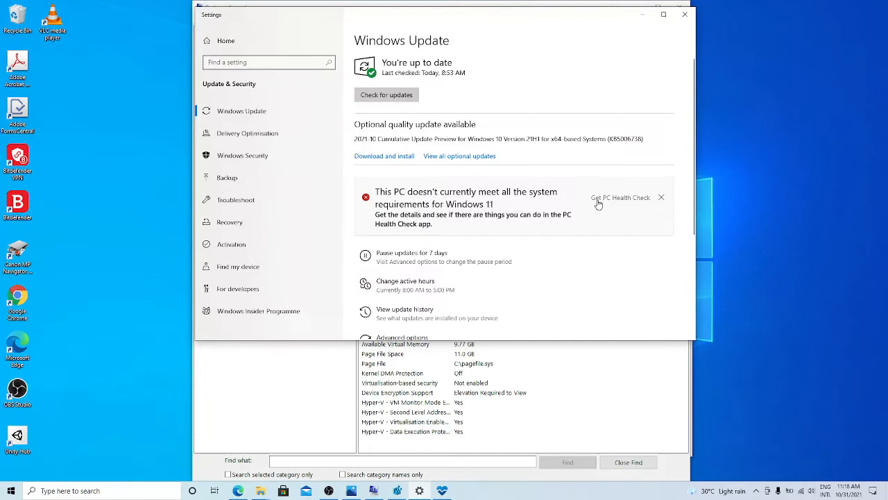
mouse_move(613, 207)
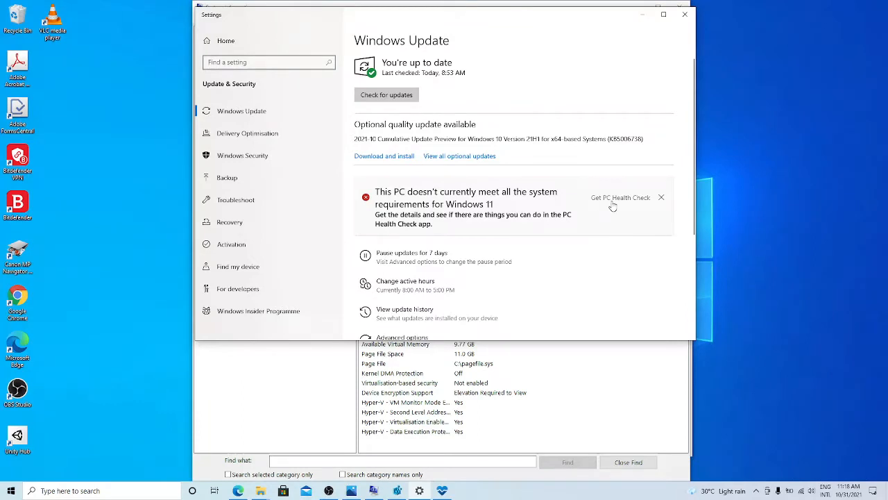
mouse_move(614, 206)
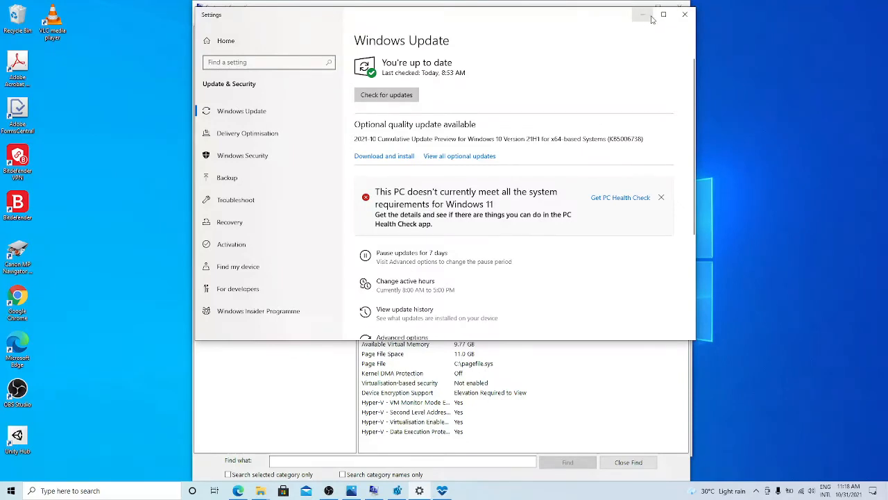
click(641, 14)
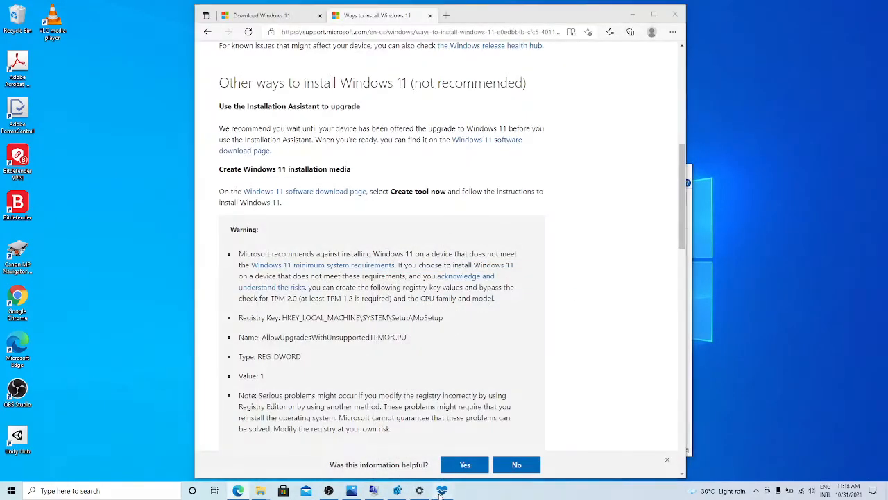
Step: Run the PC Health Check Windows 11 compatibility check and expand the full results list
click(441, 491)
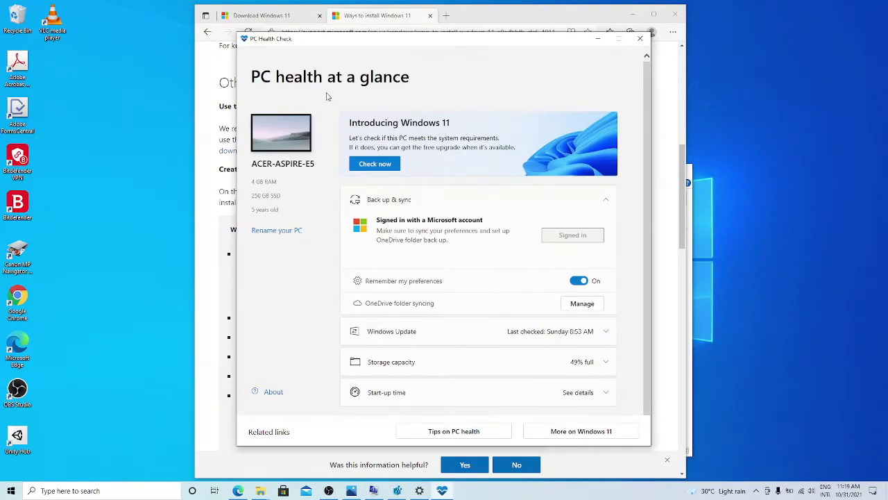
mouse_move(264, 159)
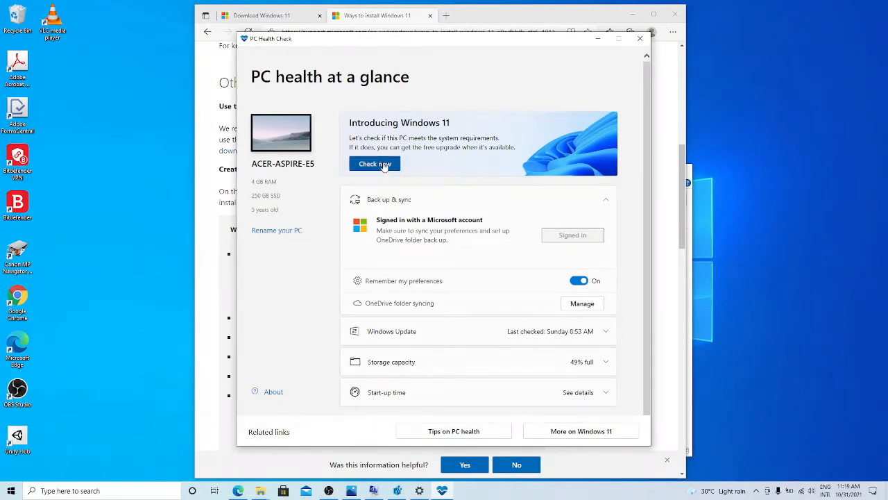
click(375, 164)
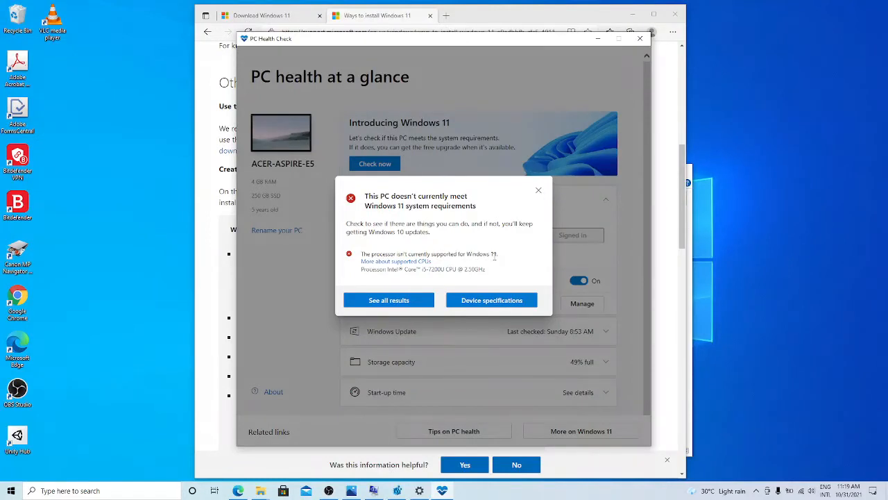
click(389, 300)
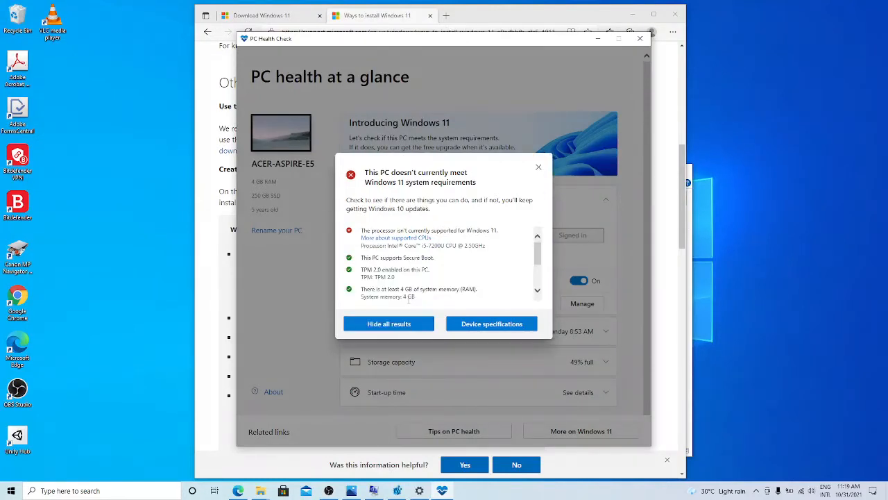
double_click(392, 256)
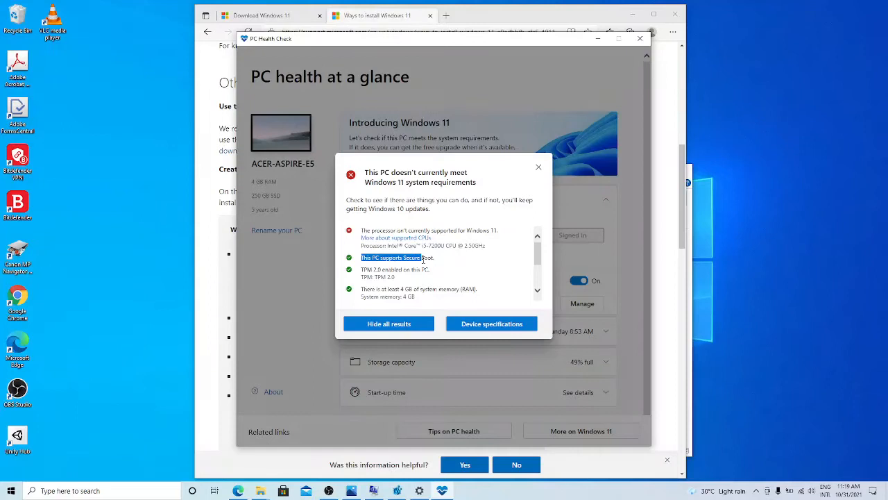
Step: Scroll through the failed requirements results, then dismiss the PC Health Check dialog
scroll(down, 3)
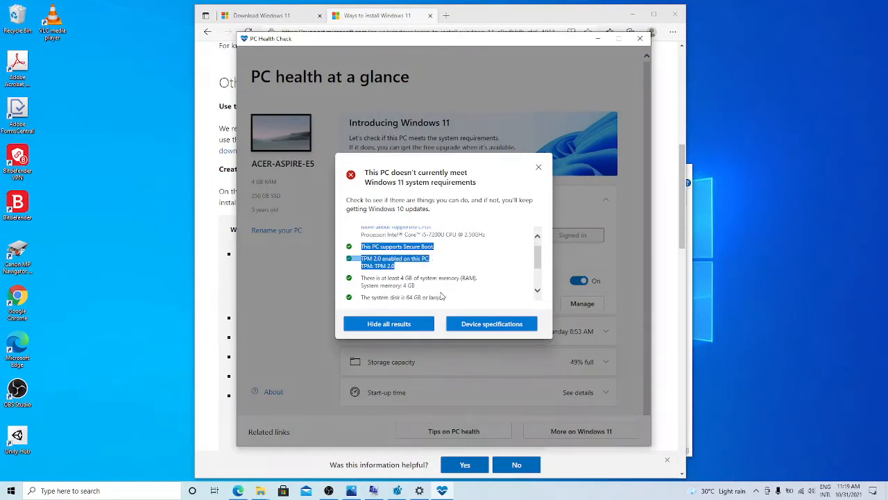
scroll(down, 3)
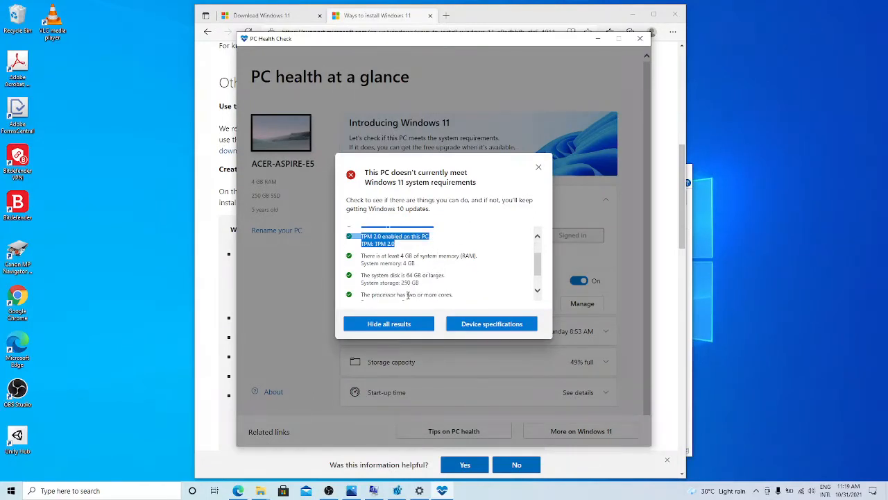
scroll(down, 3)
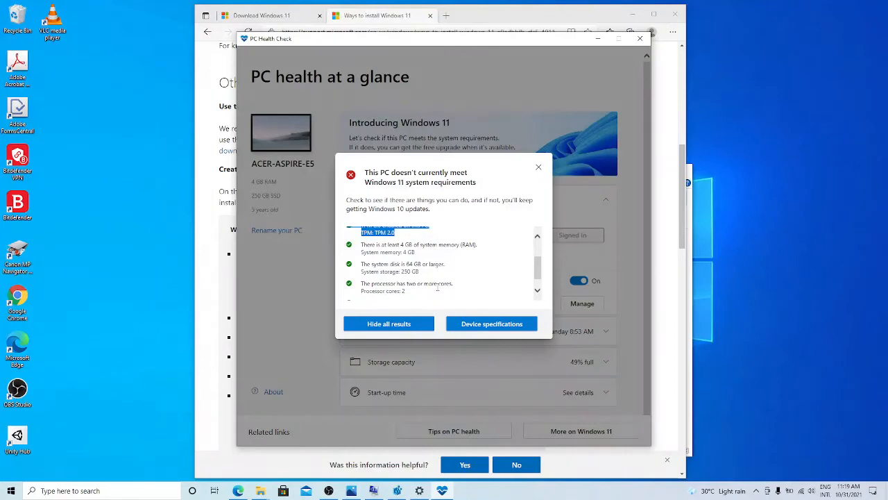
scroll(down, 3)
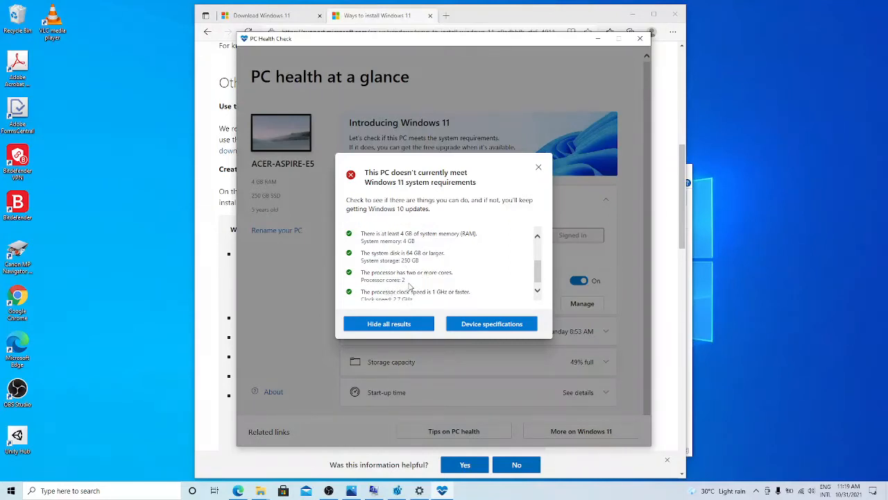
scroll(down, 3)
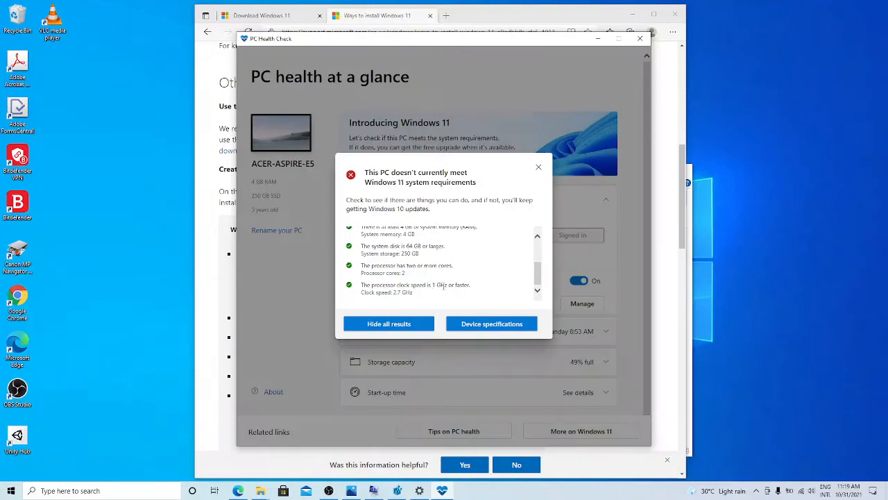
scroll(up, 3)
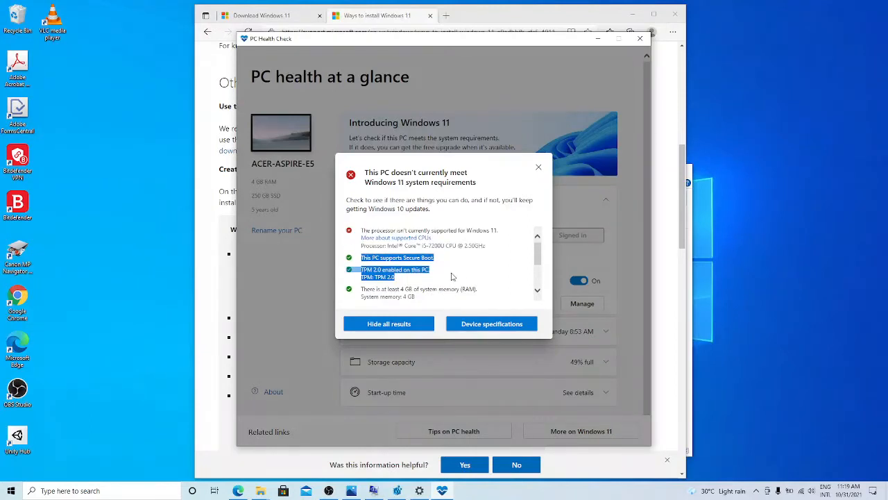
mouse_move(540, 167)
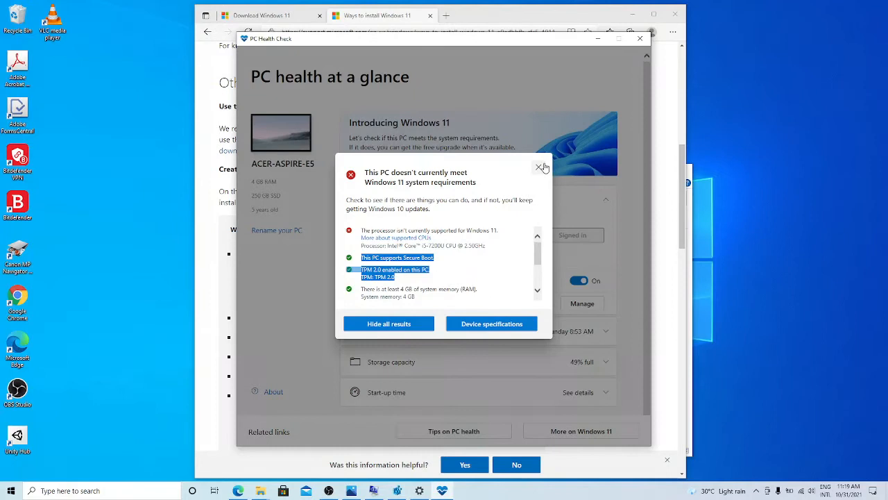
mouse_move(541, 169)
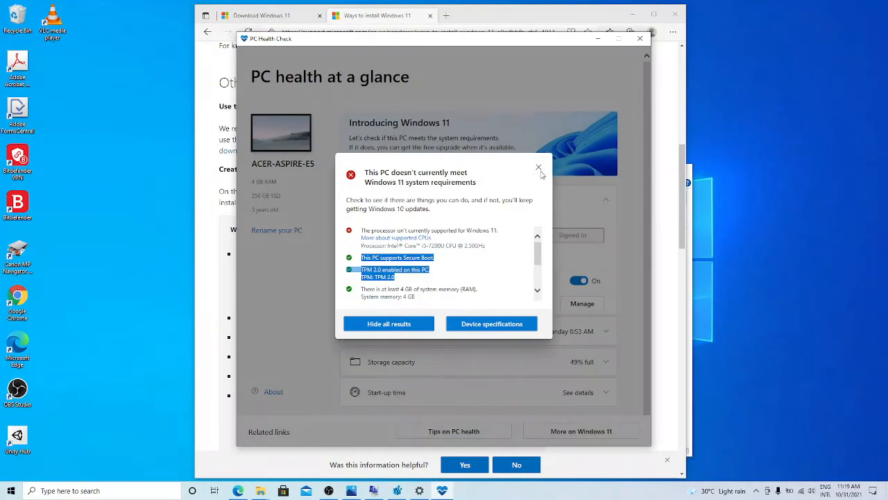
mouse_move(486, 277)
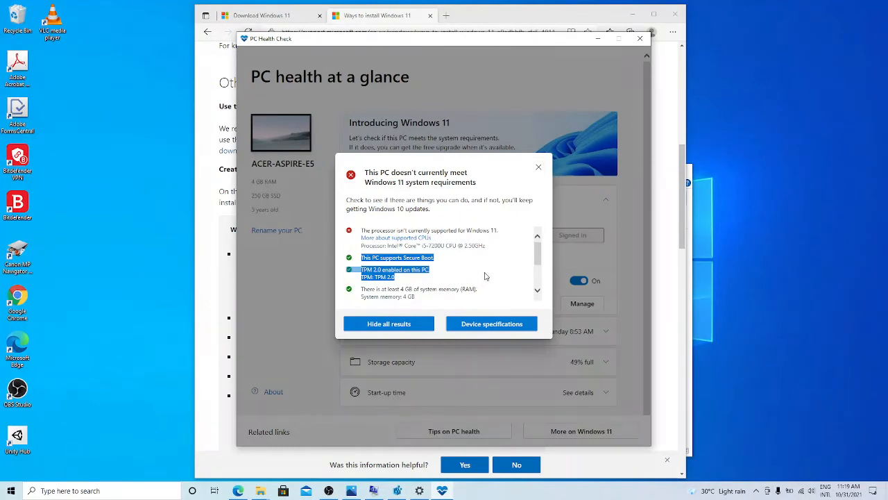
mouse_move(503, 236)
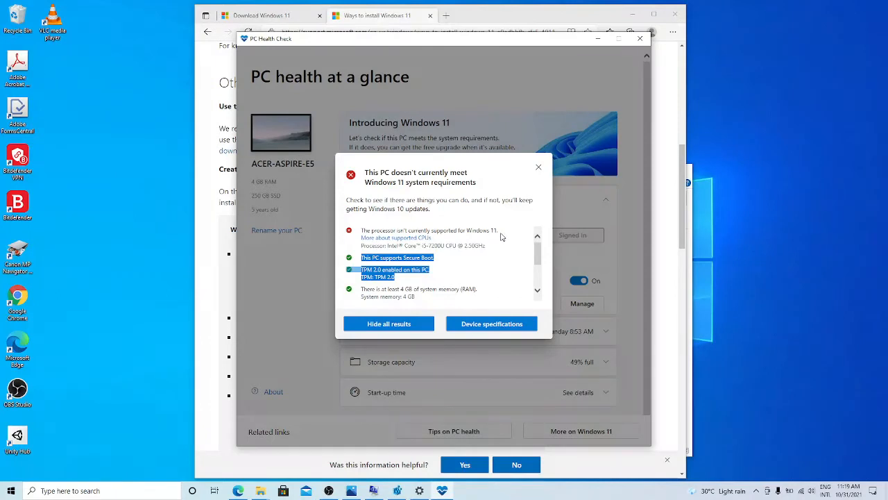
mouse_move(483, 271)
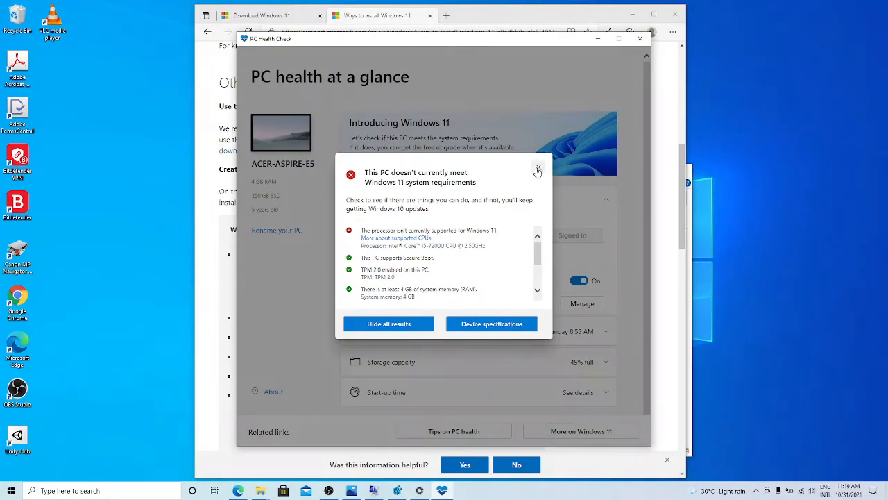
click(538, 169)
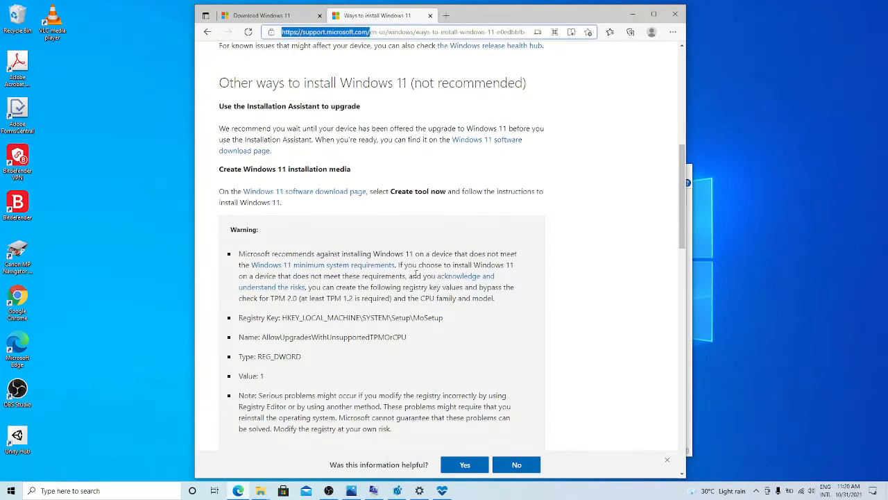
mouse_move(524, 272)
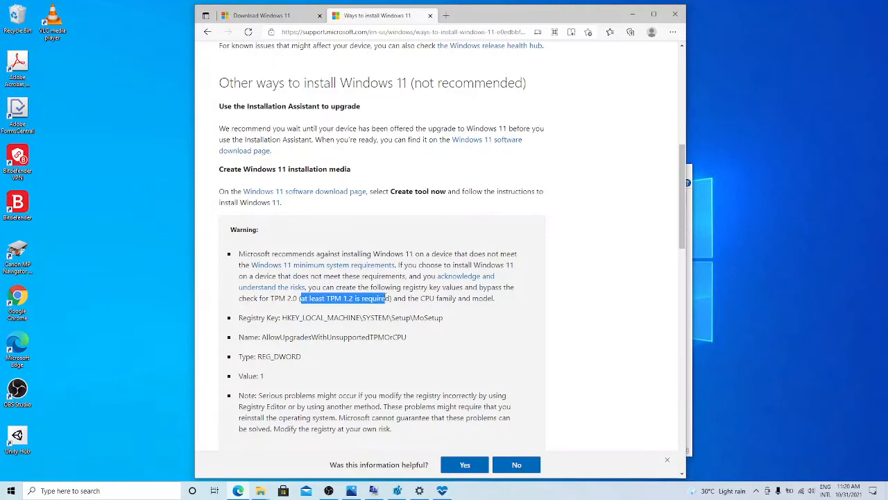
mouse_move(261, 338)
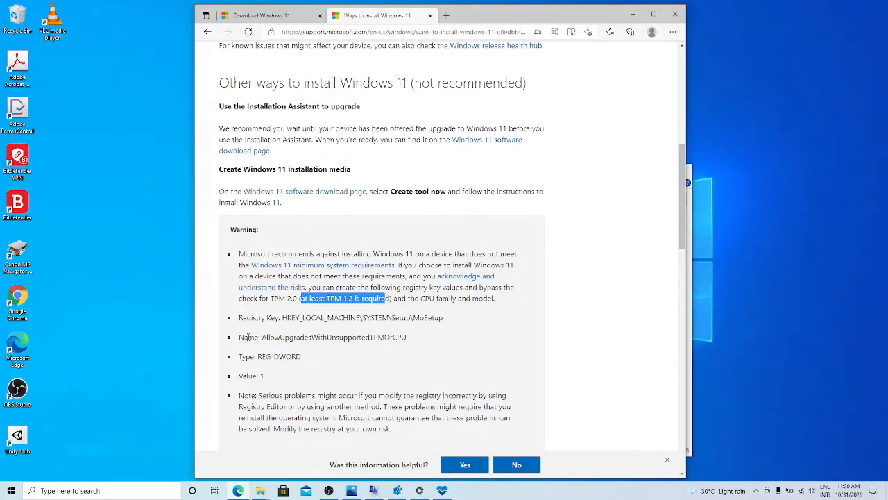
Step: Highlight the registry value name and its data of 1, then return to the Download Windows 11 page
double_click(331, 338)
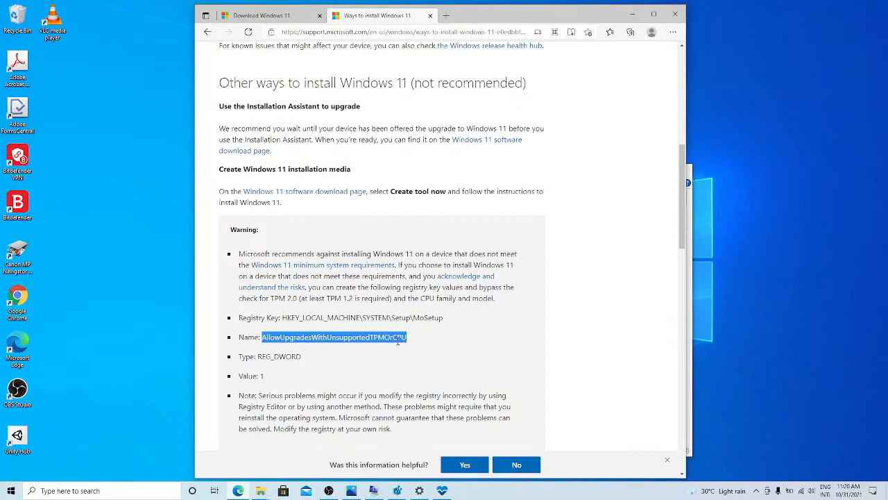
double_click(250, 375)
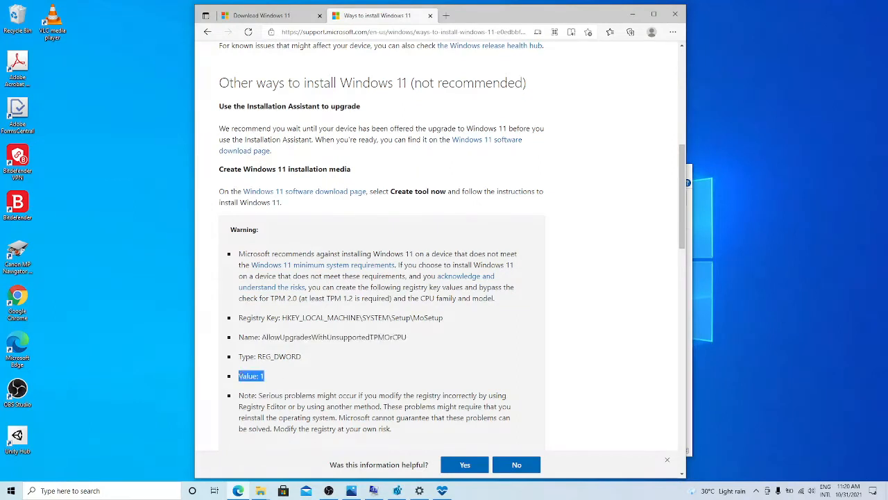
mouse_move(356, 378)
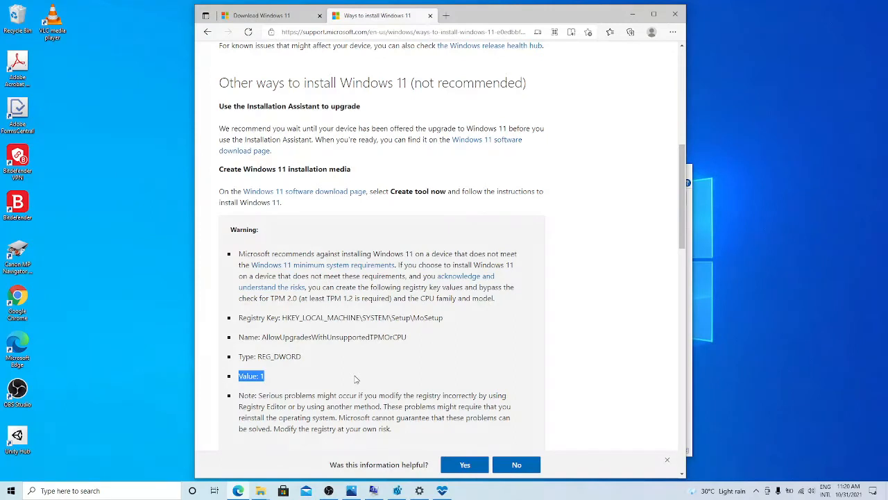
mouse_move(350, 380)
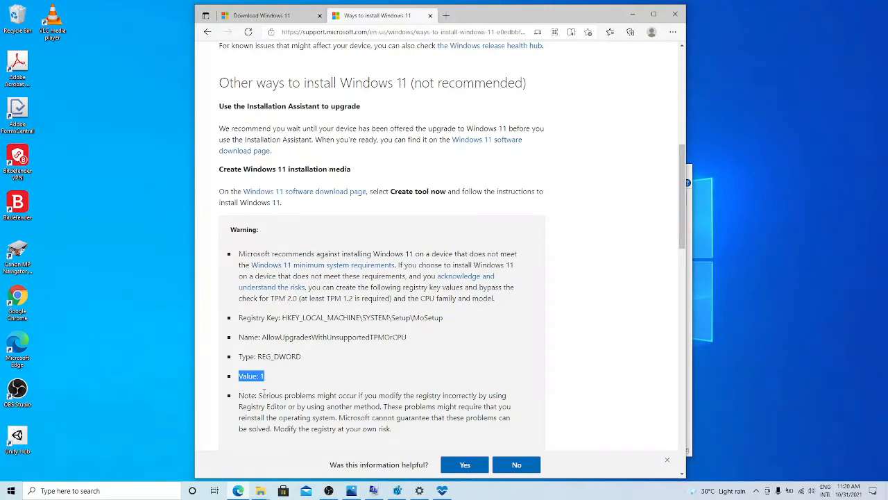
click(271, 15)
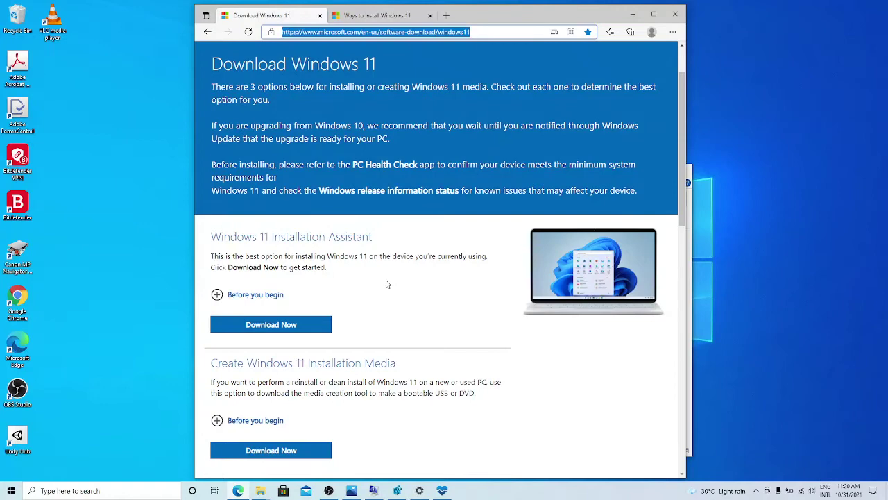
Step: Scroll down to the Create Windows 11 Installation Media section
scroll(down, 3)
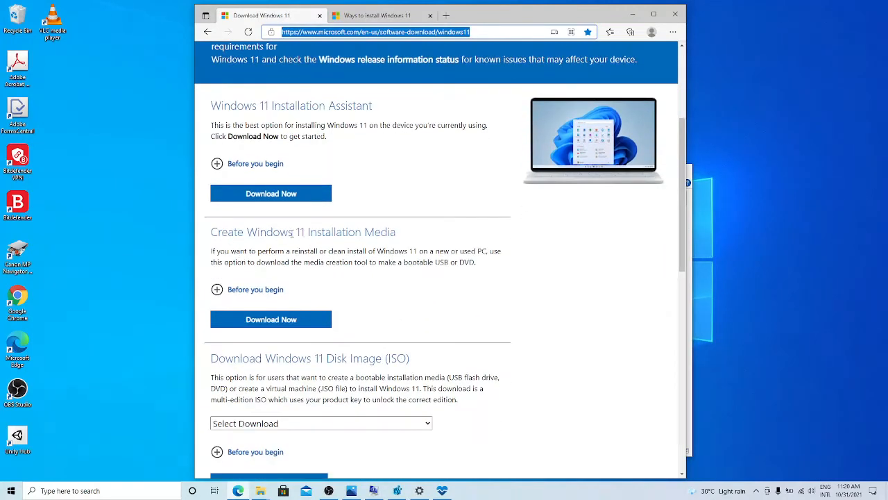
mouse_move(272, 340)
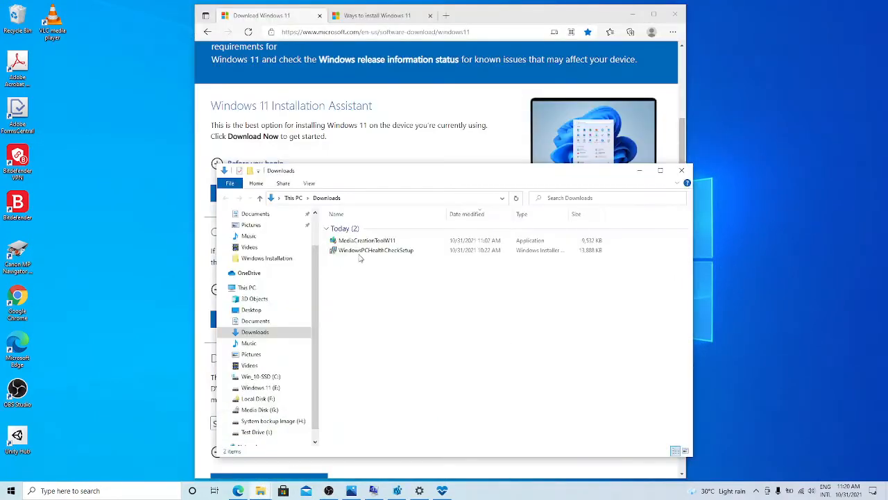
click(367, 240)
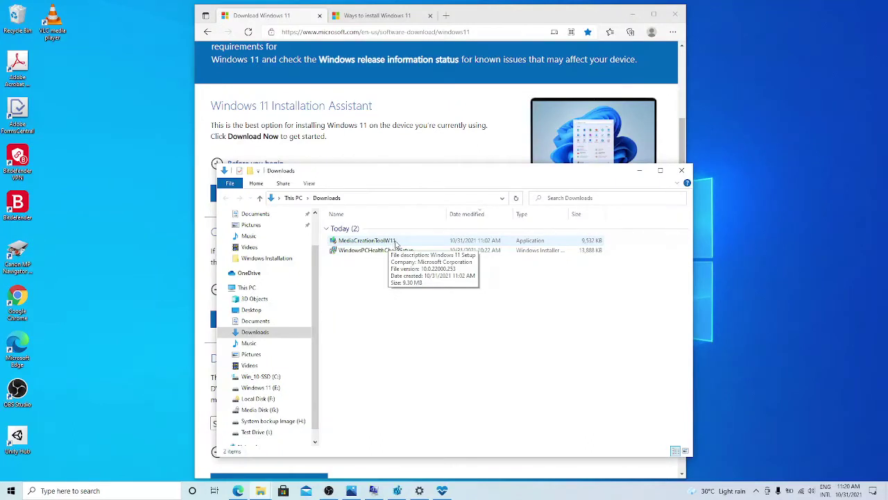
click(367, 240)
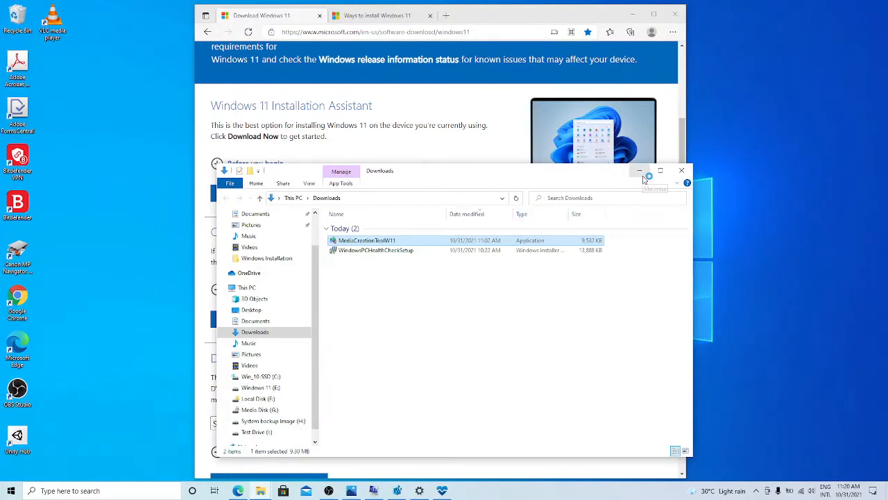
Step: Launch MediaCreationToolW11 and accept its licence terms
double_click(366, 240)
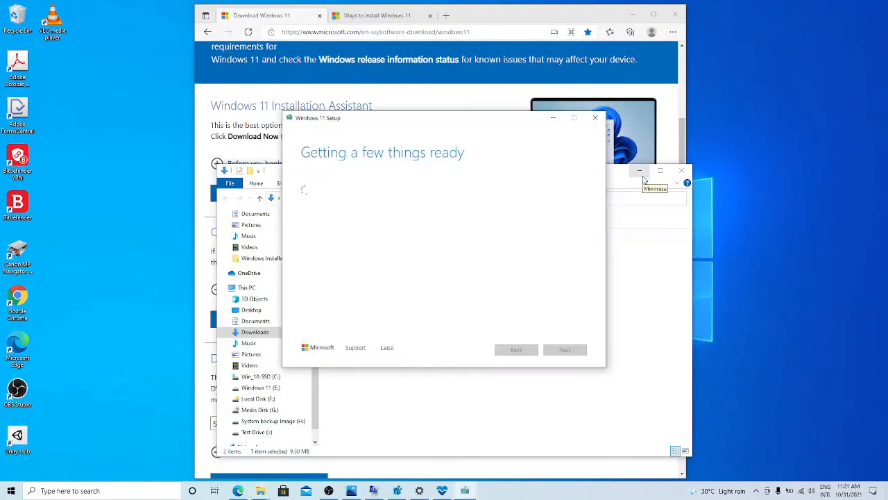
mouse_move(640, 170)
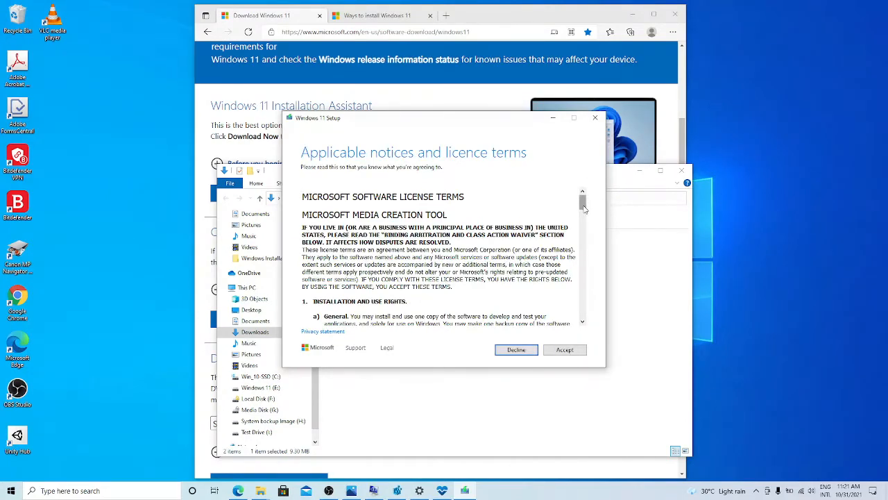
scroll(down, 3)
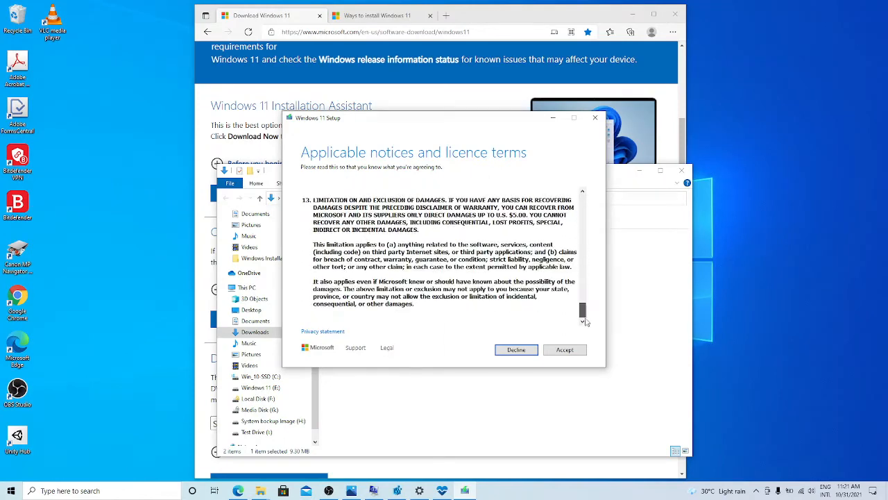
click(563, 350)
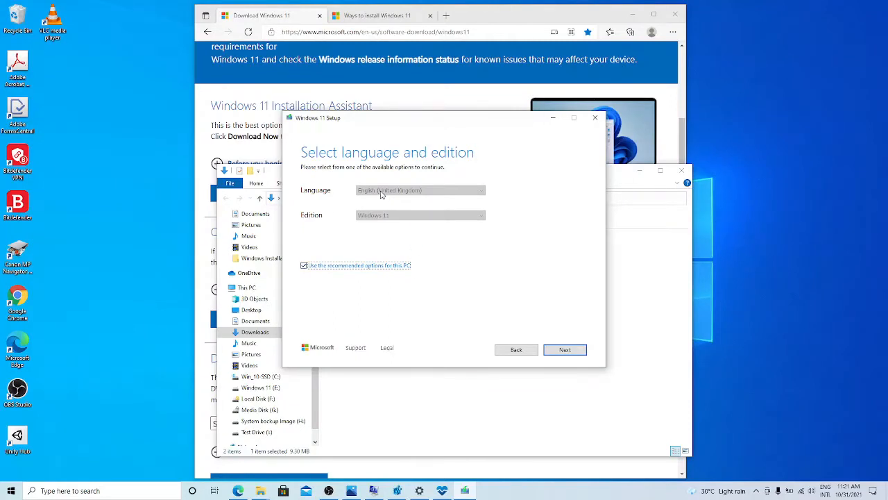
mouse_move(391, 222)
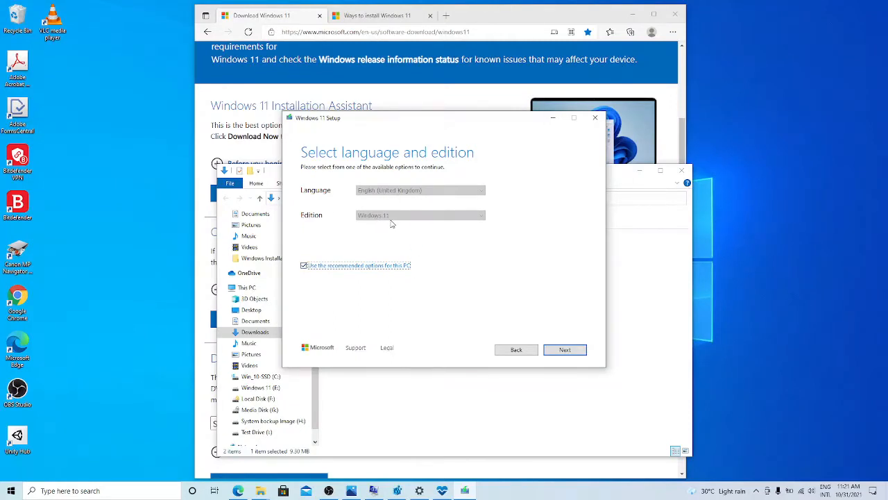
mouse_move(353, 253)
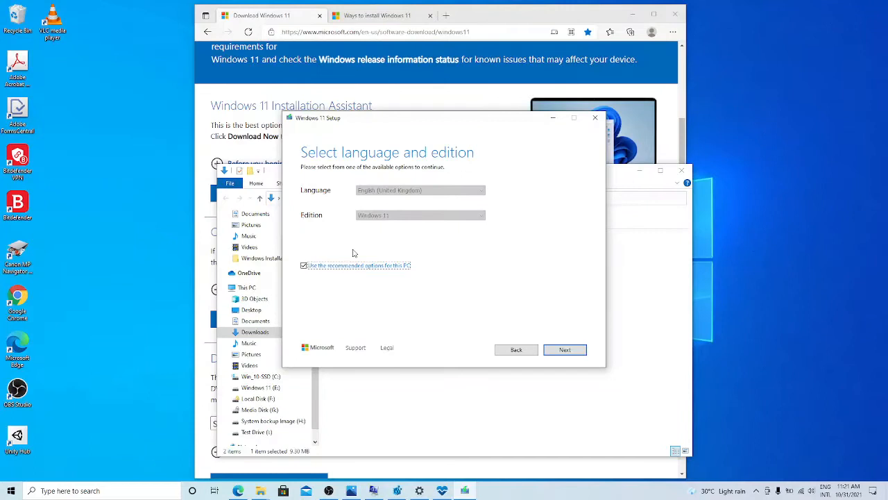
mouse_move(362, 211)
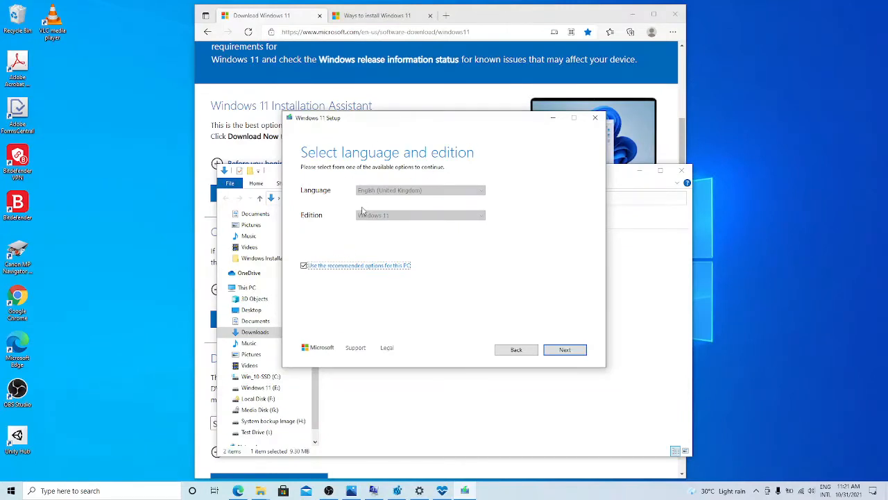
mouse_move(380, 252)
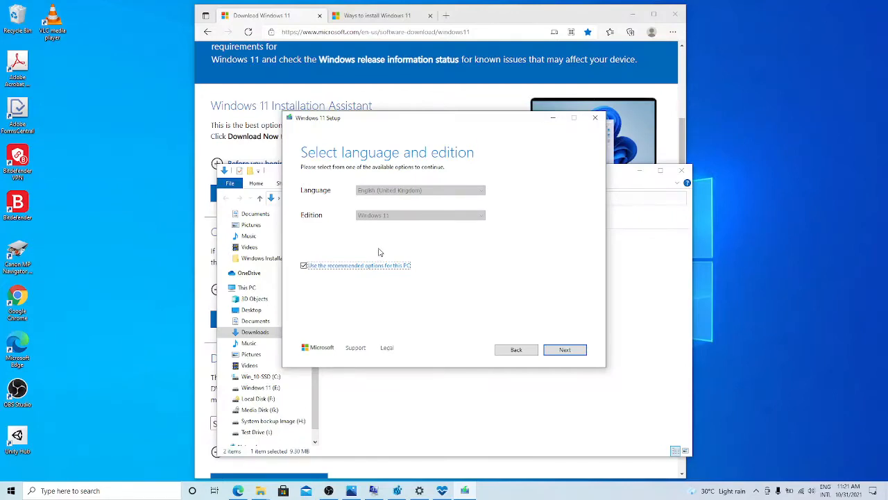
mouse_move(347, 257)
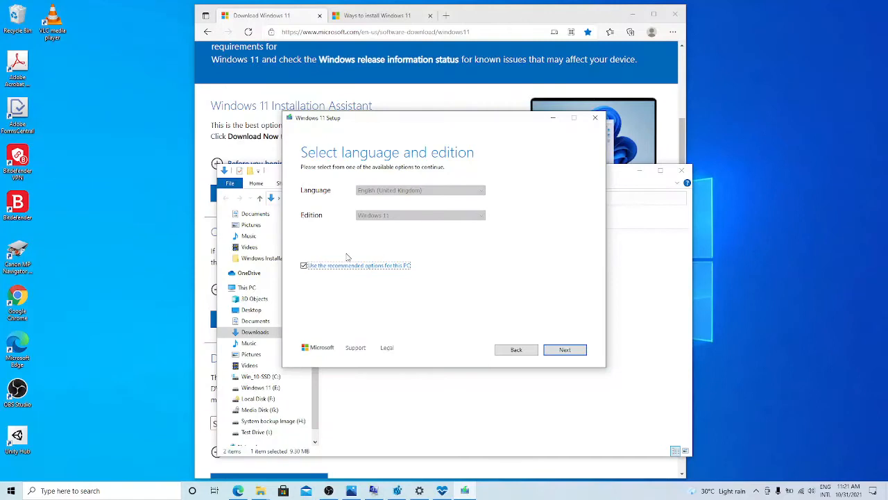
mouse_move(391, 196)
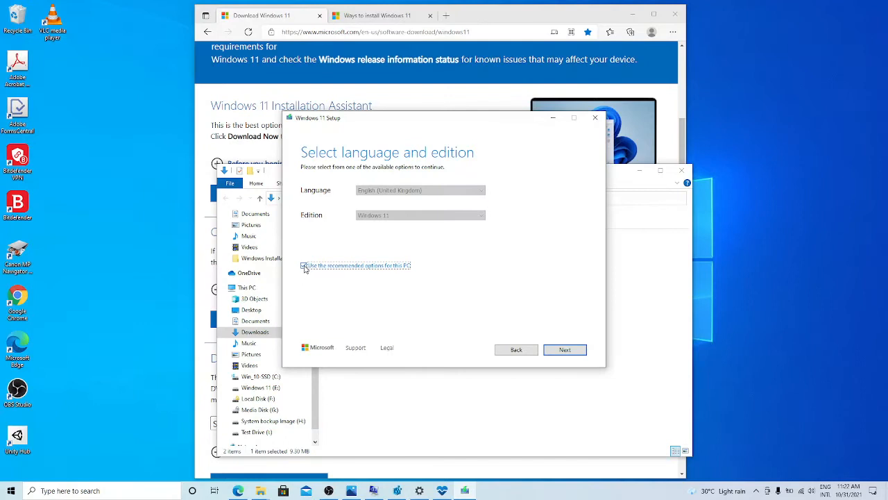
Step: Turn off the recommended options for this PC, keeping English (United Kingdom) and Windows 11, and continue
click(478, 190)
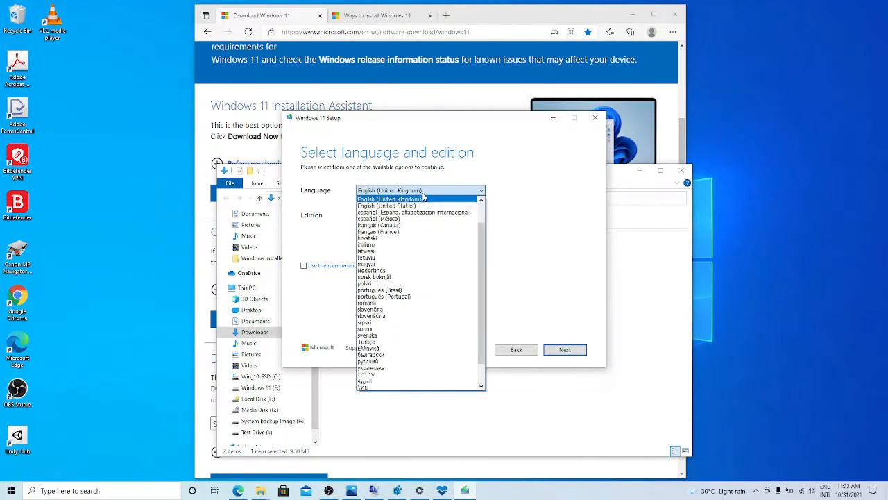
mouse_move(389, 205)
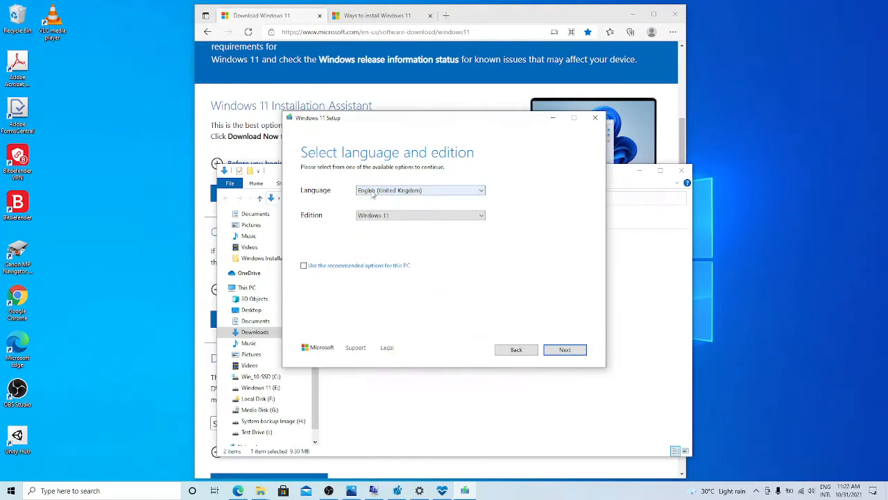
click(563, 349)
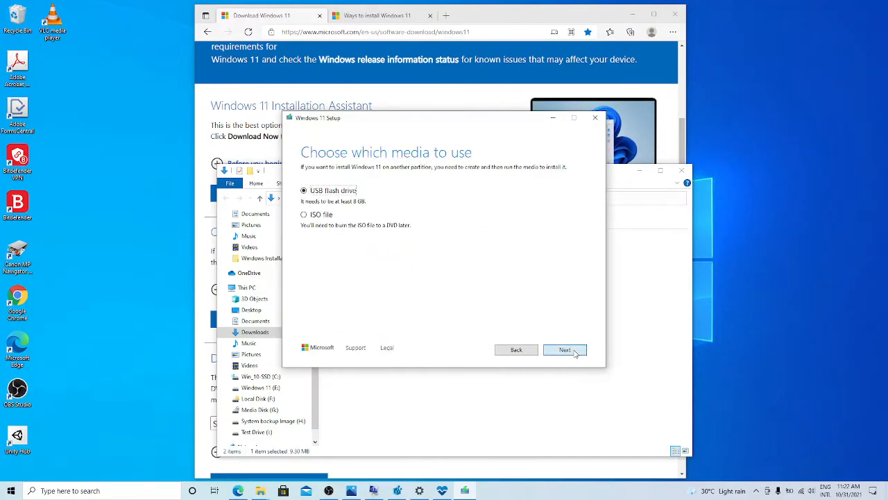
mouse_move(352, 212)
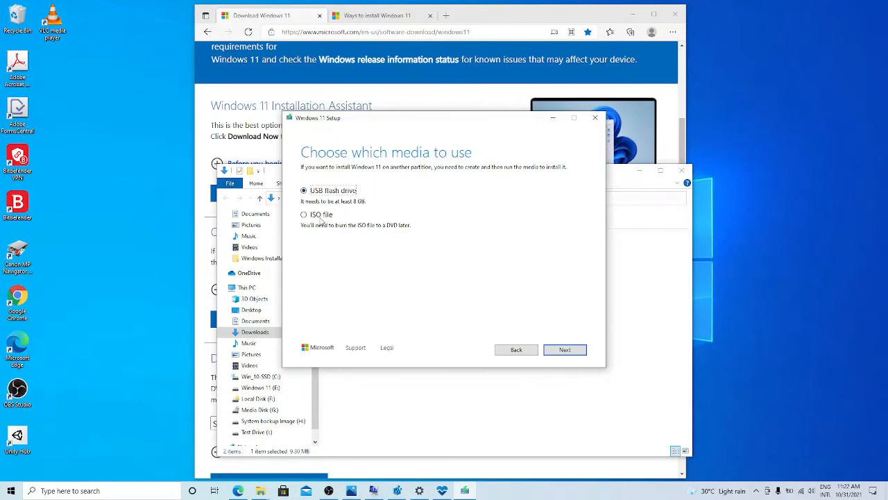
mouse_move(361, 205)
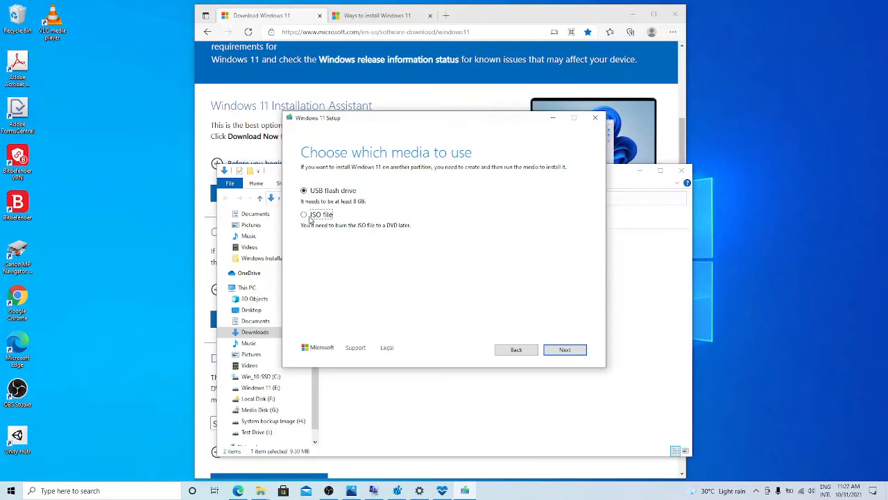
Step: Choose ISO file as the media type and continue to the save location dialog
click(303, 214)
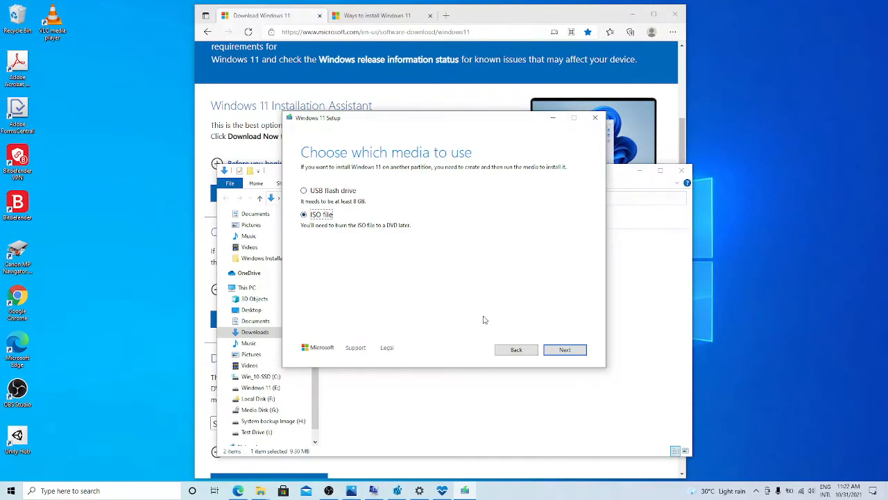
click(563, 349)
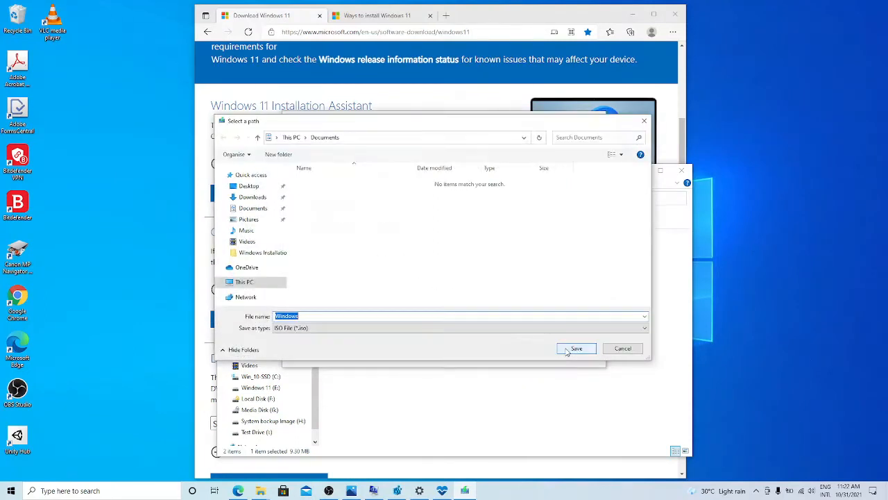
Step: Browse to Media Disk (G:) > Windows Installation and find the existing Windows 11 ISO
click(229, 280)
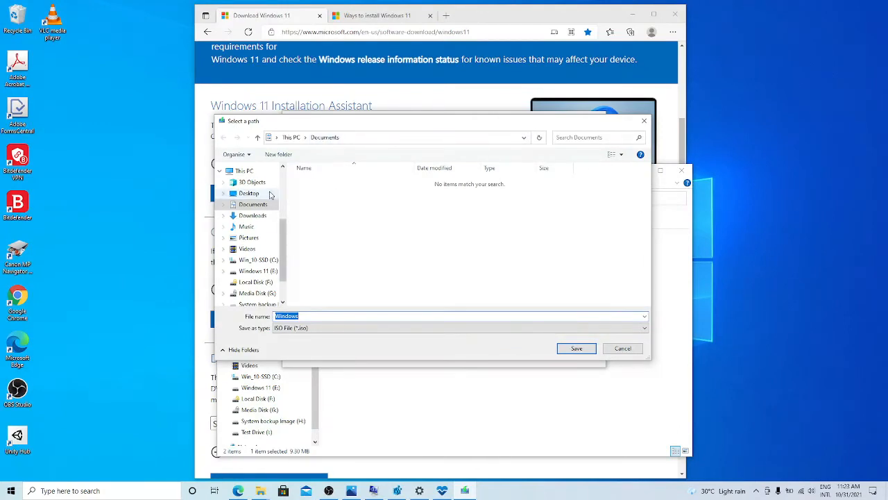
click(253, 215)
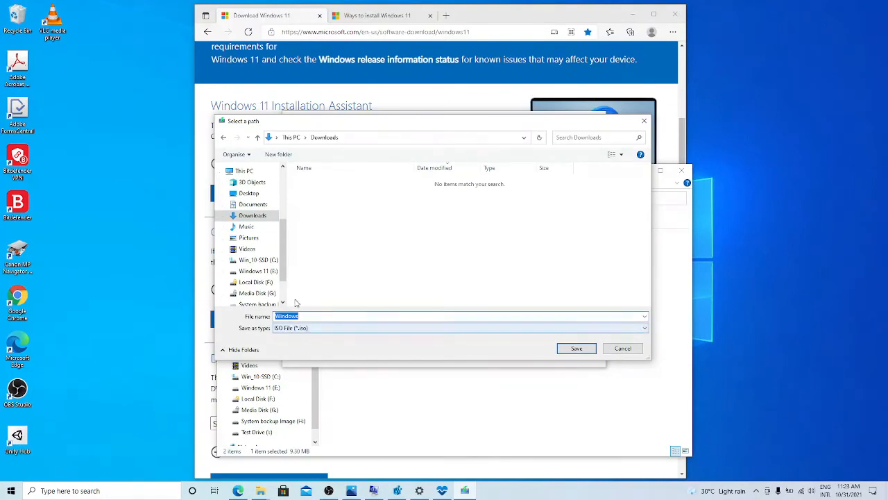
click(258, 293)
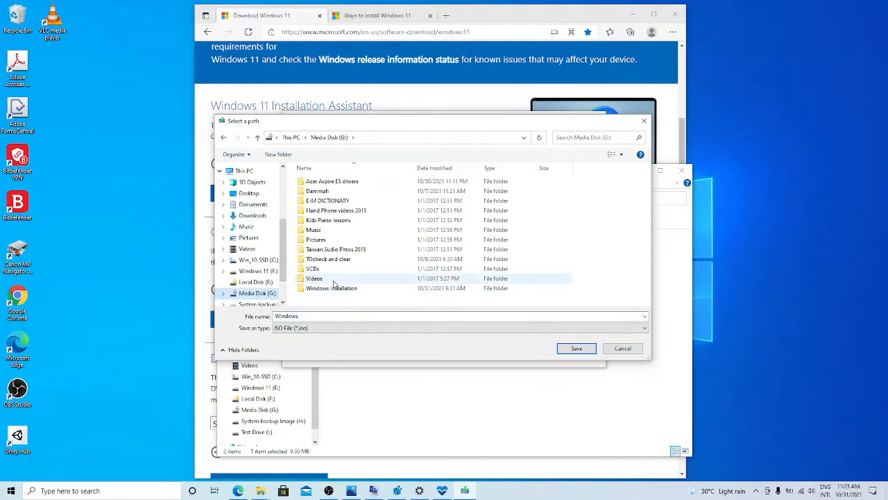
double_click(331, 287)
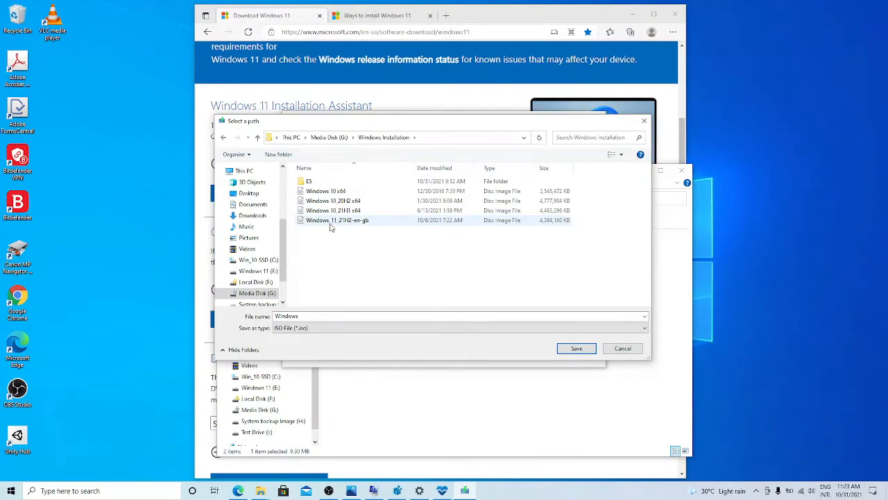
click(340, 220)
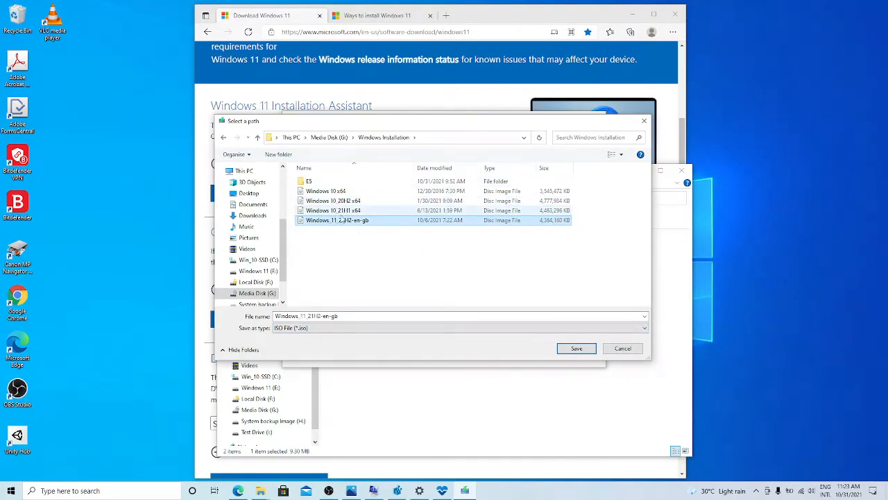
mouse_move(352, 247)
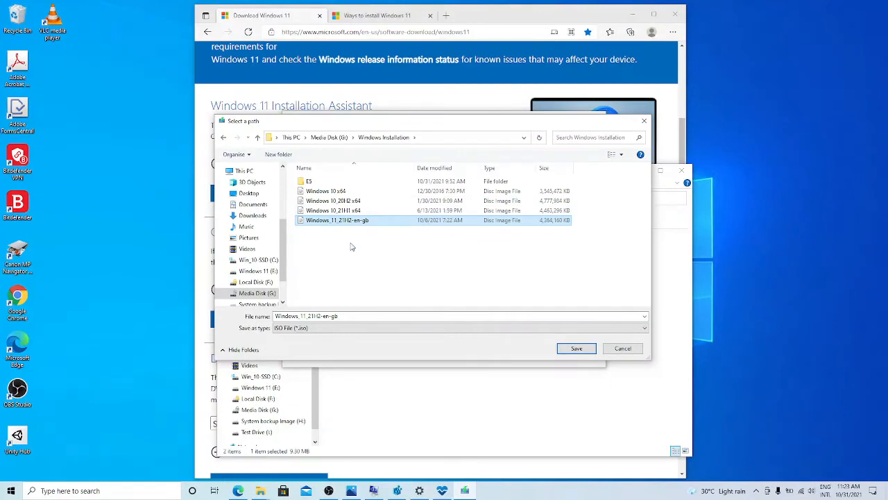
mouse_move(378, 231)
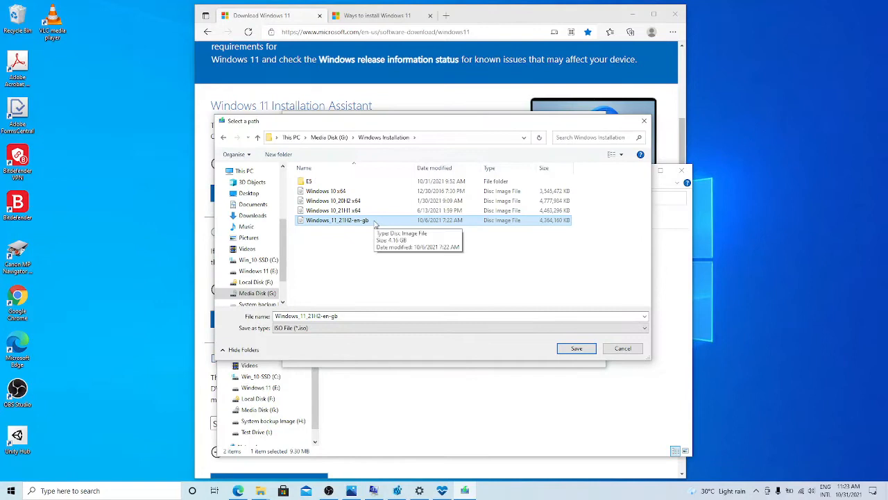
Step: Cancel saving a new ISO and quit the Media Creation Tool
click(577, 347)
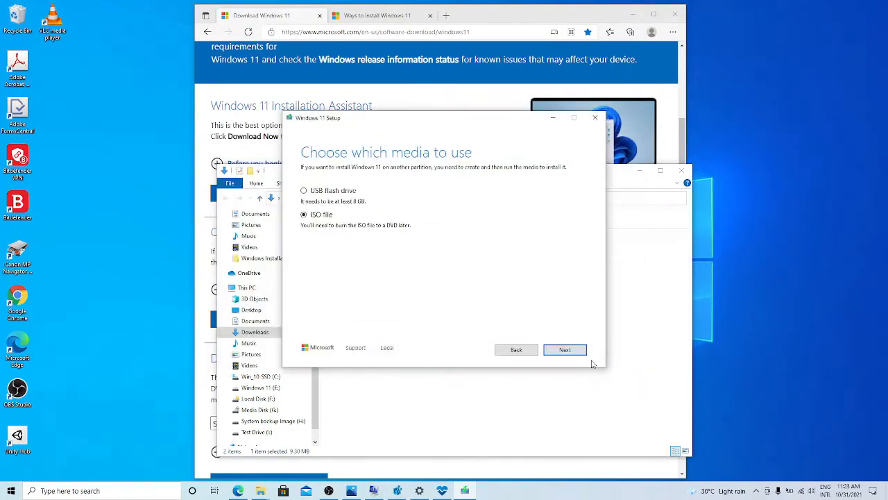
click(594, 116)
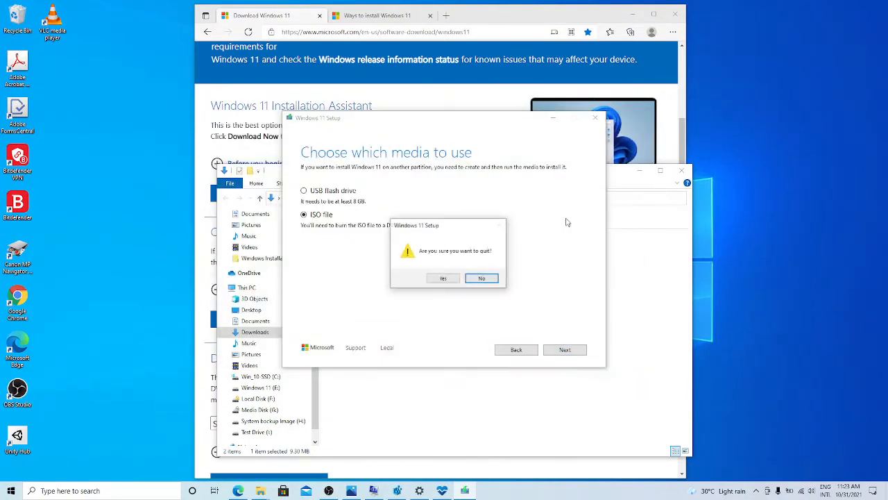
click(442, 278)
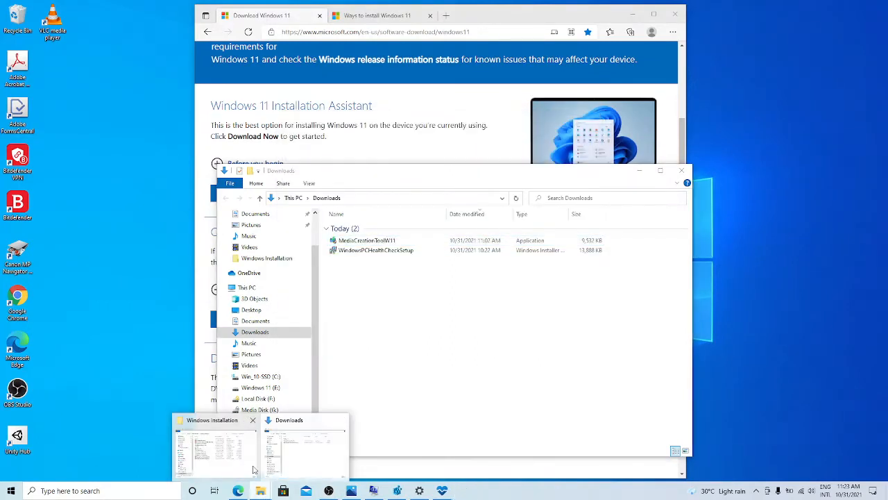
Step: Mount the Windows 11 ISO from the Windows Installation folder as a DVD drive
click(216, 447)
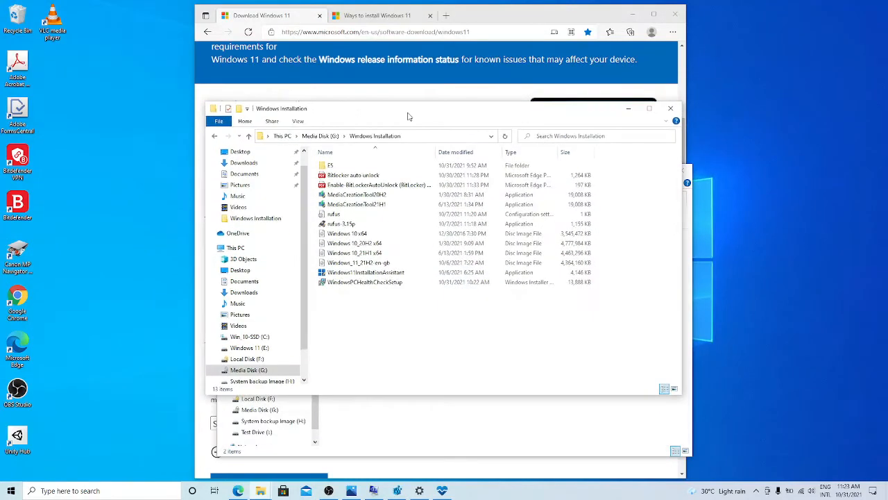
click(367, 262)
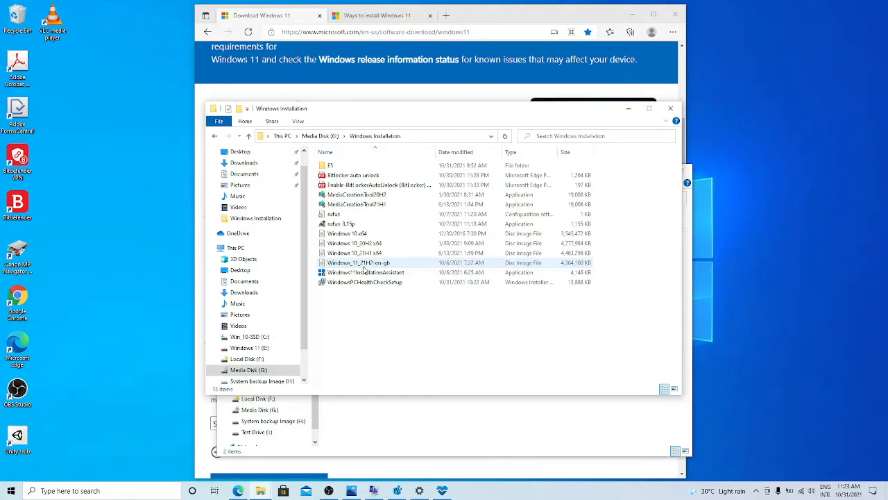
mouse_move(361, 262)
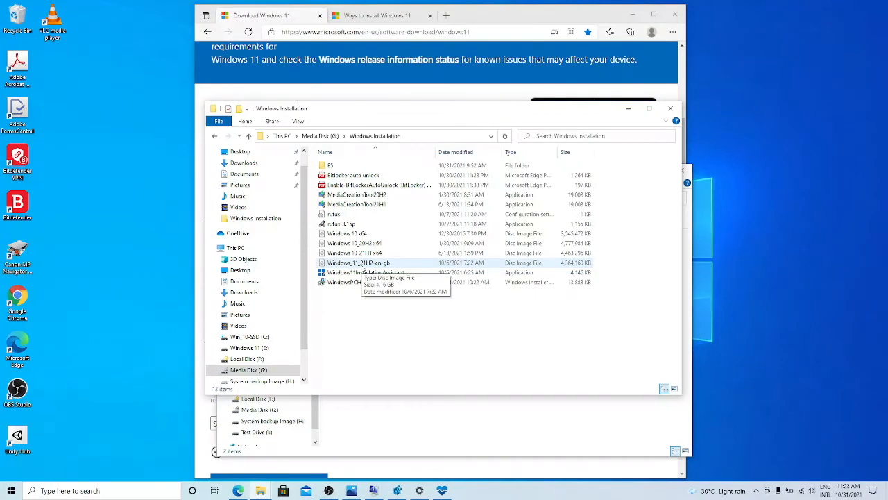
right_click(360, 262)
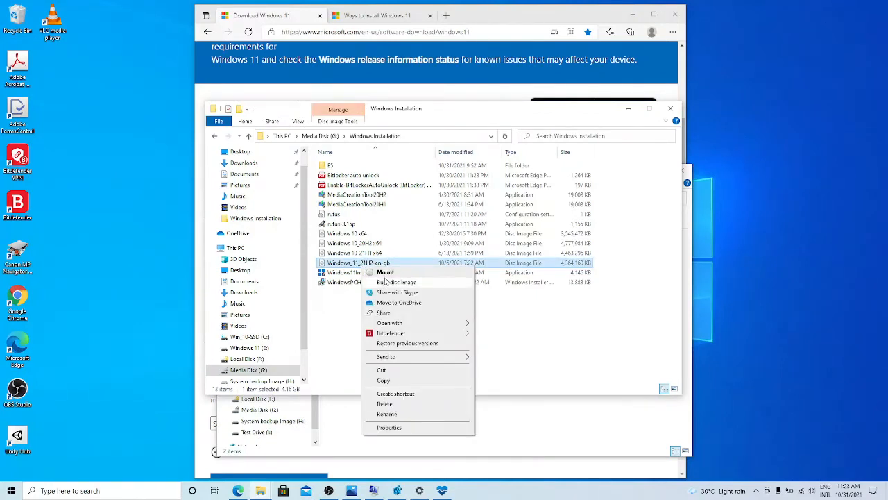
mouse_move(397, 280)
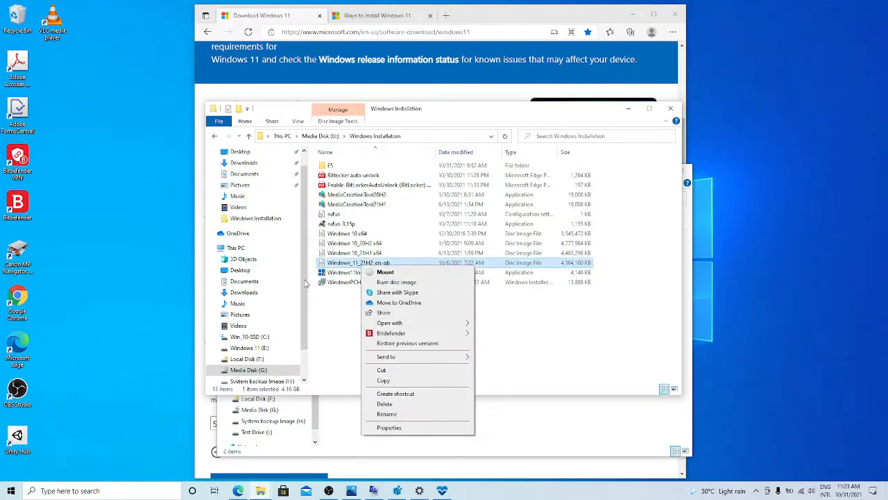
click(372, 262)
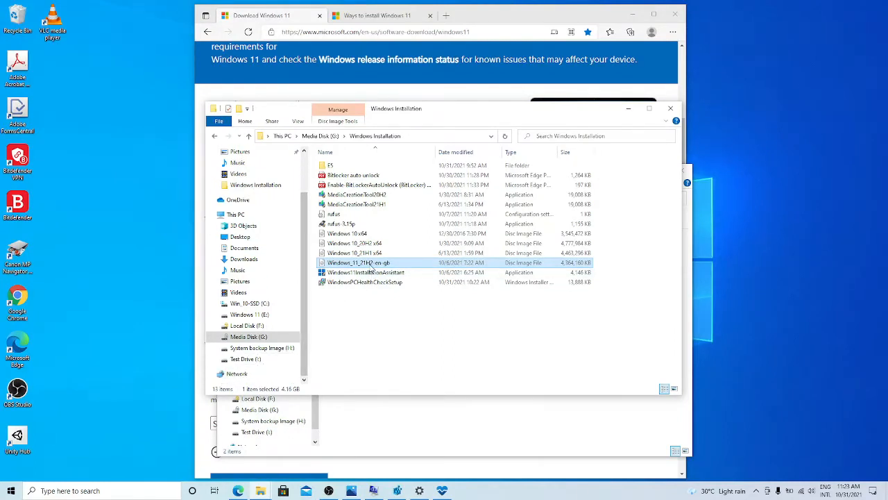
right_click(361, 261)
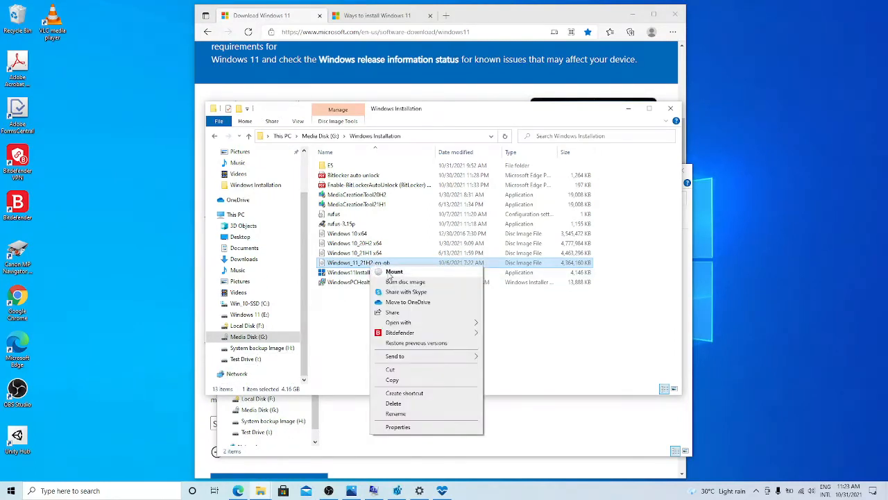
click(394, 271)
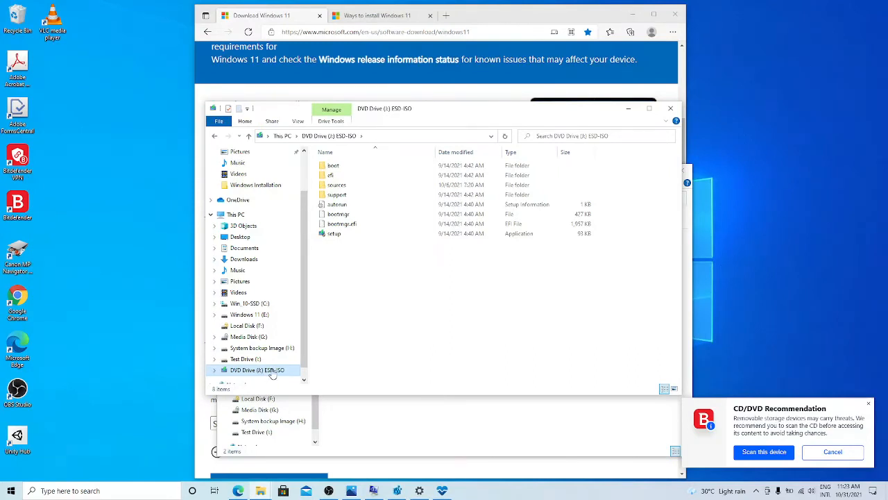
mouse_move(335, 233)
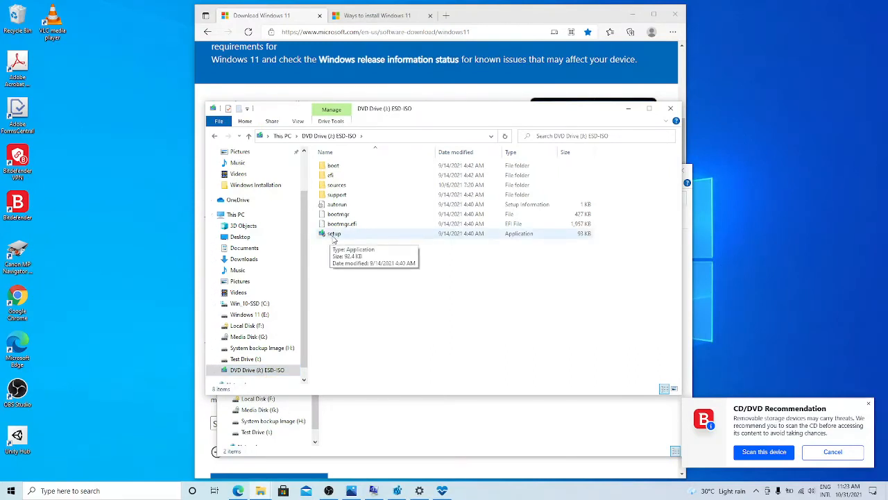
Step: Launch setup from the mounted DVD Drive (I:) ESD-ISO to start Windows 11 Setup
click(336, 233)
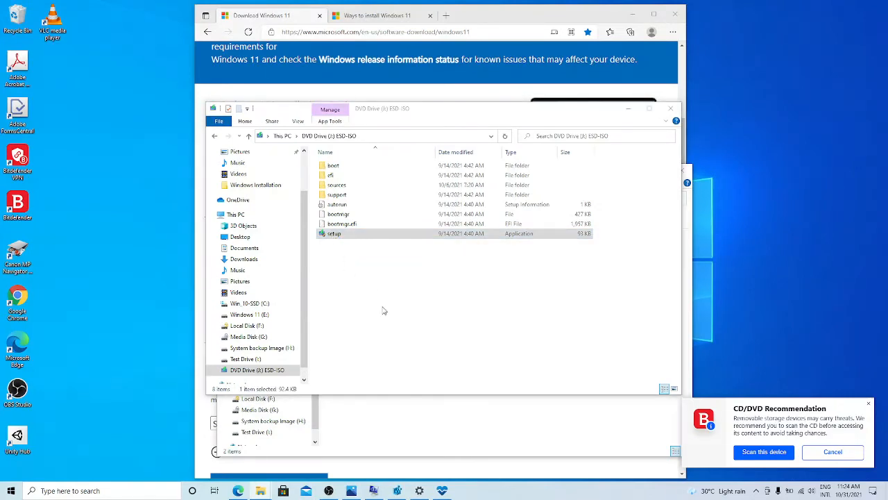
mouse_move(405, 287)
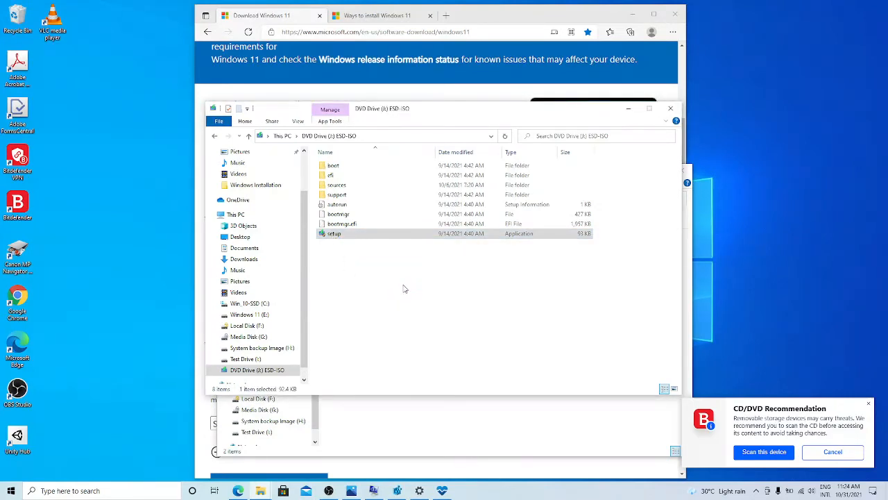
mouse_move(581, 156)
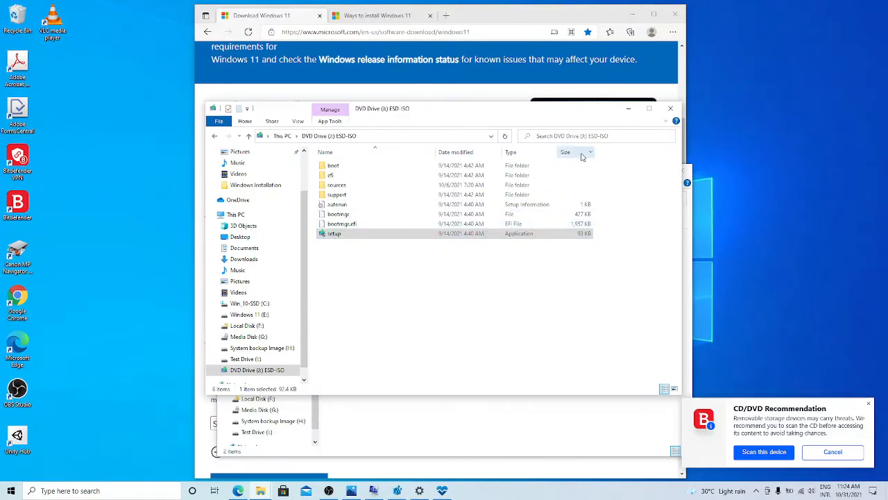
double_click(335, 233)
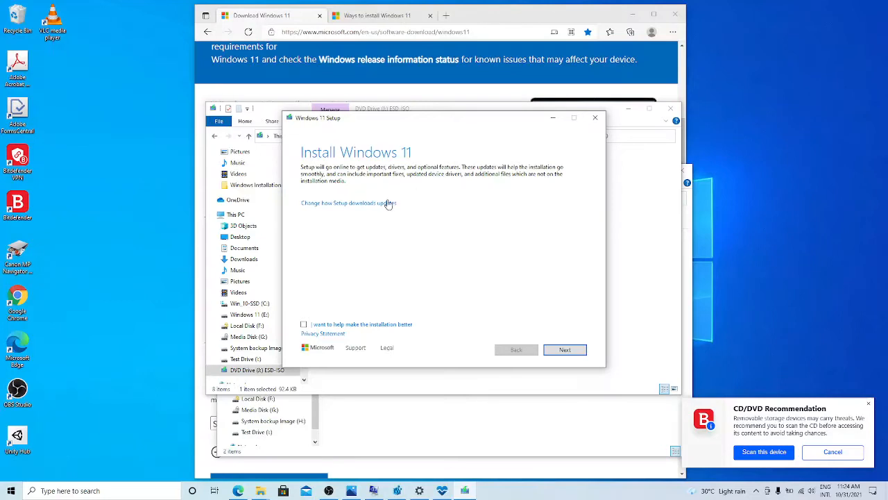
mouse_move(345, 206)
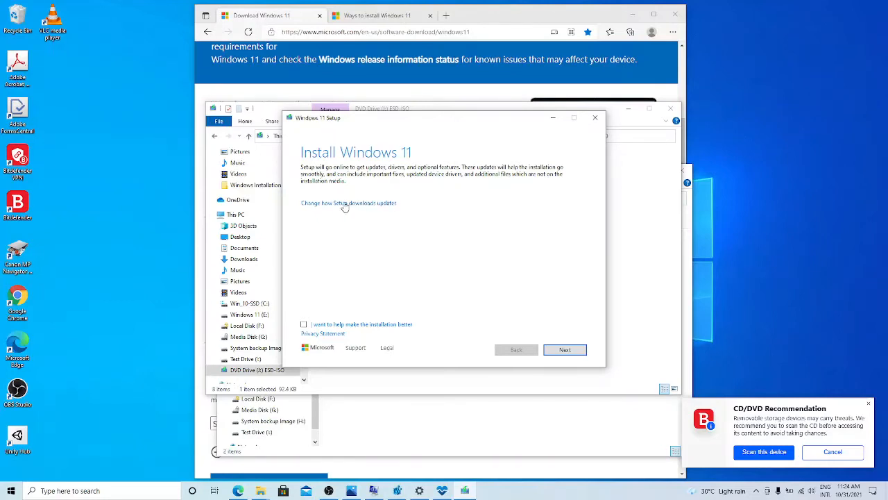
mouse_move(339, 211)
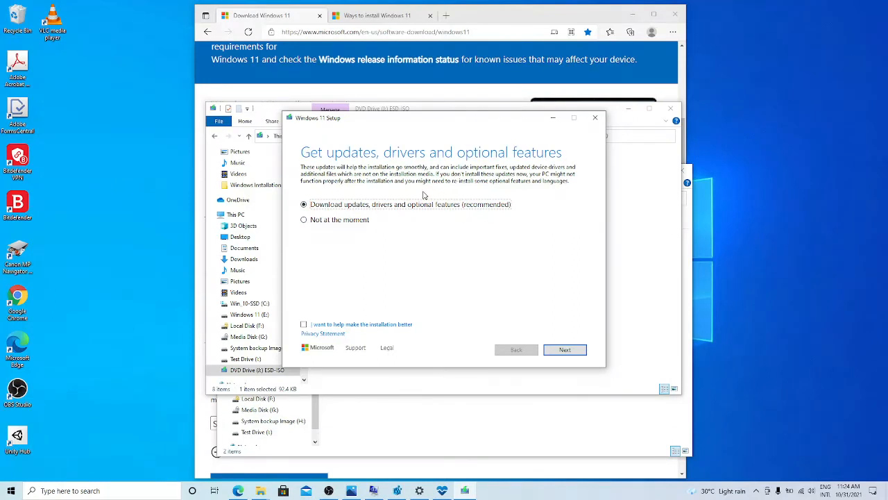
mouse_move(355, 239)
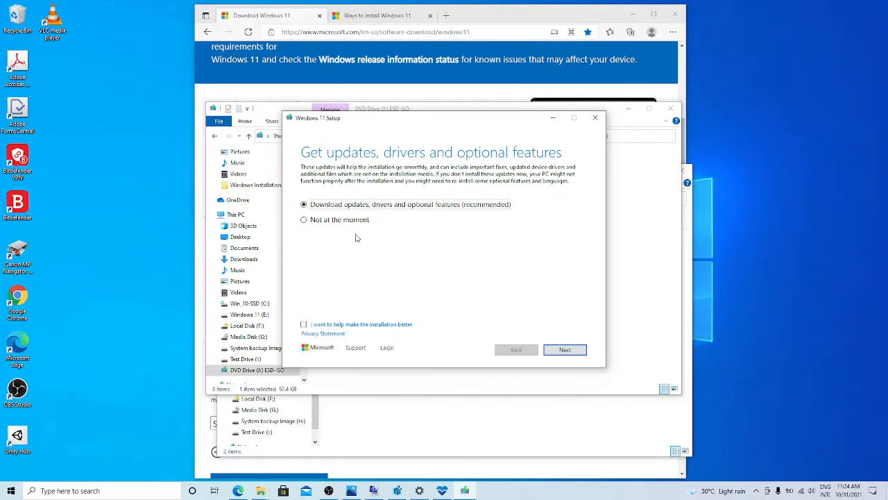
Step: Decline update downloads with 'Not at the moment' and run the PC compatibility check
click(302, 219)
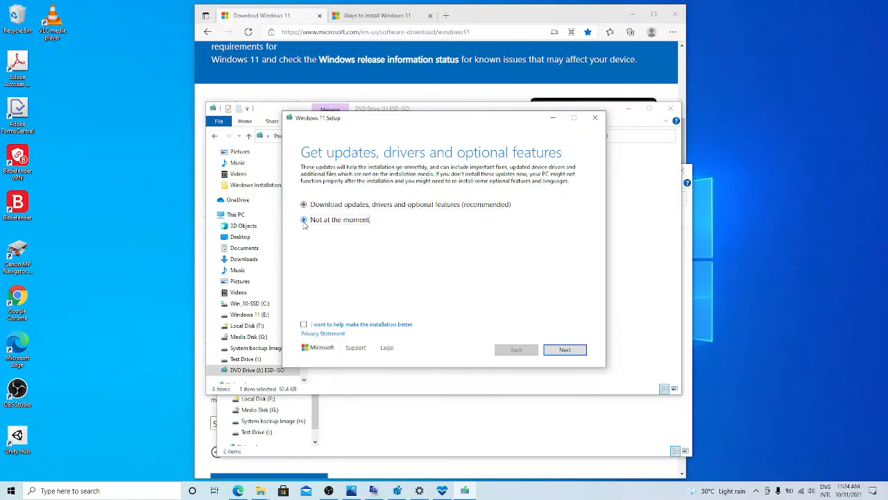
click(304, 220)
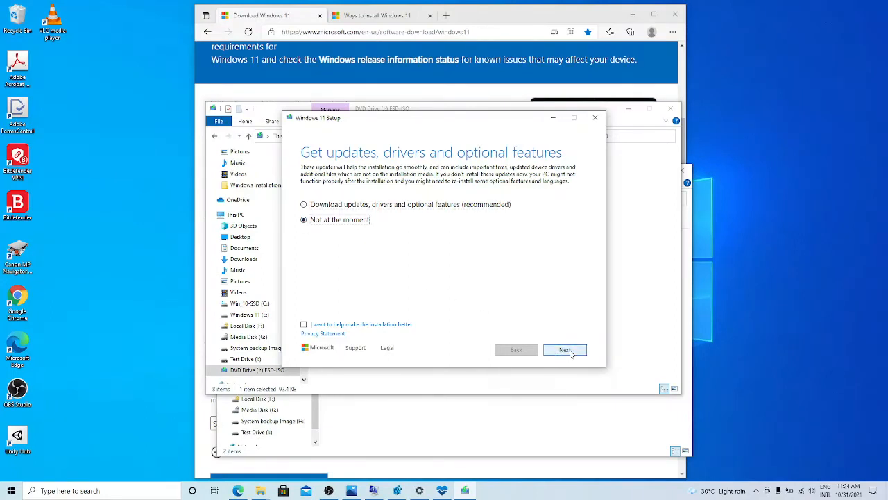
click(563, 349)
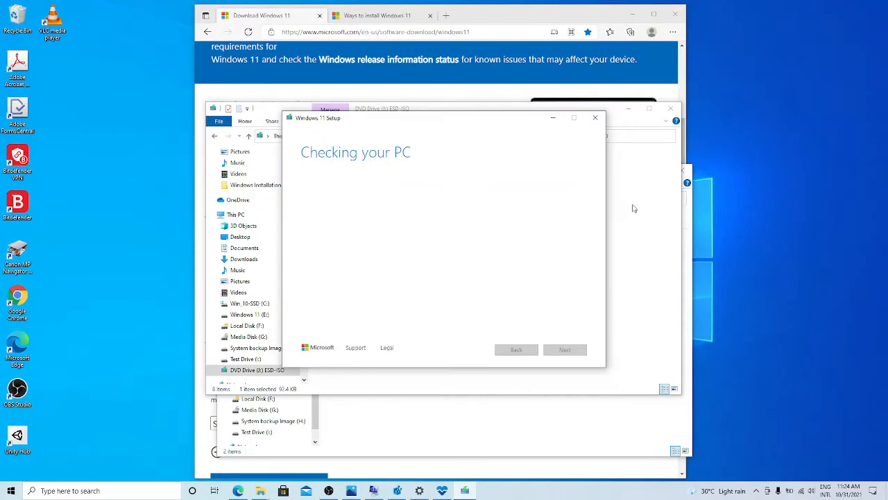
click(594, 117)
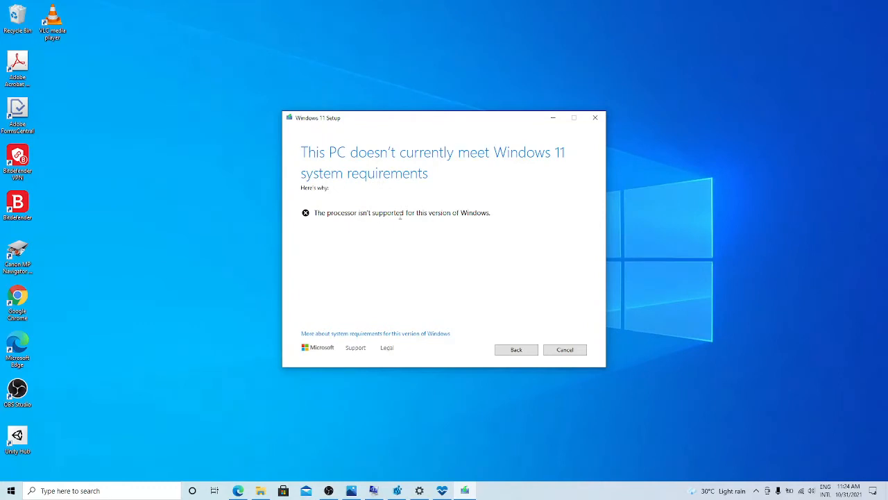
mouse_move(500, 216)
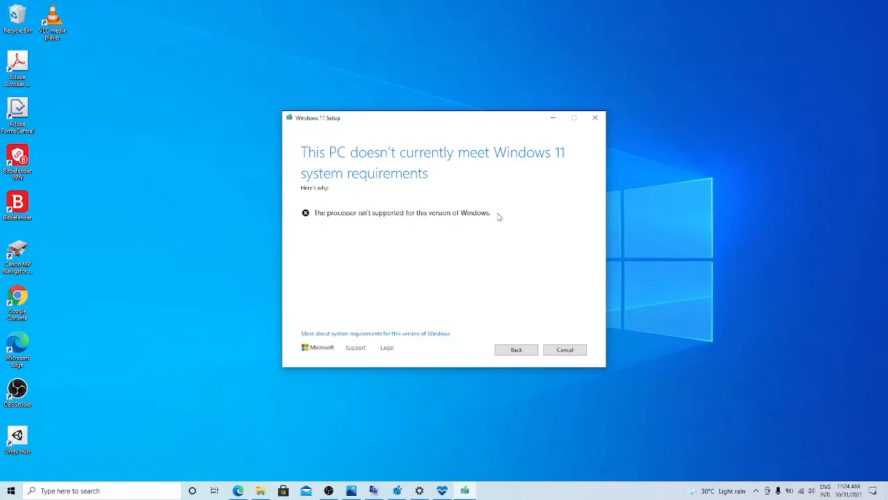
mouse_move(521, 260)
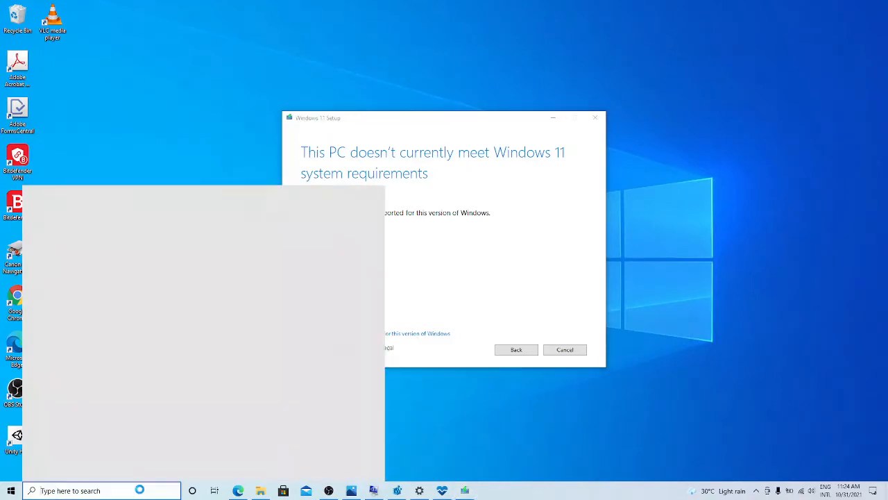
Step: Search the taskbar for regedit to launch Registry Editor as administrator
click(103, 490)
text(regedi)
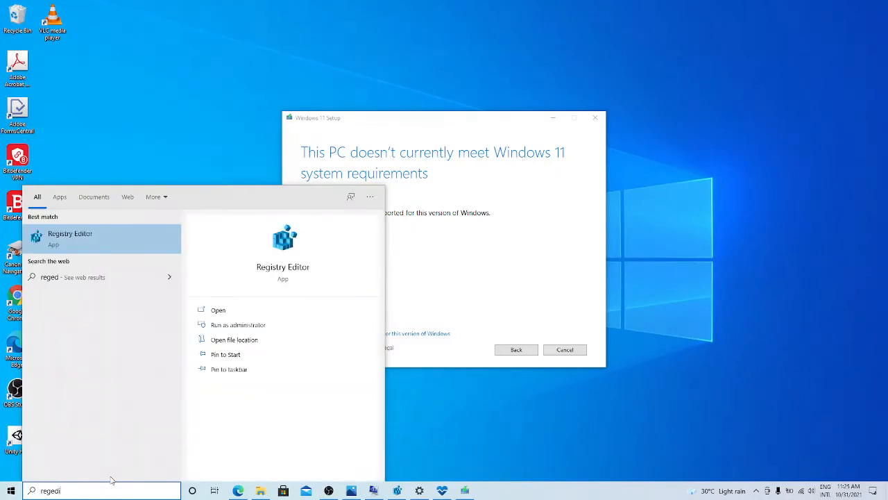
text(t)
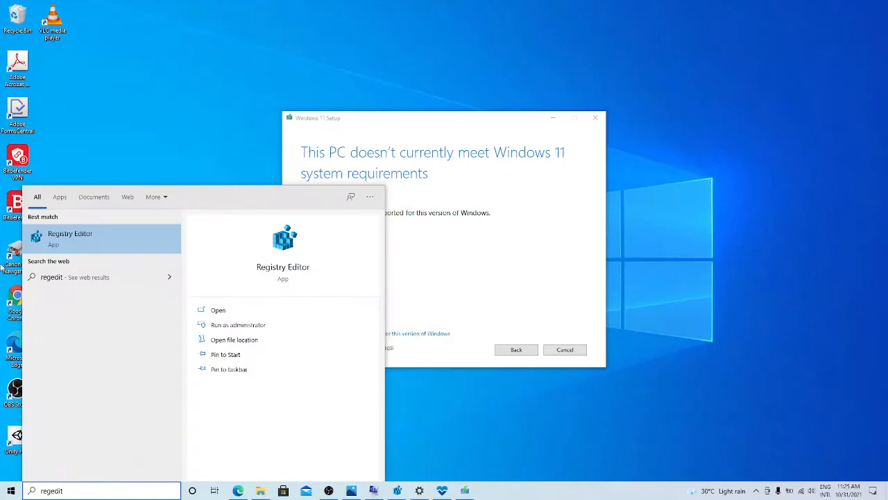
mouse_move(239, 325)
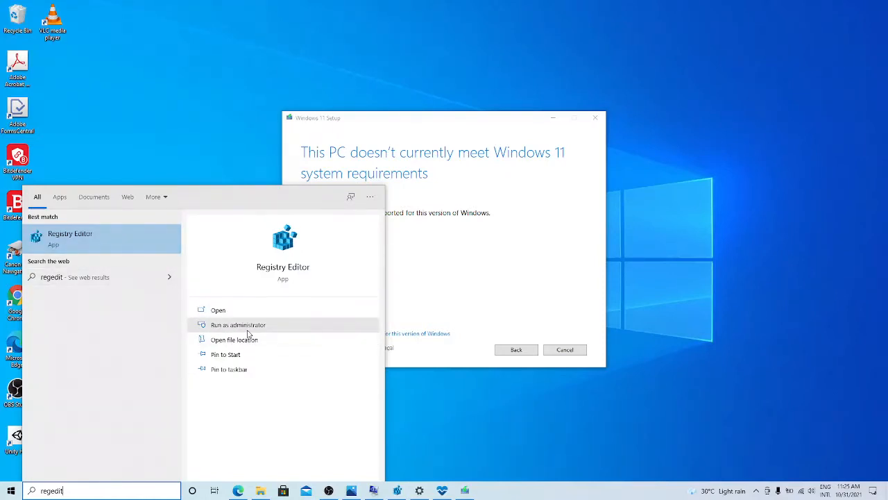
mouse_move(419, 313)
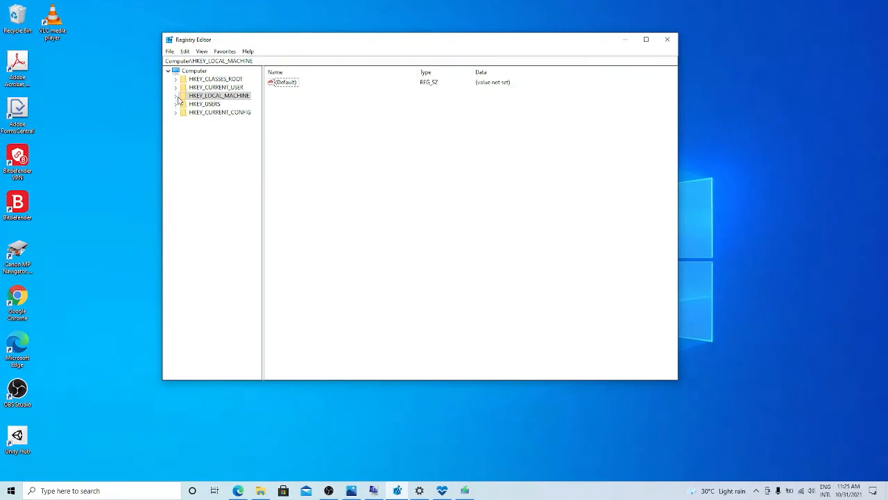
Step: Navigate to HKEY_LOCAL_MACHINE\SYSTEM\Setup\MoSetup in the registry tree
click(175, 95)
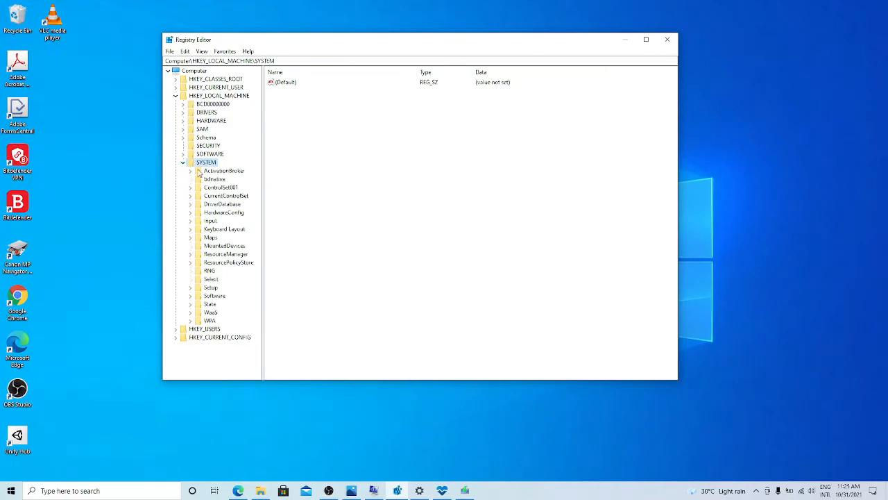
mouse_move(199, 294)
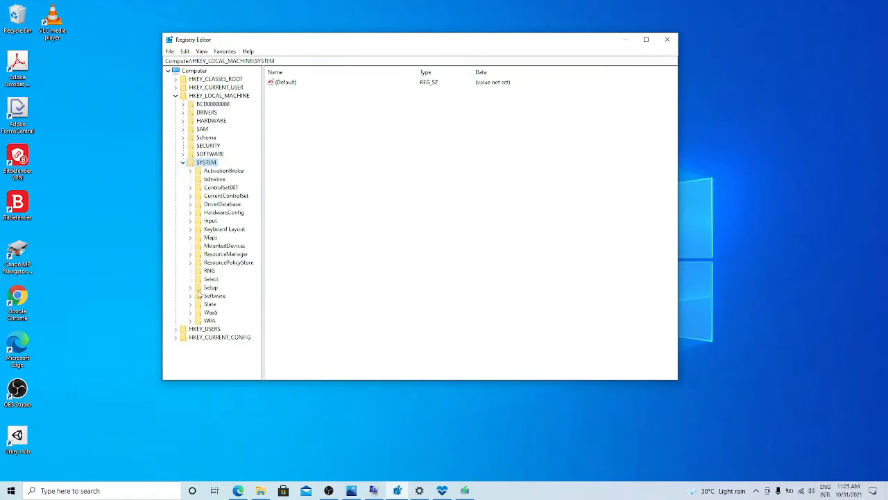
click(211, 287)
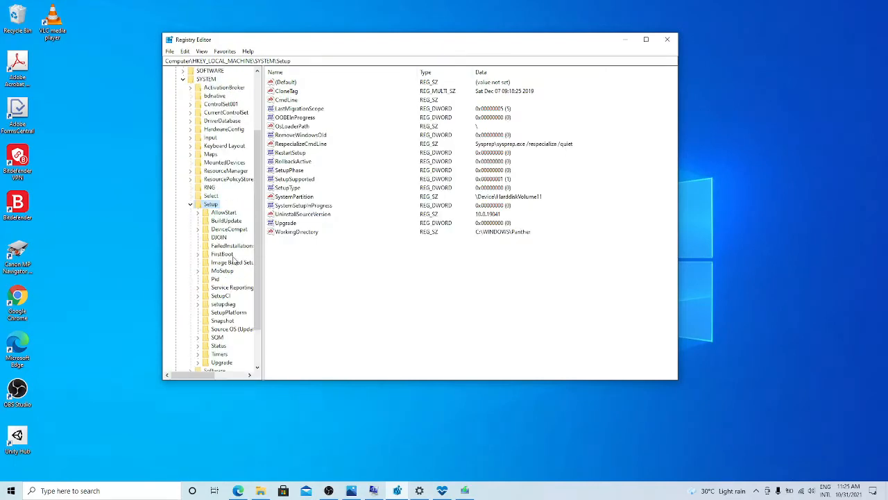
scroll(down, 3)
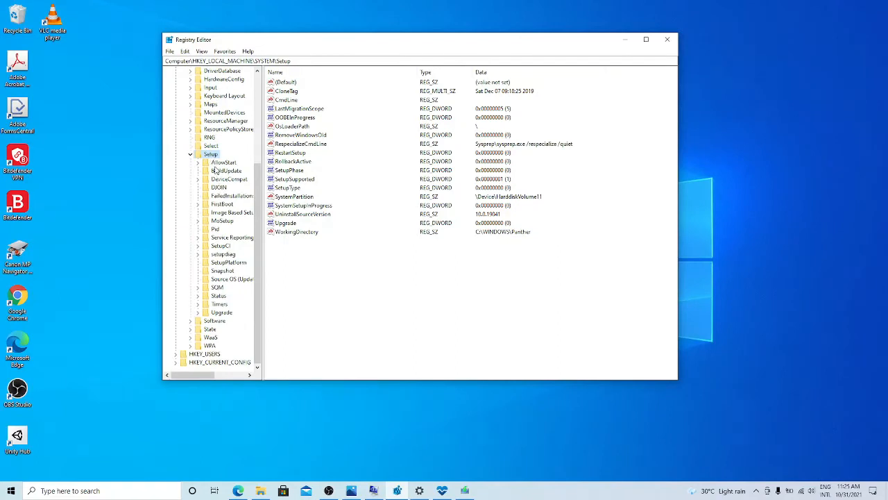
click(222, 220)
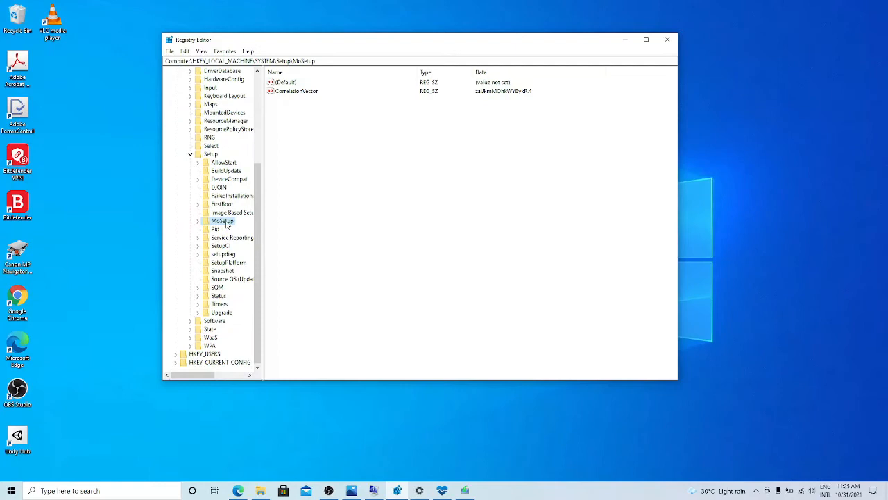
right_click(223, 221)
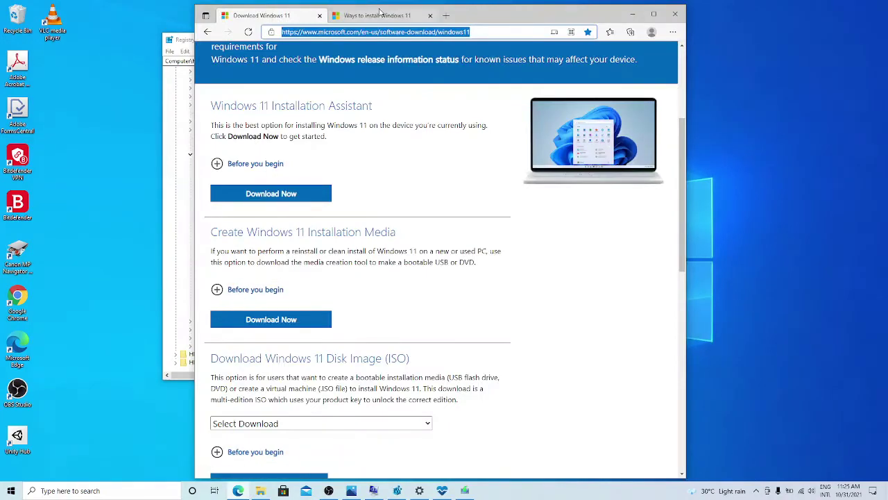
Step: Copy the value name from the web page and create DWORD AllowUpgradesWithUnsupportedTPMOrCPU under MoSetup
click(382, 16)
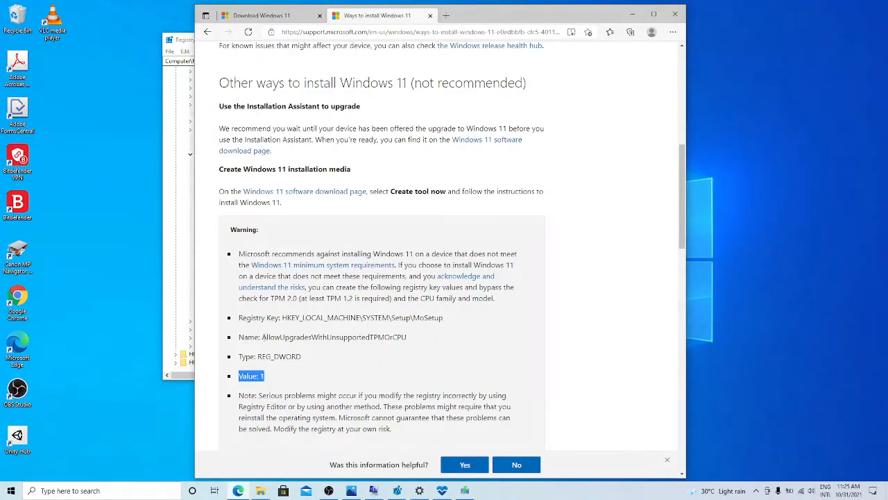
double_click(334, 337)
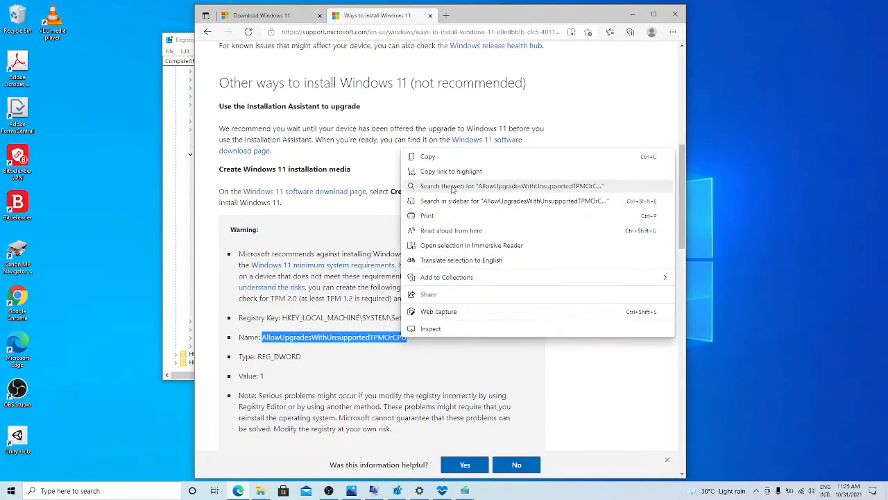
click(217, 347)
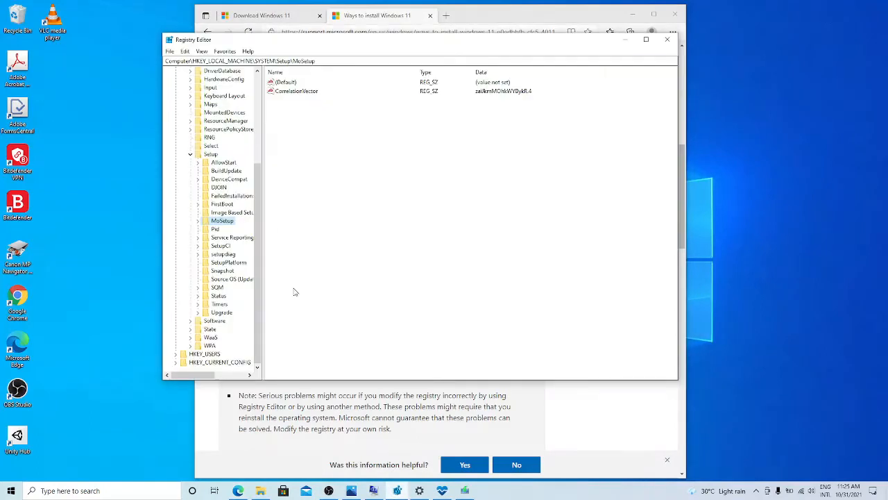
right_click(222, 219)
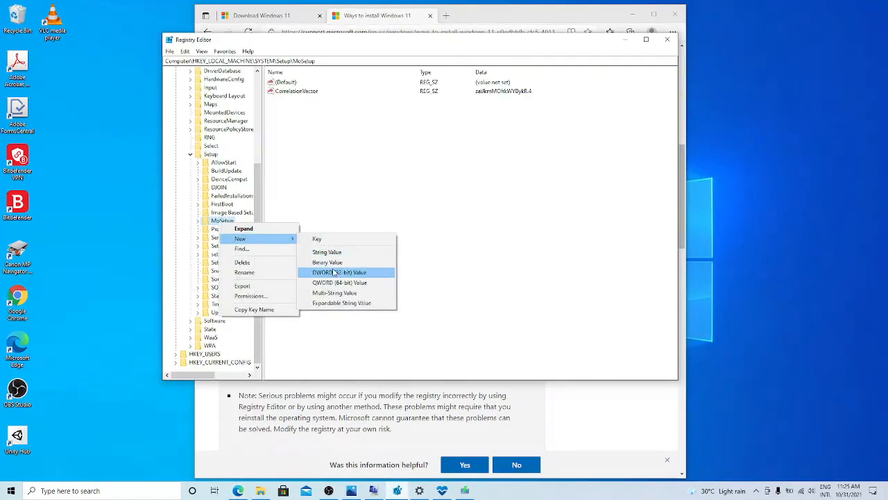
click(339, 272)
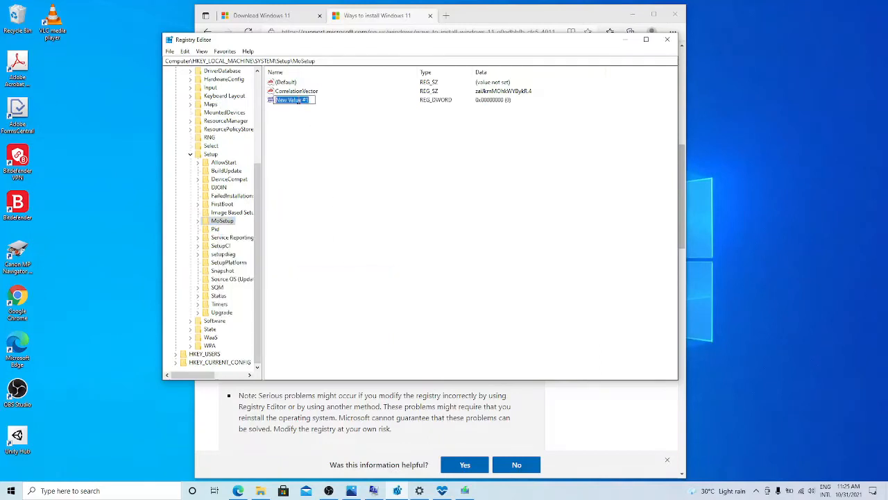
text(AllowUpgradesWithUnsupportedTPMOrCPU)
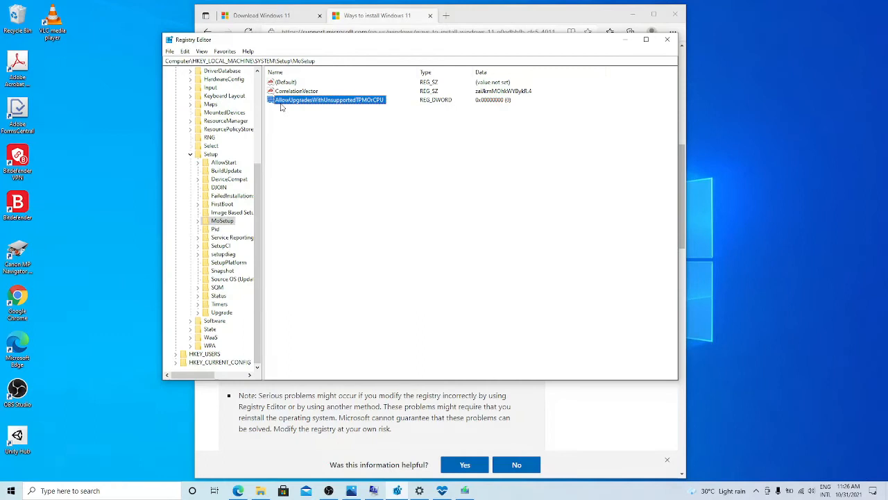
mouse_move(366, 104)
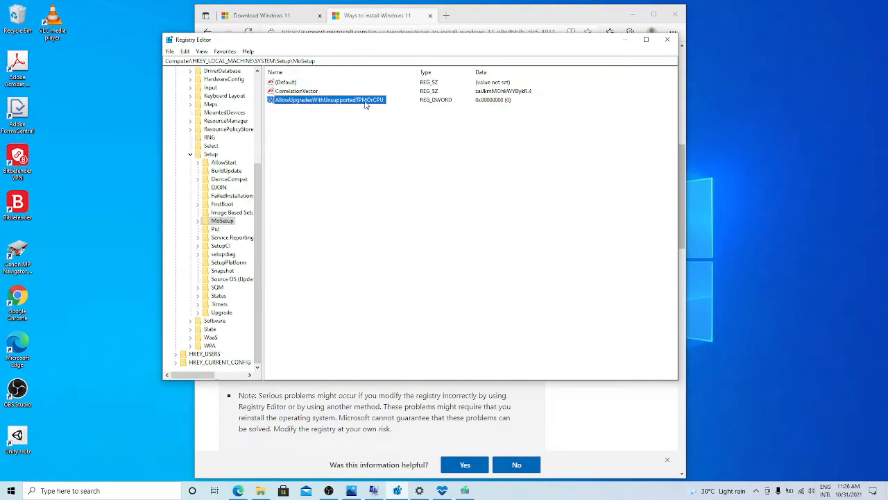
mouse_move(381, 106)
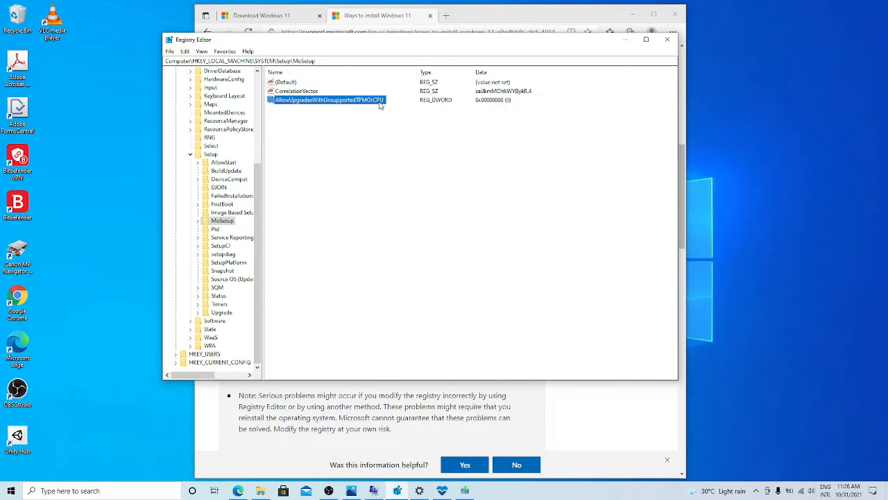
mouse_move(469, 104)
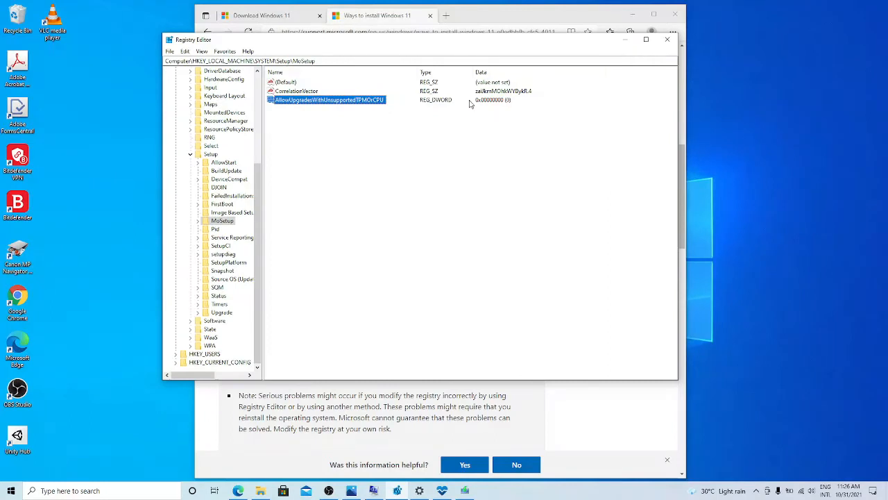
Step: Set AllowUpgradesWithUnsupportedTPMOrCPU to 1 and close Registry Editor
double_click(328, 100)
text(1)
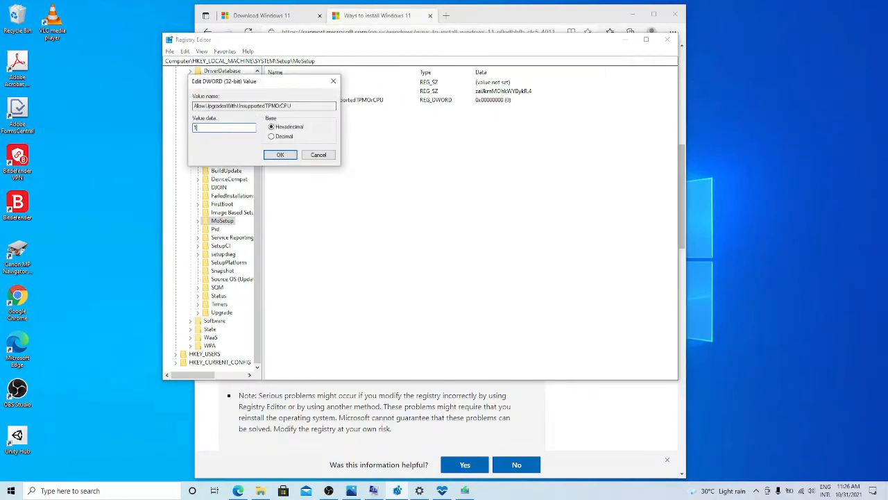
click(280, 155)
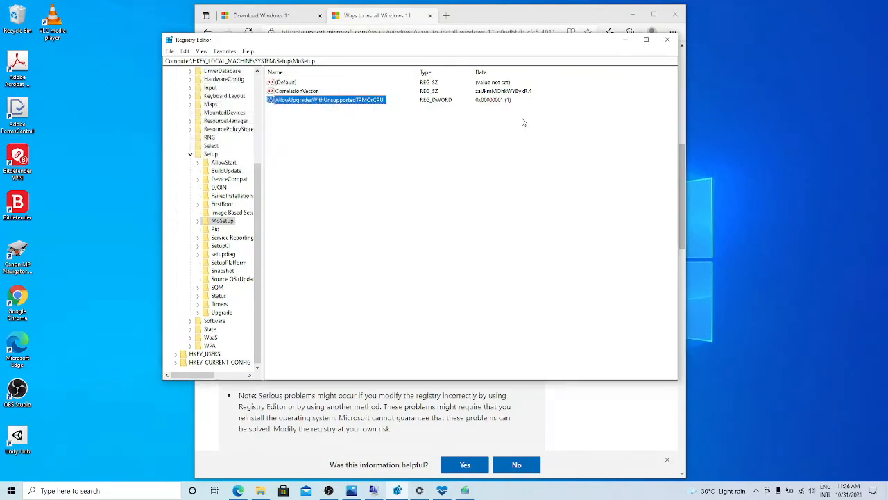
mouse_move(408, 372)
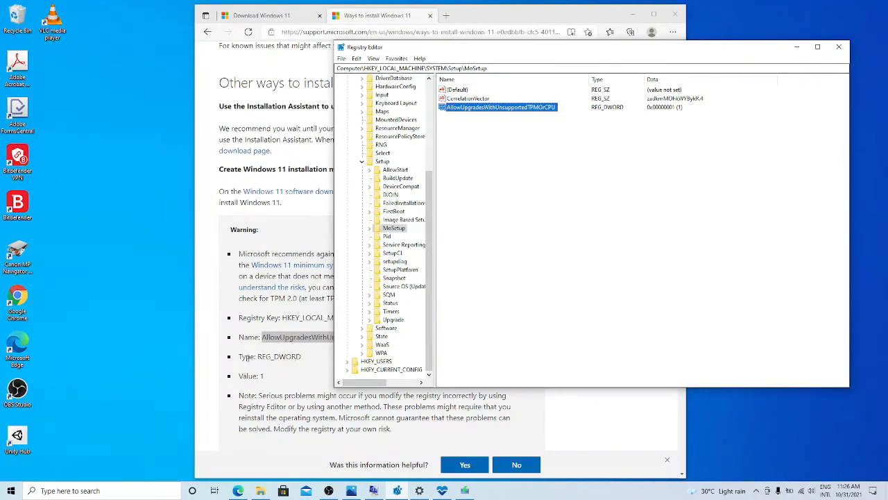
mouse_move(670, 116)
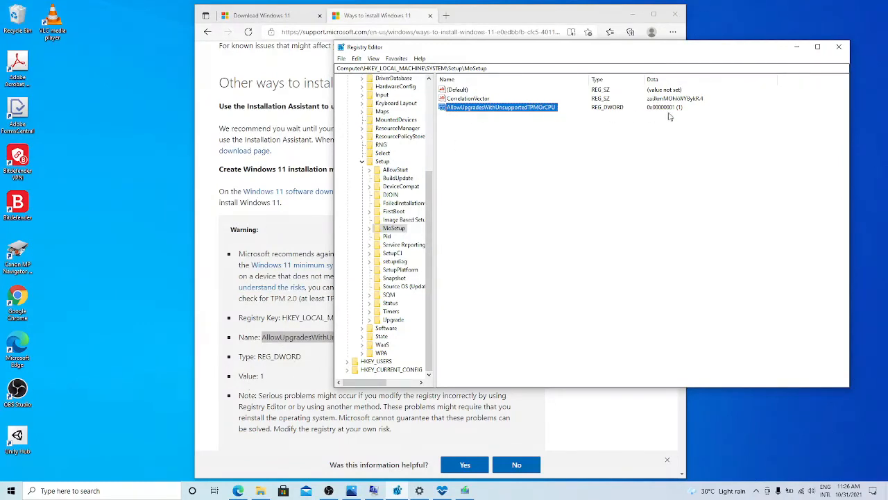
mouse_move(644, 163)
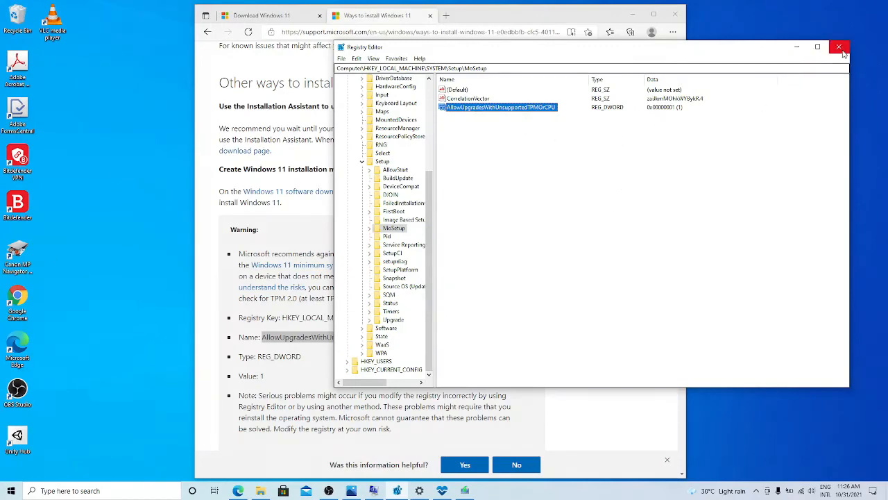
click(838, 47)
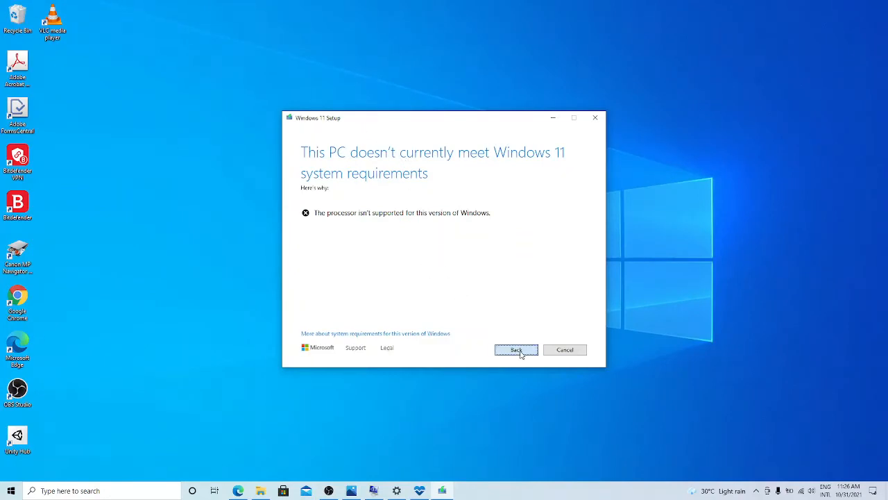
Step: Go back from the requirements failure and accept the Windows 11 licence terms
click(516, 349)
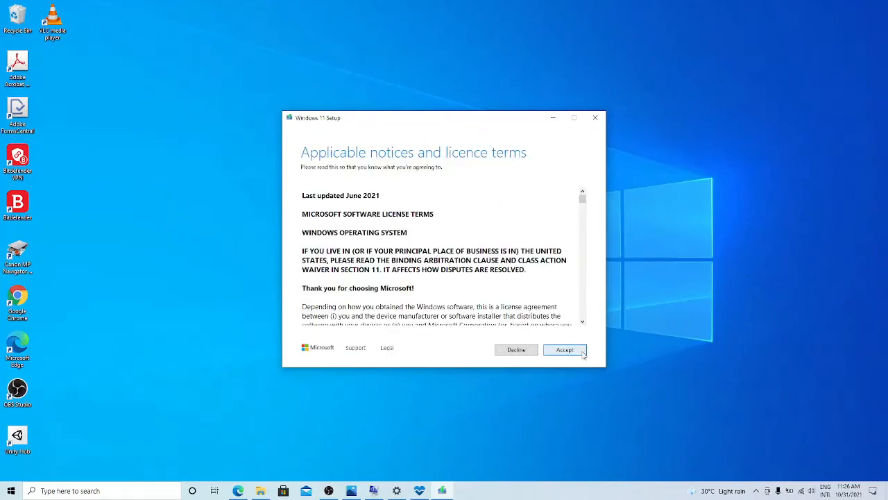
click(563, 350)
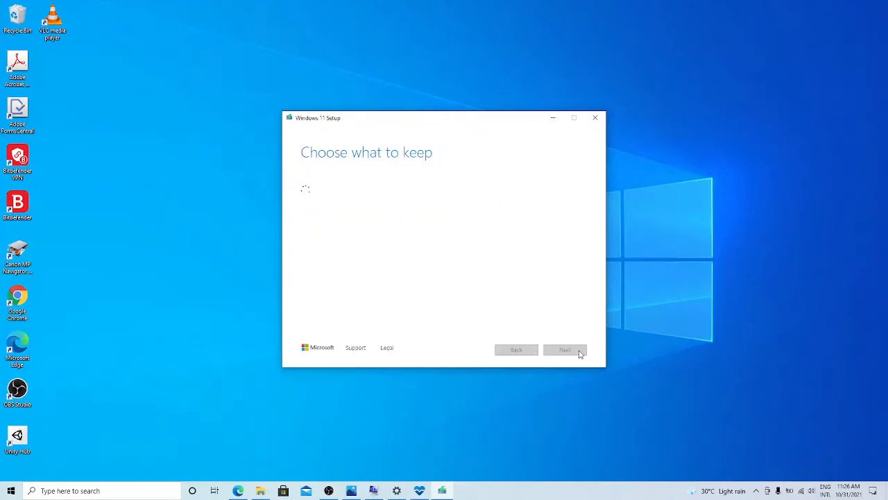
click(563, 350)
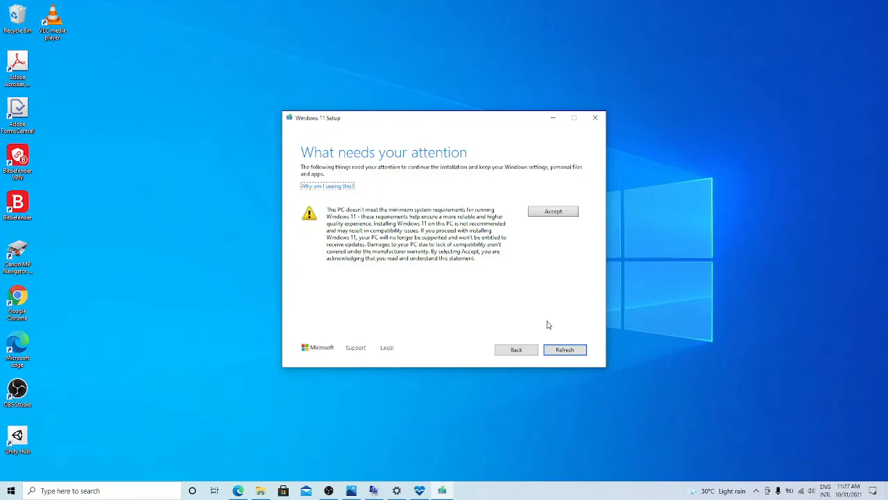
mouse_move(390, 164)
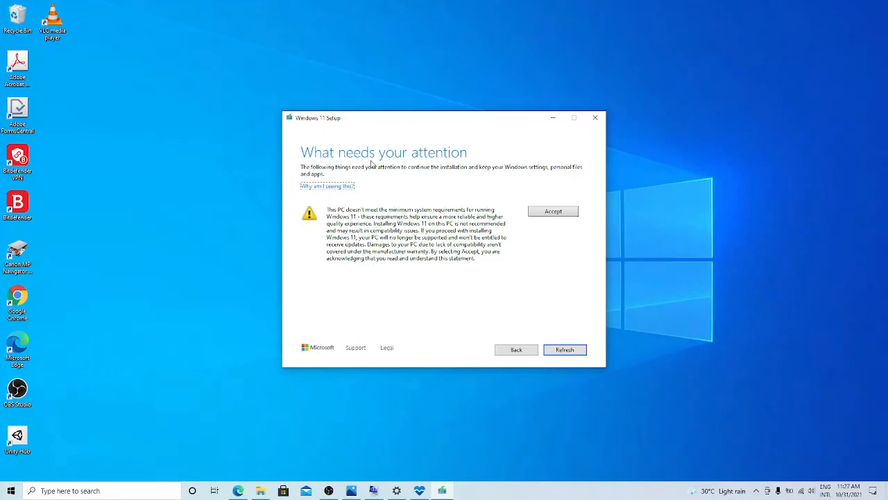
Step: Highlight the update-entitlement warning sentence, then accept the unsupported-hardware warning
double_click(480, 222)
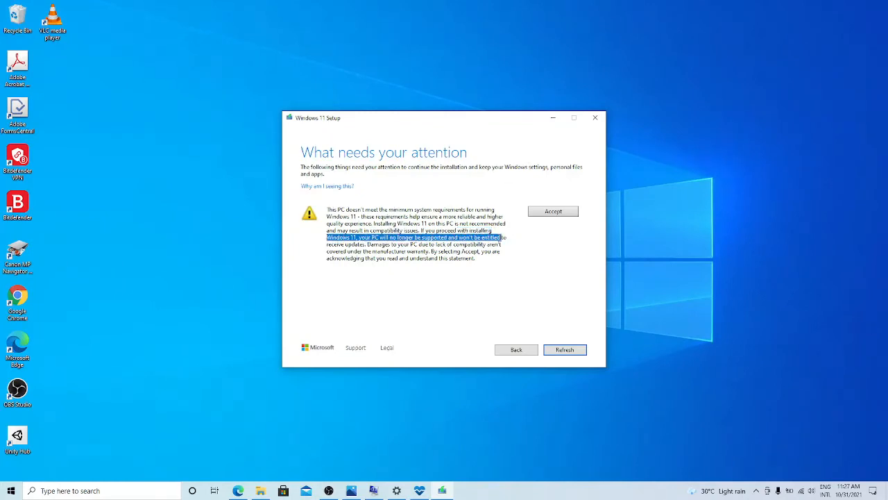
drag(505, 237, 363, 244)
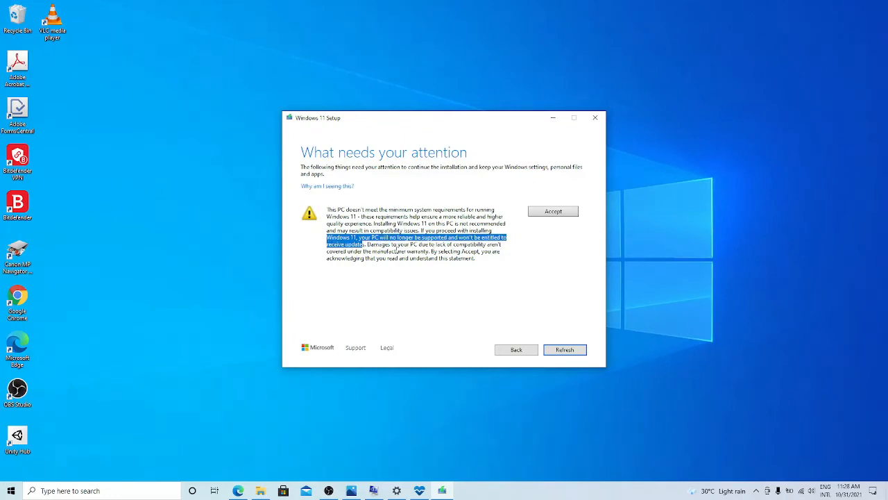
mouse_move(534, 231)
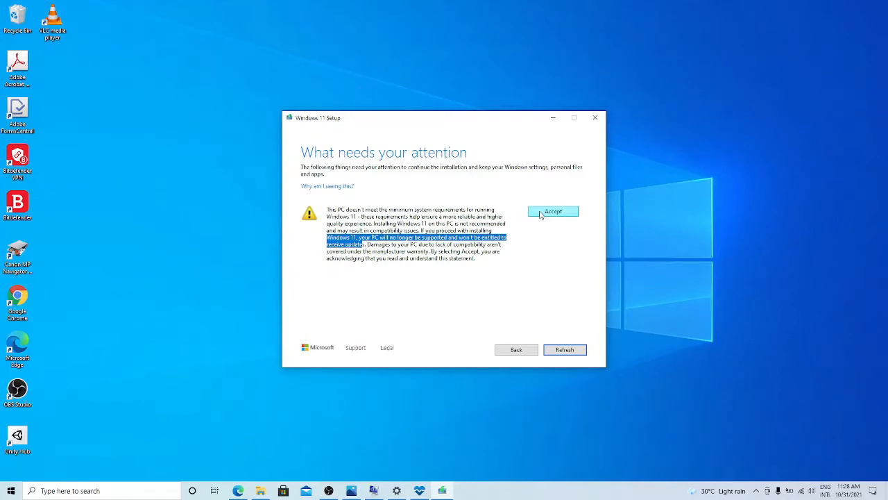
click(552, 211)
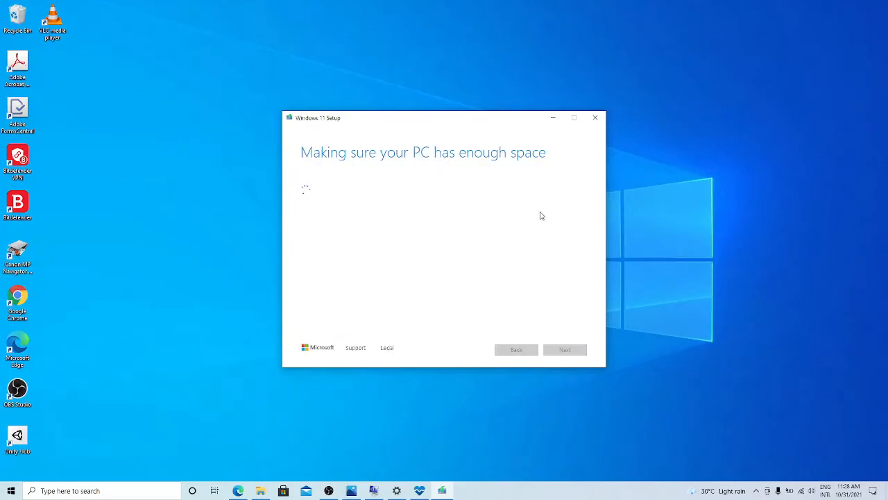
mouse_move(486, 206)
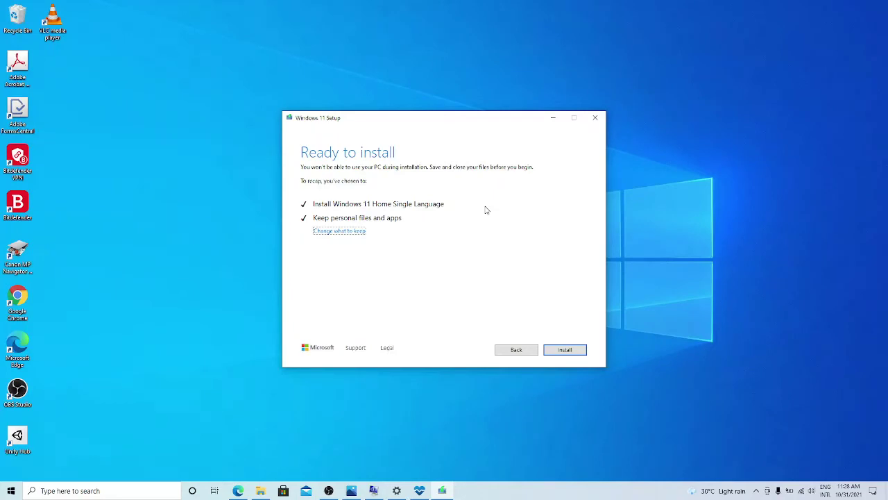
mouse_move(394, 243)
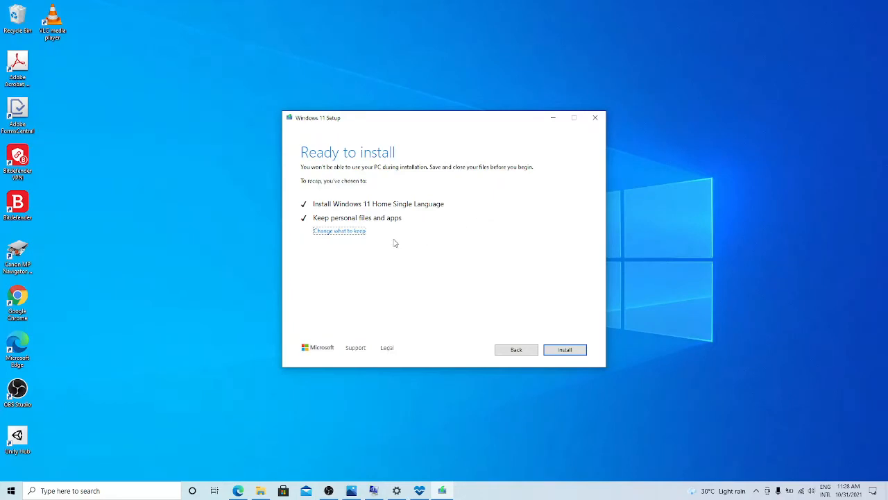
mouse_move(388, 248)
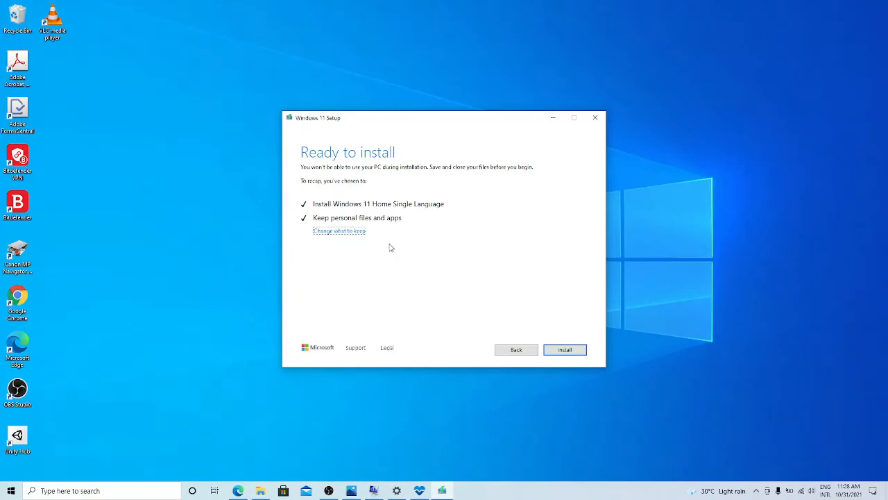
mouse_move(340, 230)
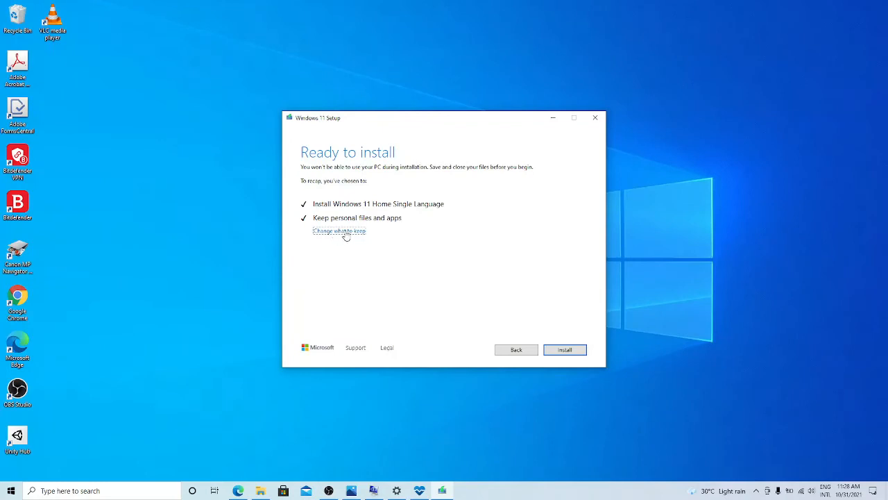
mouse_move(319, 205)
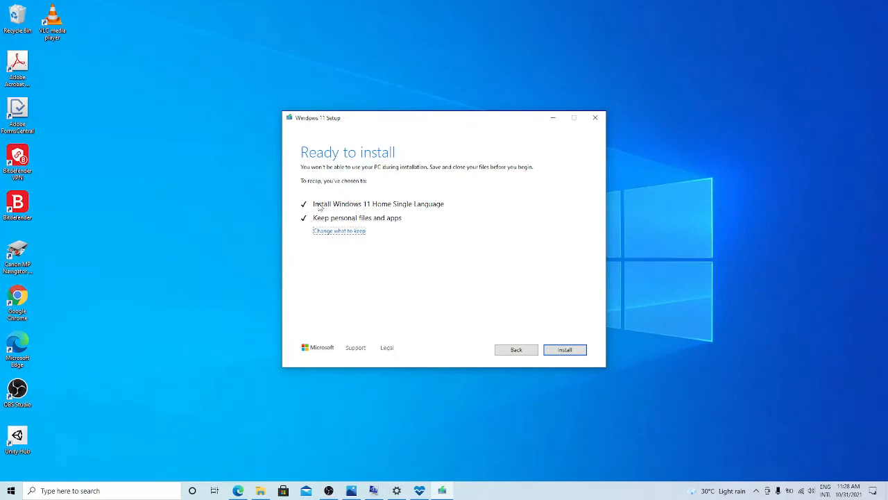
mouse_move(344, 210)
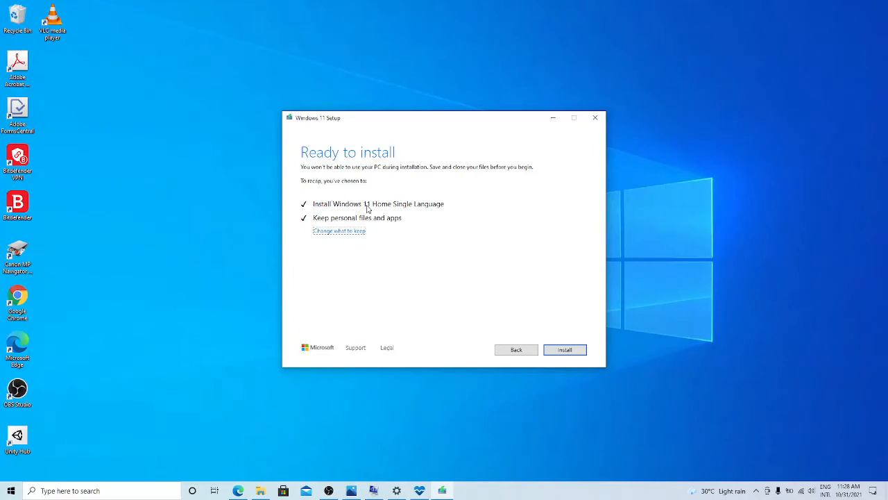
mouse_move(446, 214)
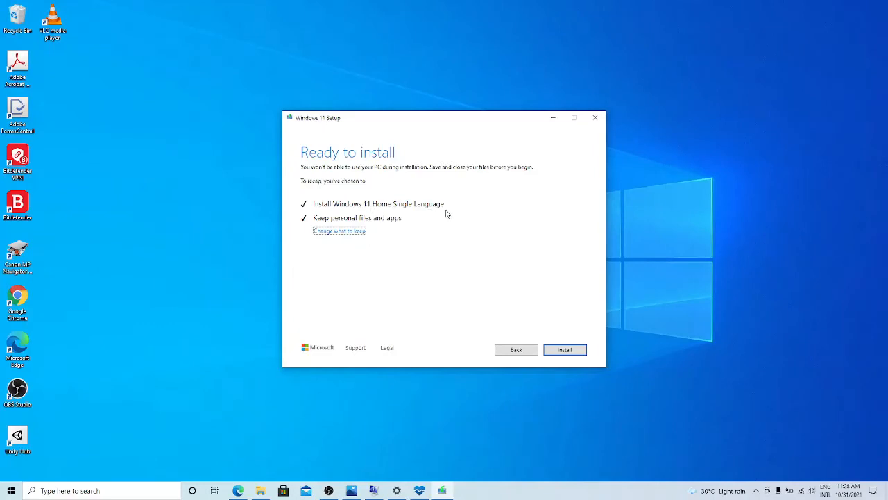
mouse_move(426, 209)
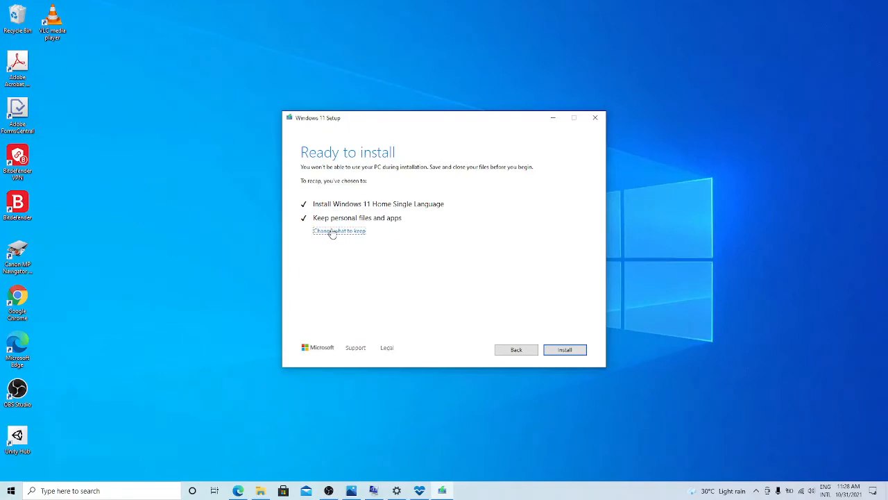
mouse_move(341, 234)
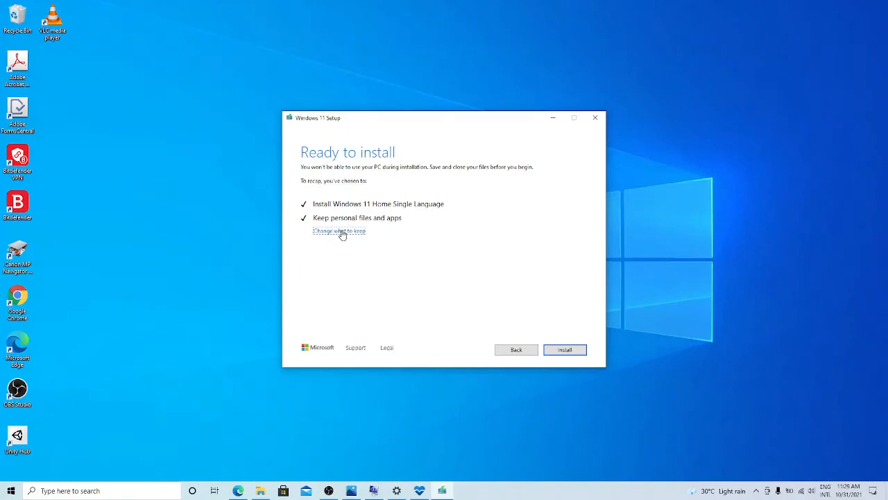
Step: Show the Choose what to keep options from the Ready to install page
click(338, 230)
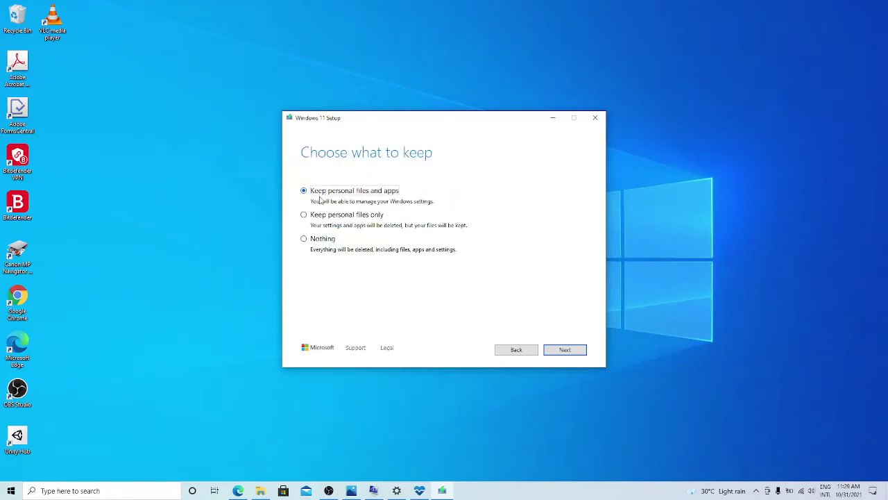
mouse_move(304, 242)
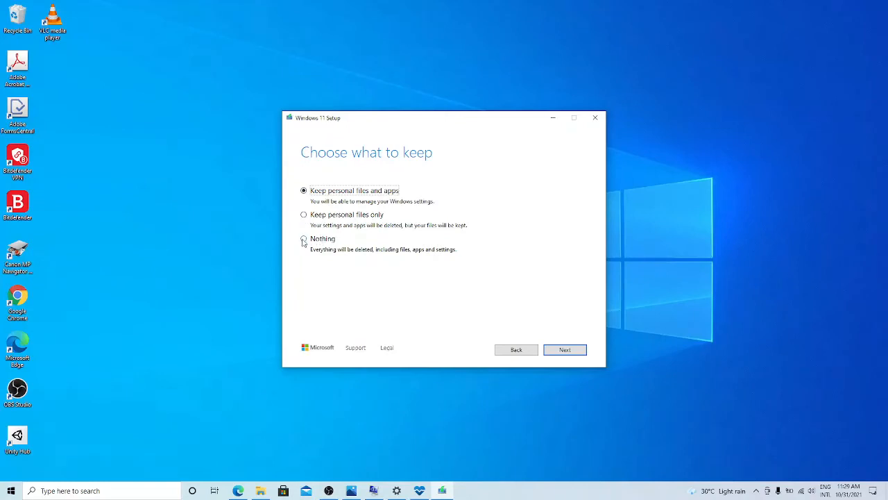
mouse_move(314, 243)
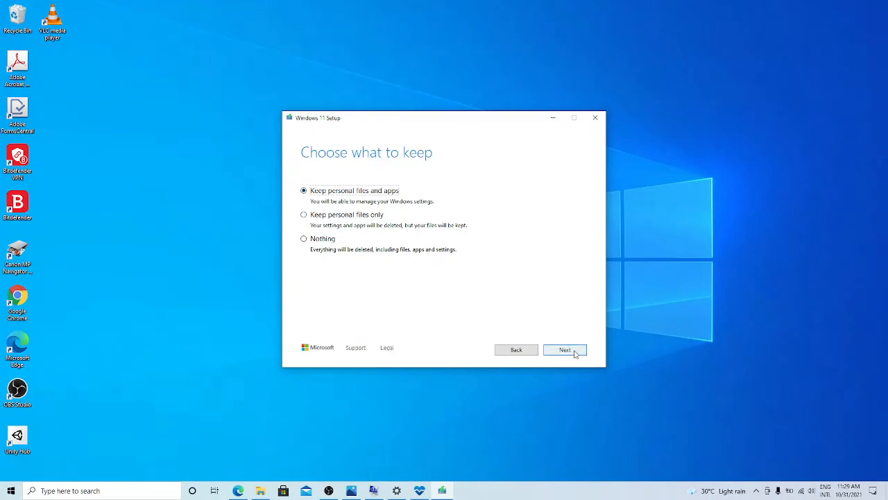
Step: Continue with Keep personal files and apps selected
click(563, 350)
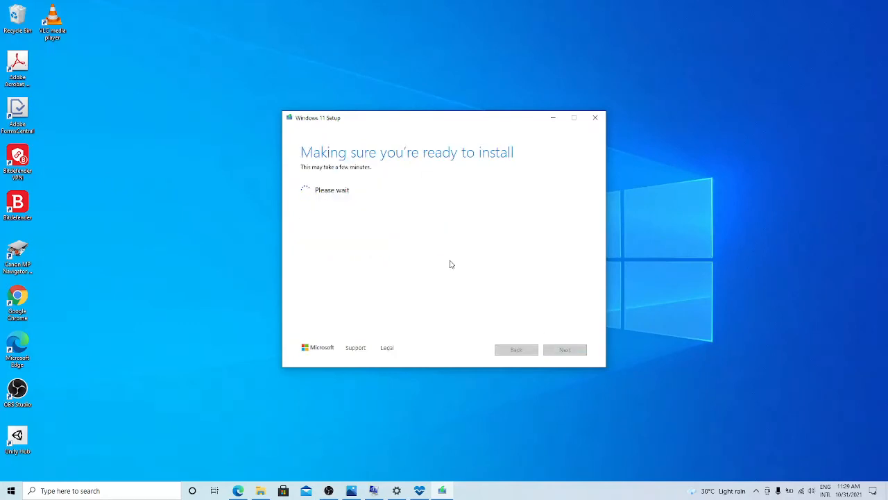
mouse_move(329, 242)
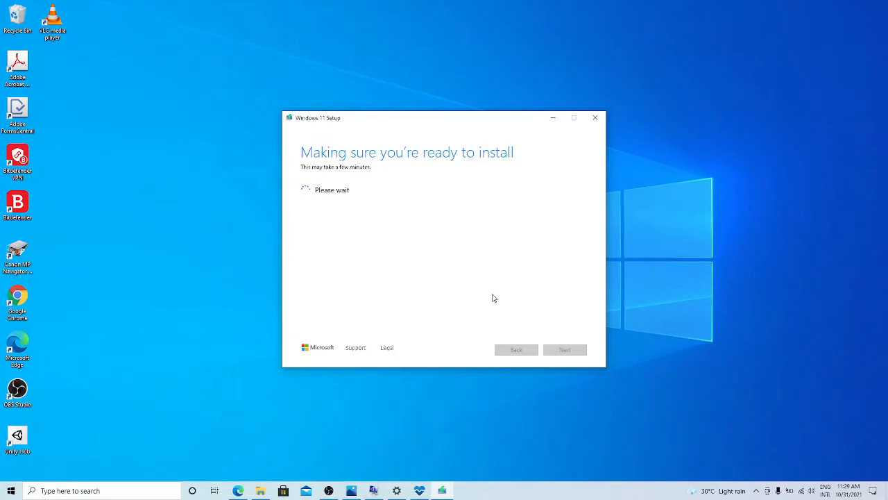
mouse_move(417, 245)
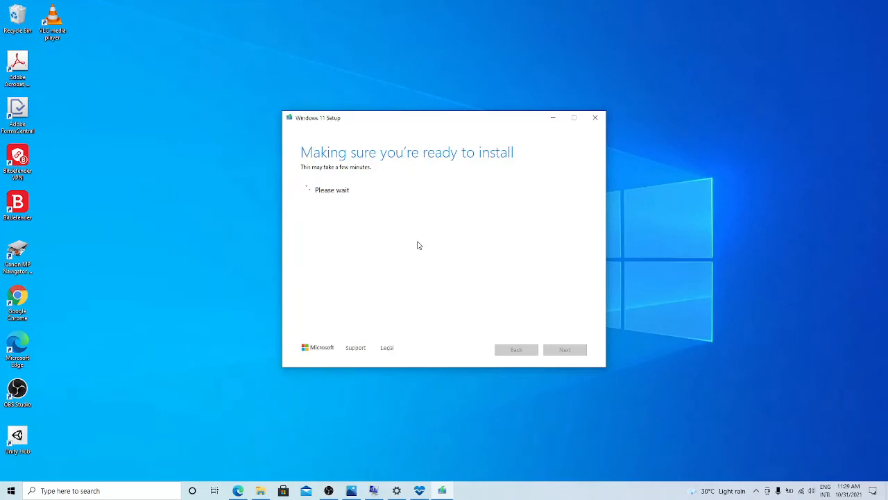
mouse_move(320, 170)
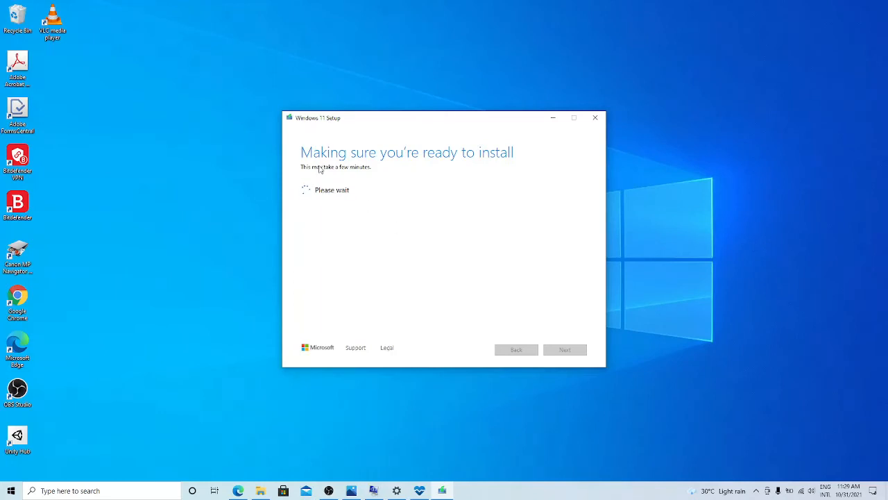
mouse_move(323, 200)
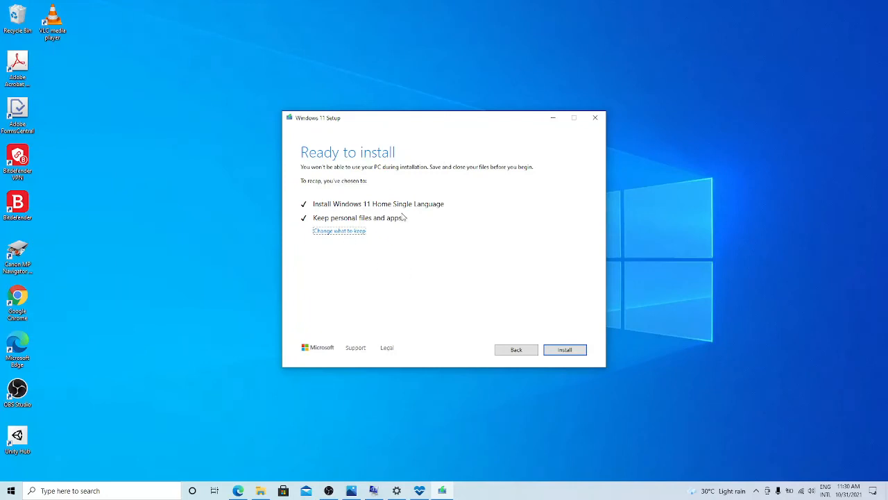
mouse_move(388, 247)
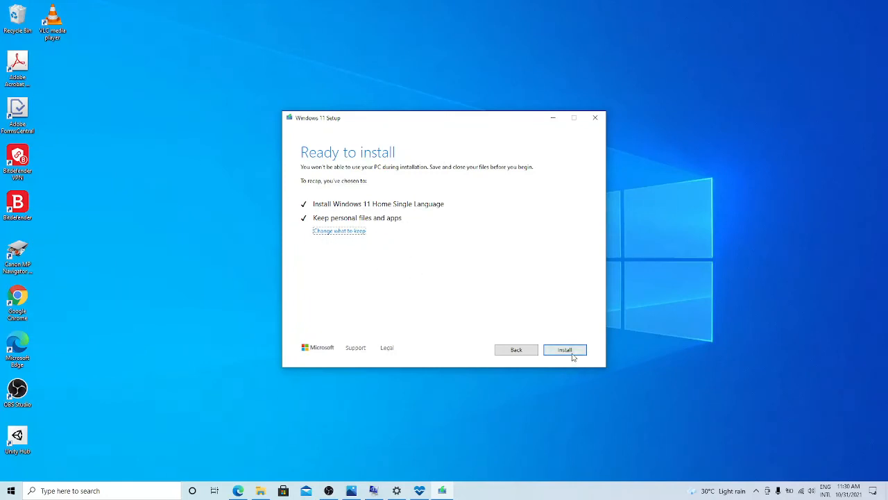
Step: Start installing Windows 11 while keeping personal files and apps
click(565, 350)
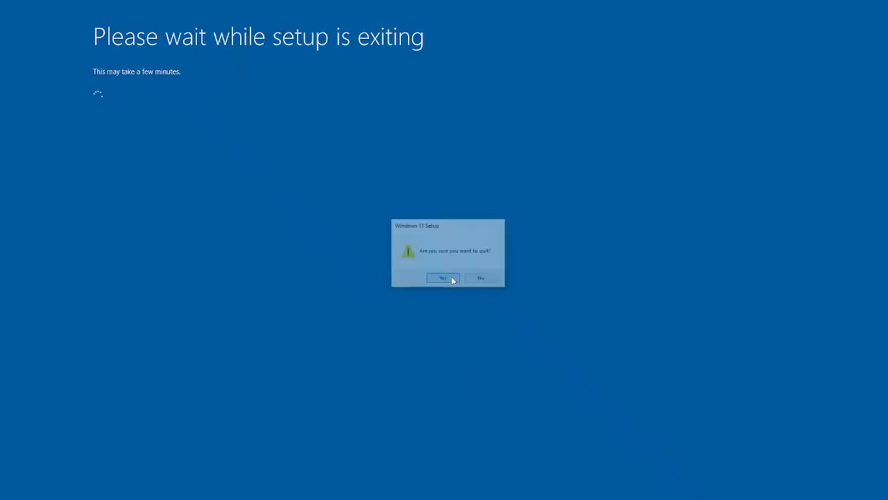
Step: Confirm quitting Windows 11 Setup with Yes
click(441, 277)
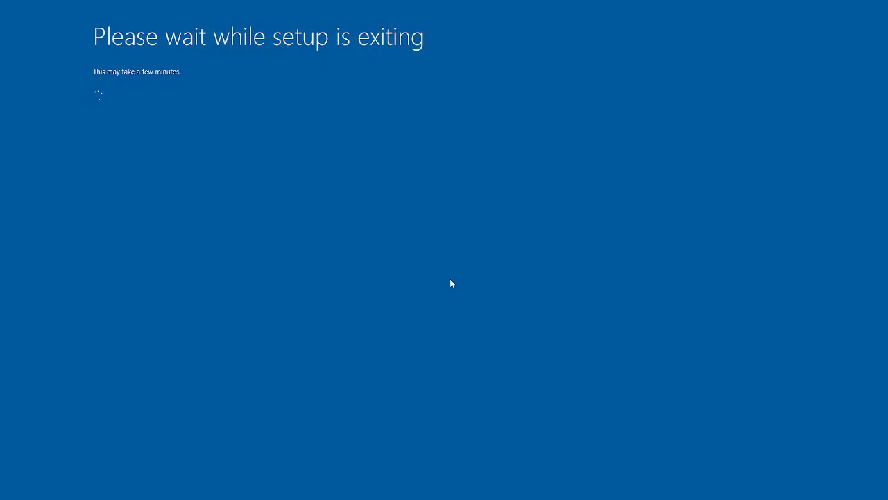
mouse_move(456, 290)
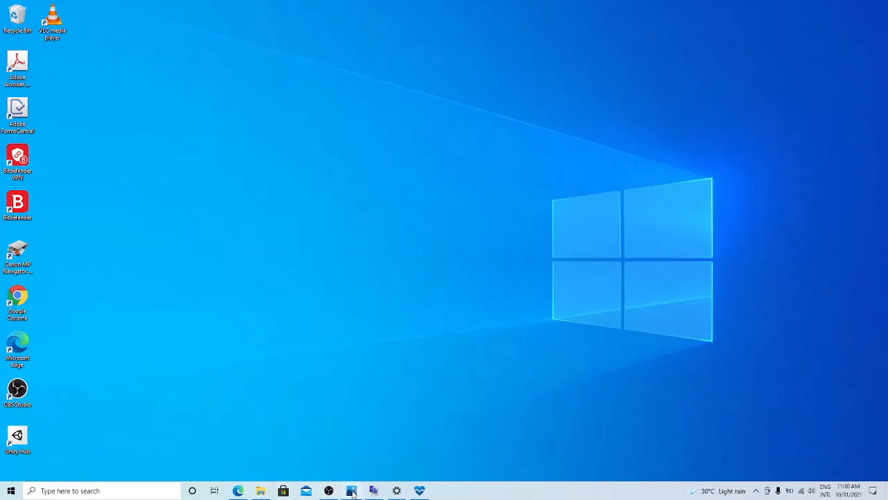
click(353, 492)
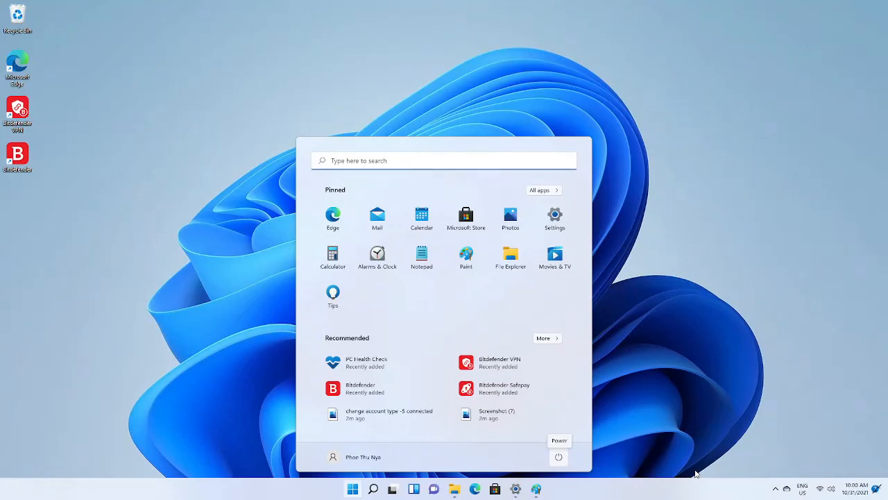
mouse_move(697, 469)
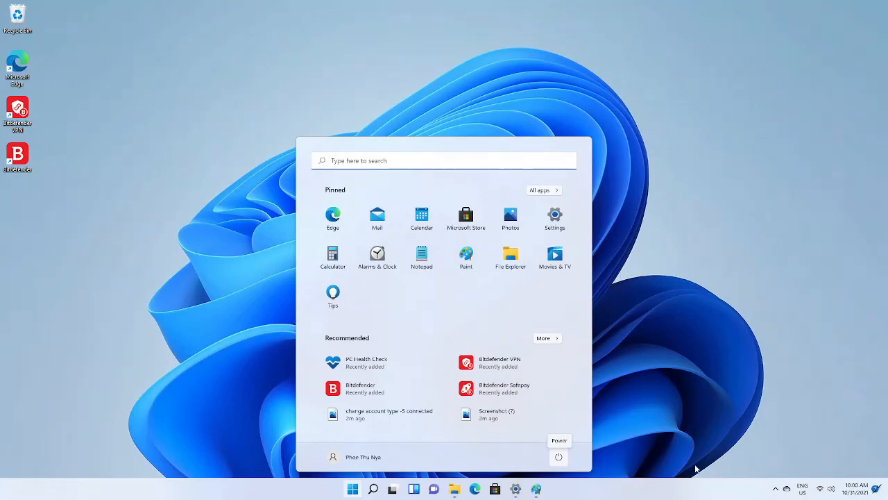
mouse_move(347, 460)
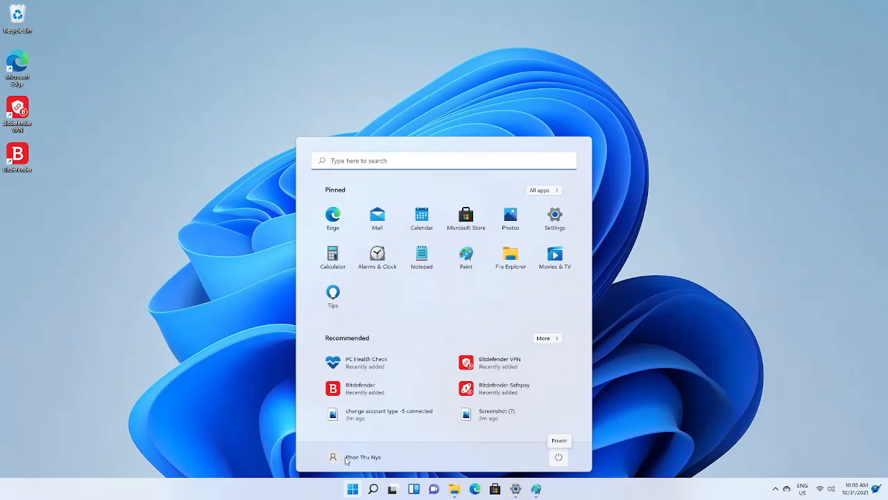
mouse_move(472, 452)
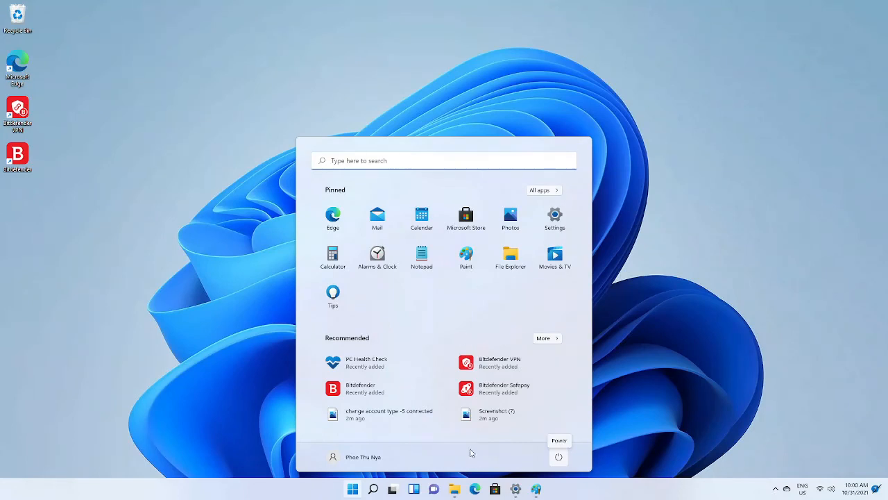
mouse_move(475, 455)
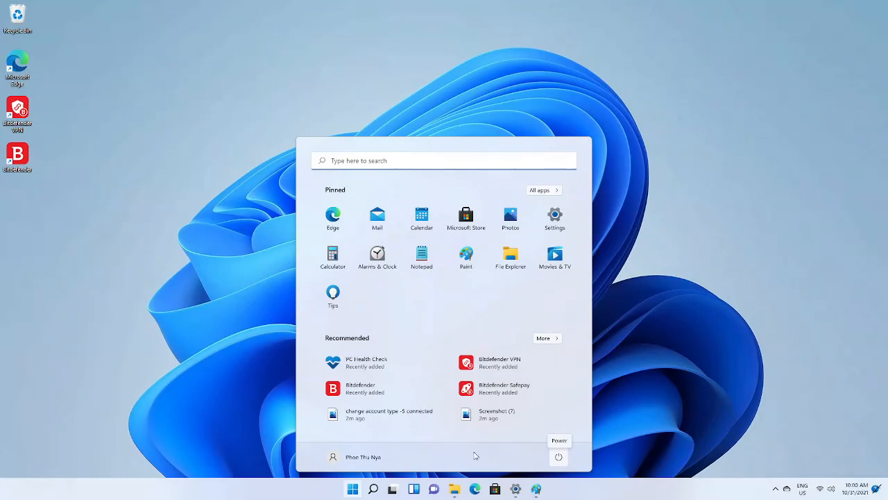
Step: Show the Activation page confirming Windows 11 Home Single Language is active with a digital licence
click(555, 214)
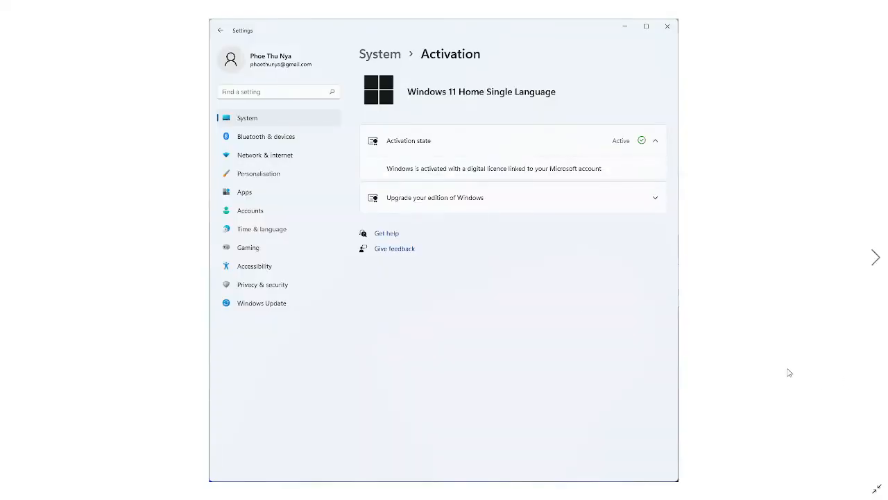
mouse_move(394, 153)
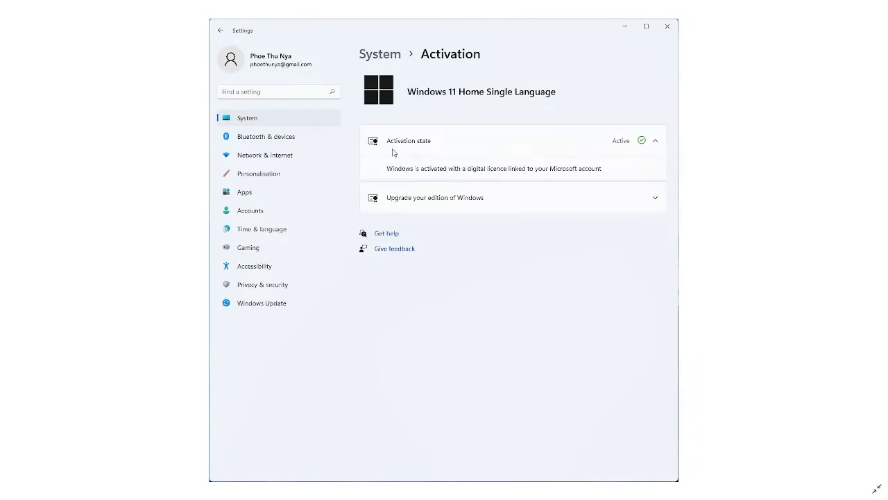
mouse_move(419, 148)
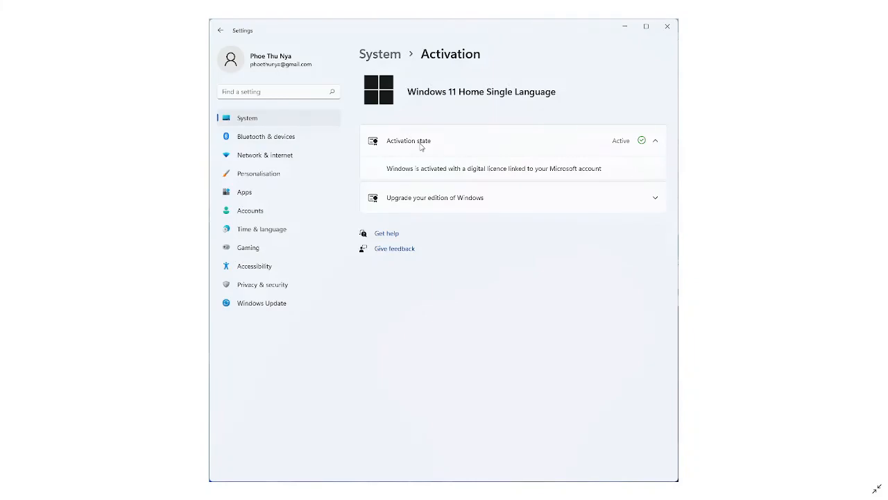
mouse_move(641, 146)
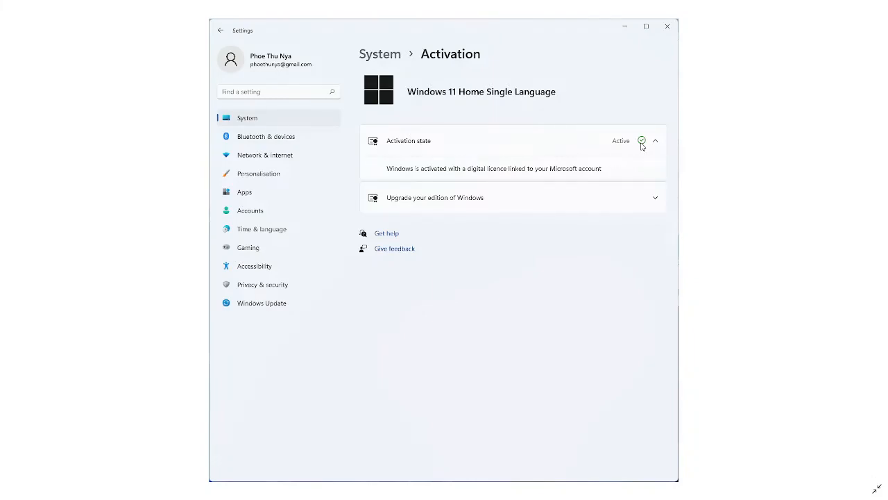
mouse_move(622, 147)
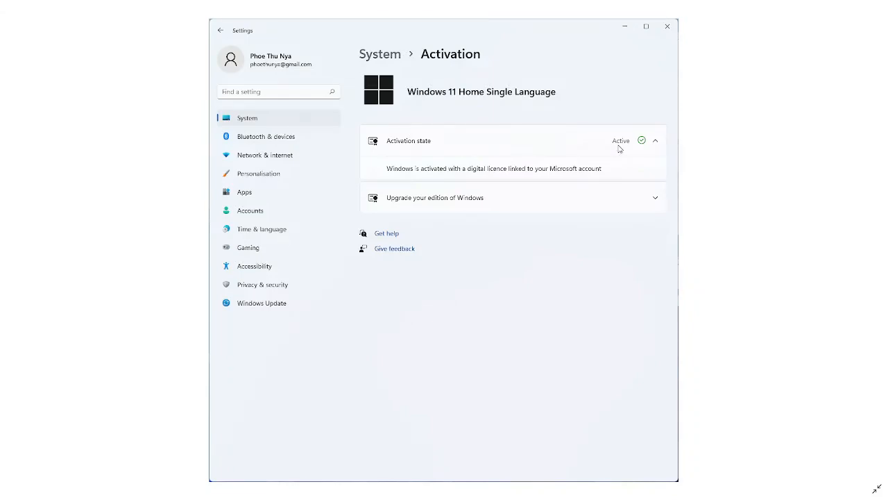
mouse_move(615, 150)
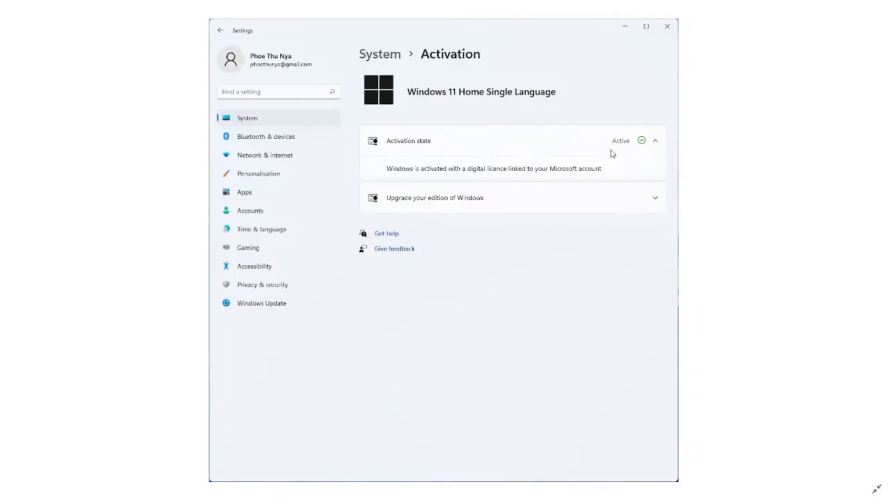
mouse_move(599, 158)
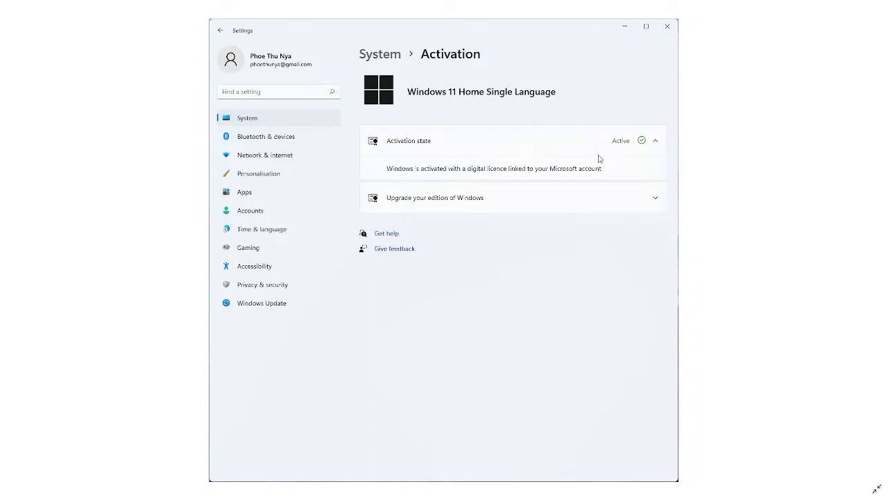
mouse_move(496, 147)
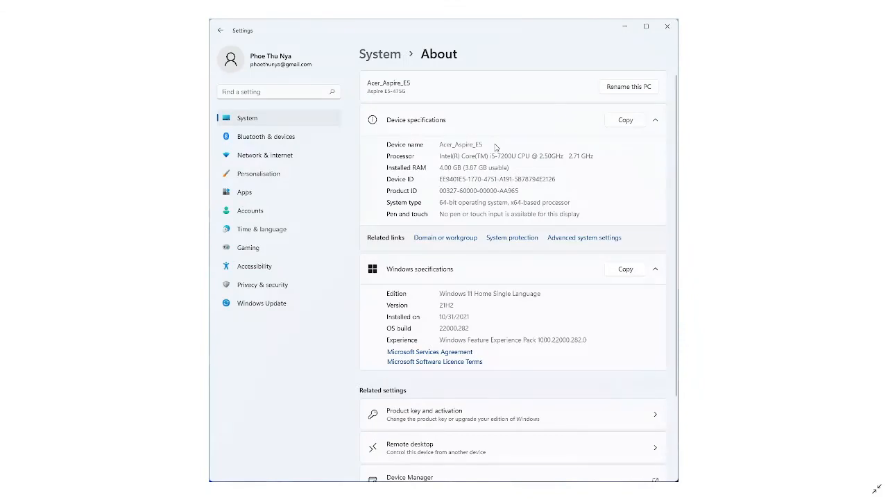
mouse_move(506, 142)
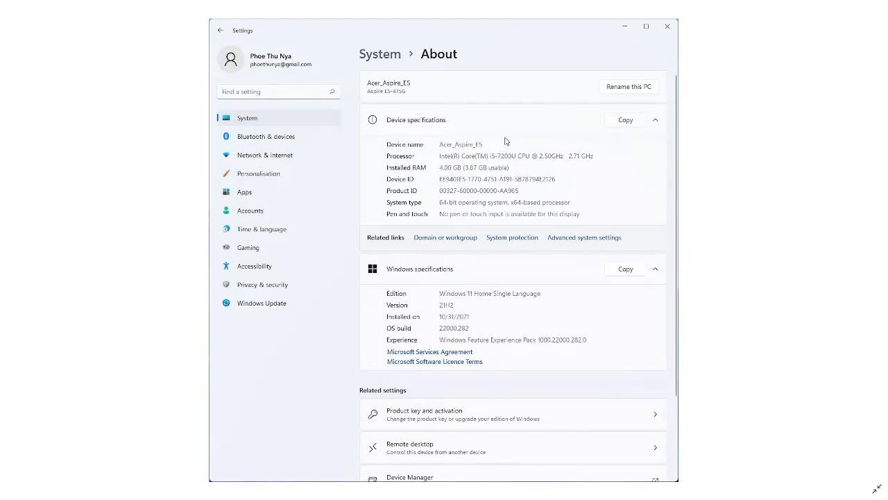
mouse_move(449, 165)
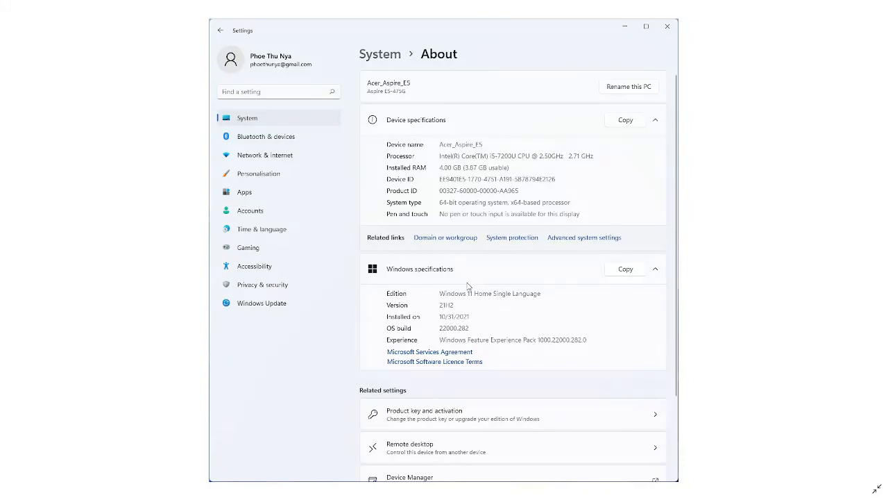
mouse_move(461, 303)
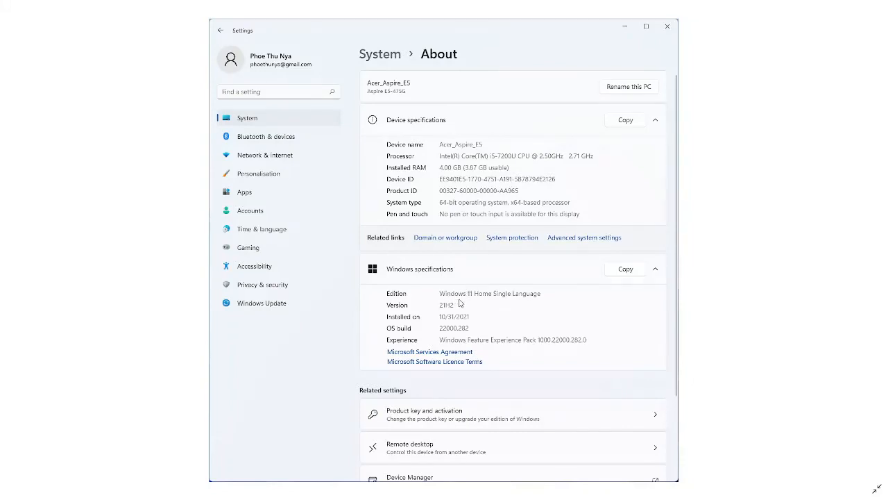
mouse_move(517, 305)
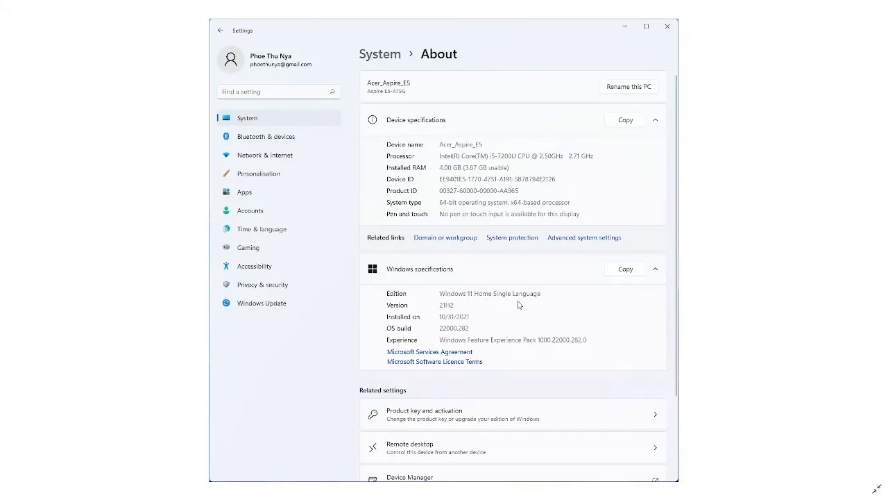
mouse_move(455, 314)
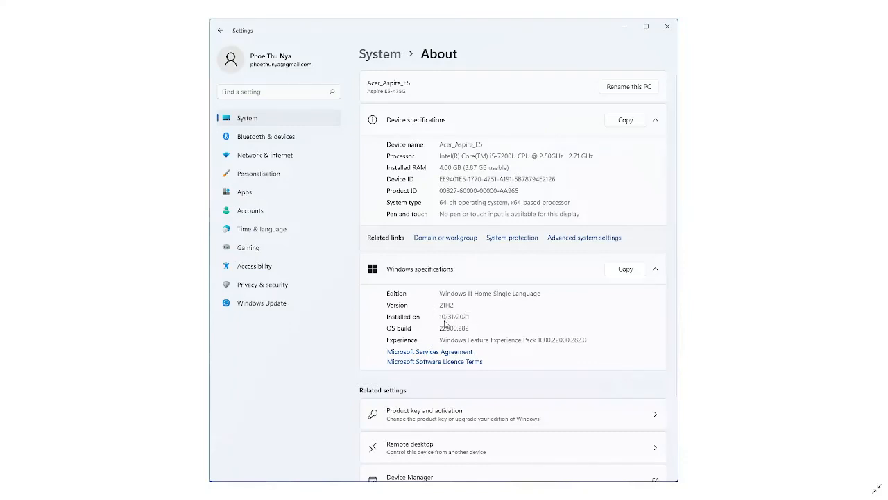
mouse_move(474, 339)
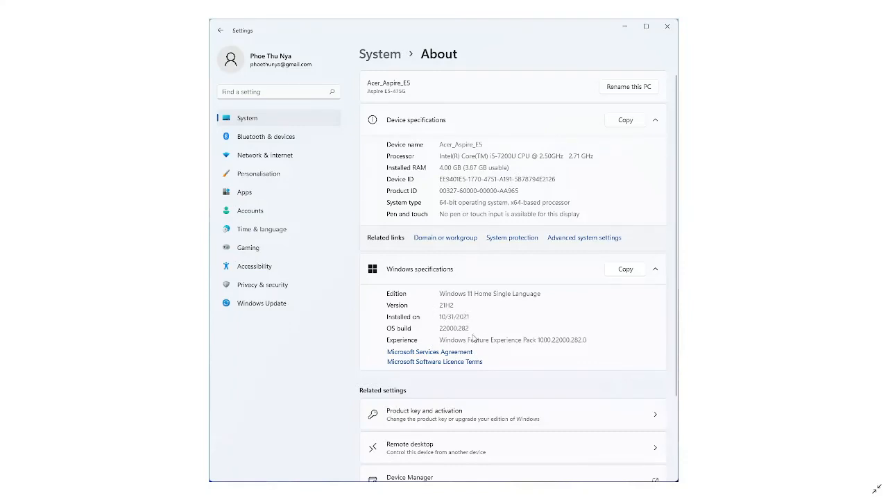
mouse_move(459, 380)
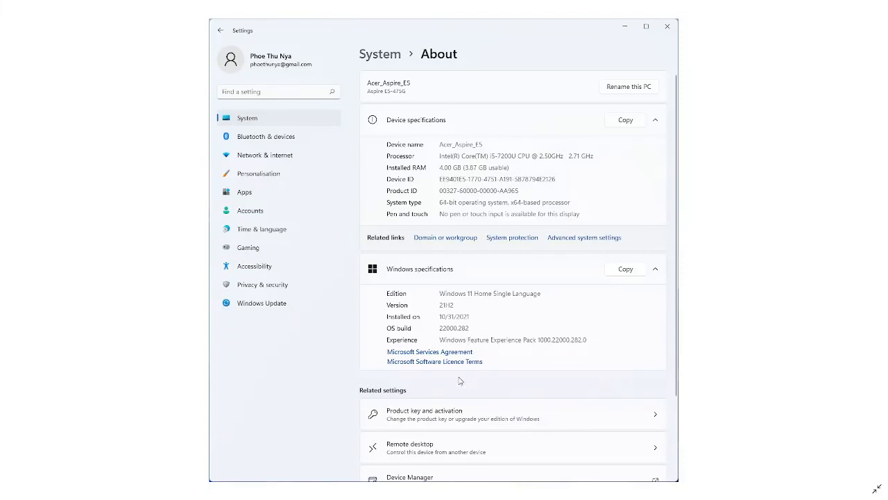